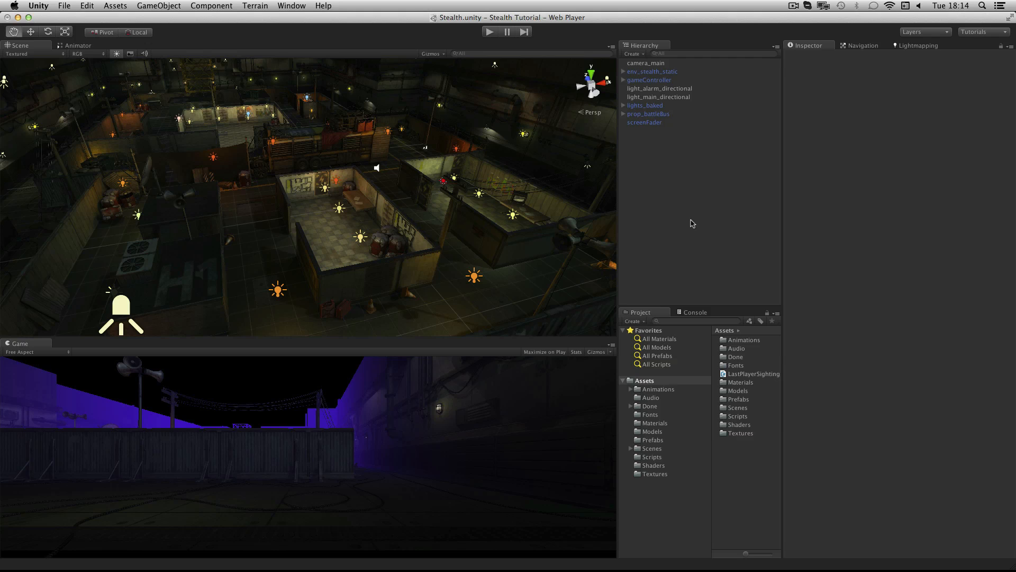
pyautogui.moveTo(693, 224)
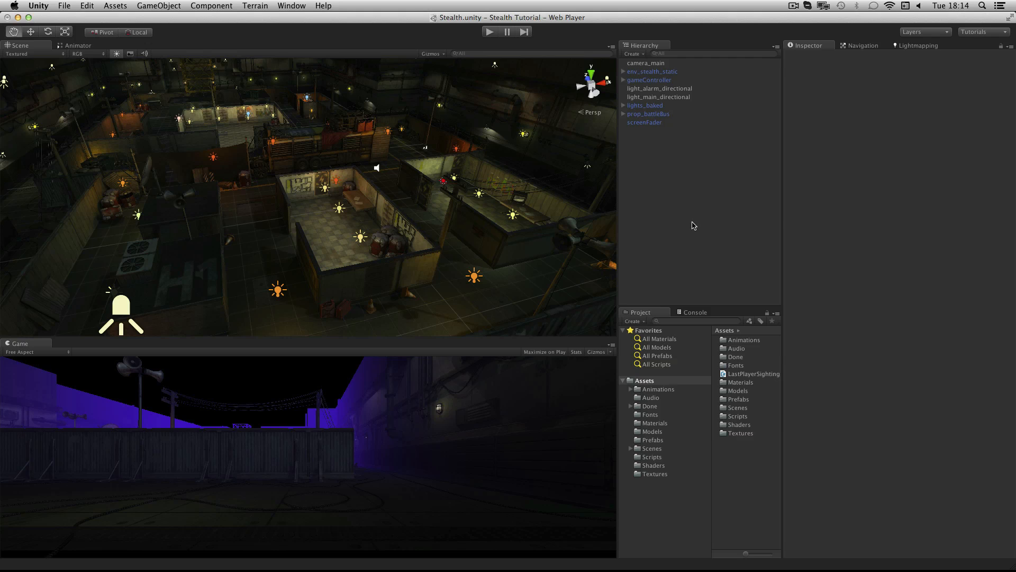
pyautogui.moveTo(700, 223)
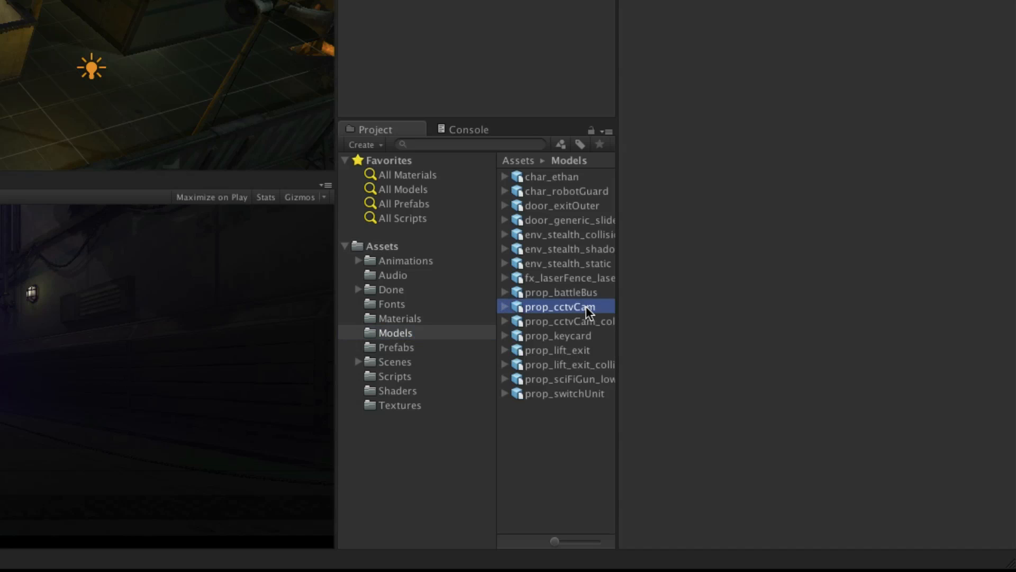
# Place prop_cctvCam at position -8, 3, 16.1 with Rotation Y 180.
pyautogui.click(556, 306)
pyautogui.write('-')
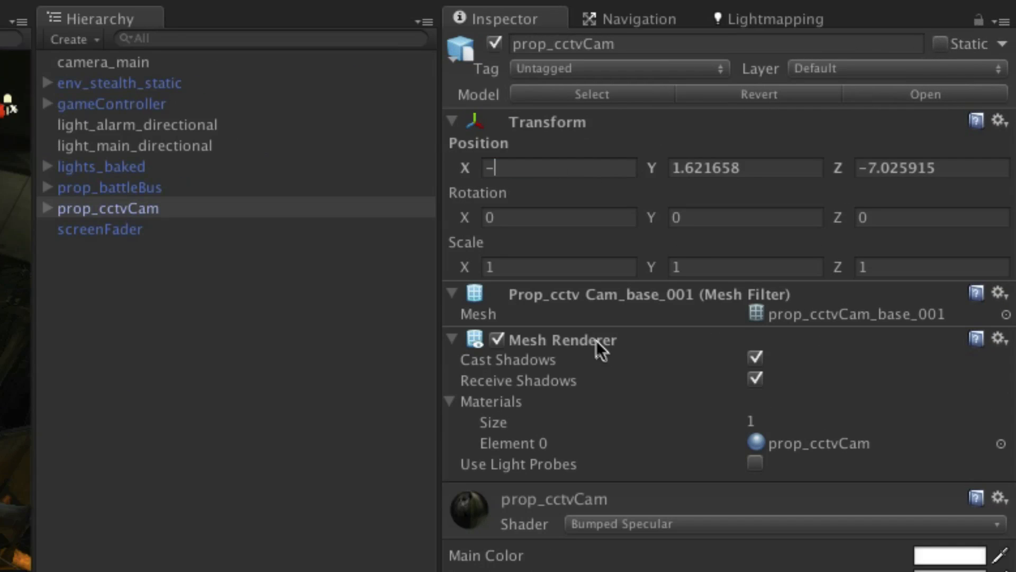
pyautogui.write('3')
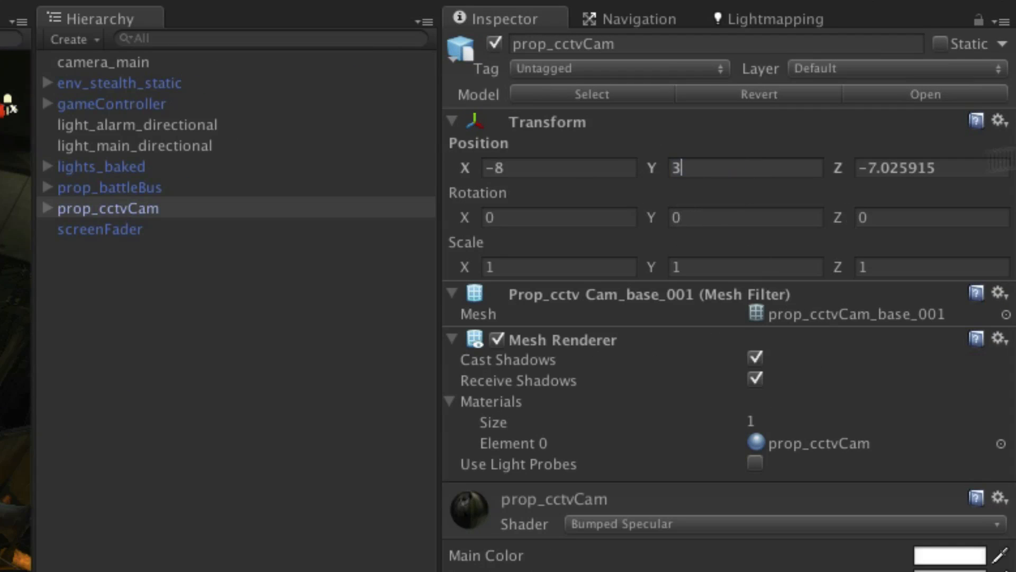
pyautogui.write('16.1')
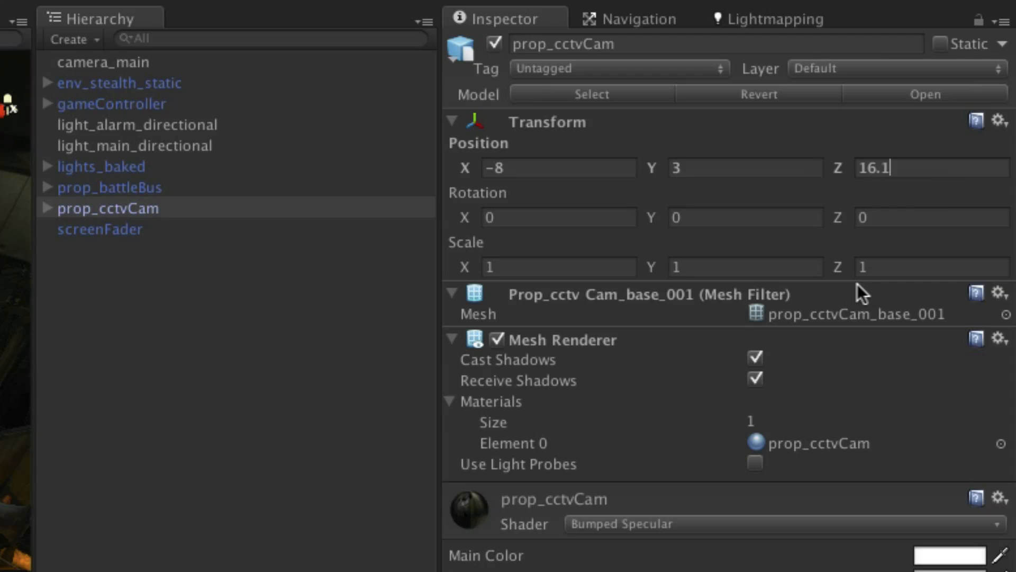
pyautogui.moveTo(708, 219)
pyautogui.write('1')
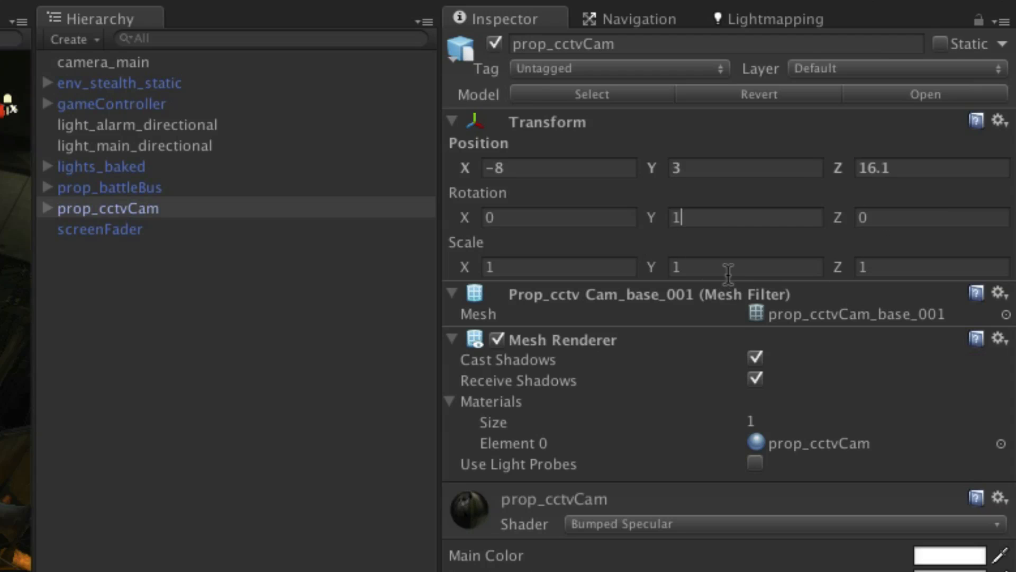
pyautogui.write('80')
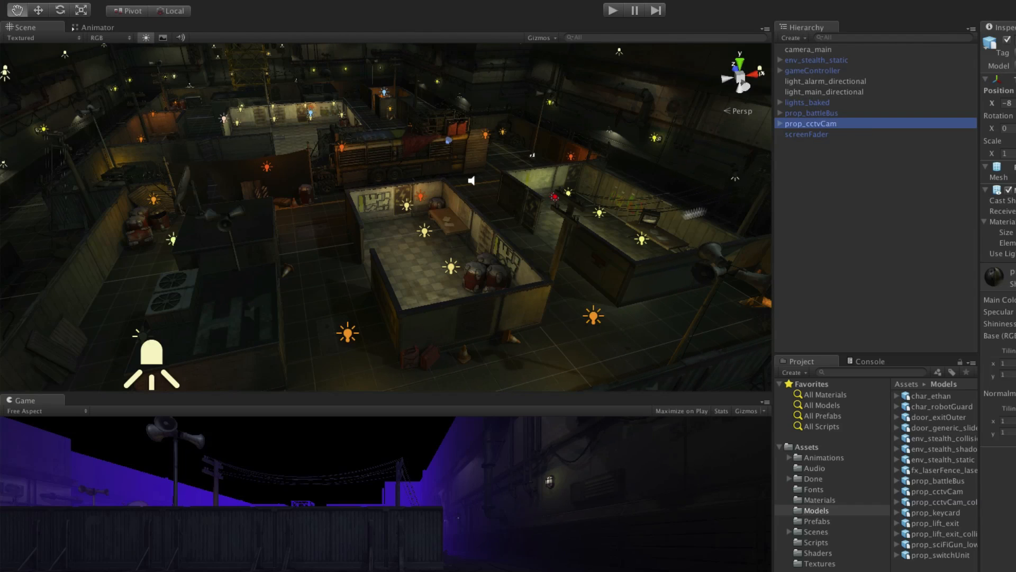
pyautogui.moveTo(613, 175)
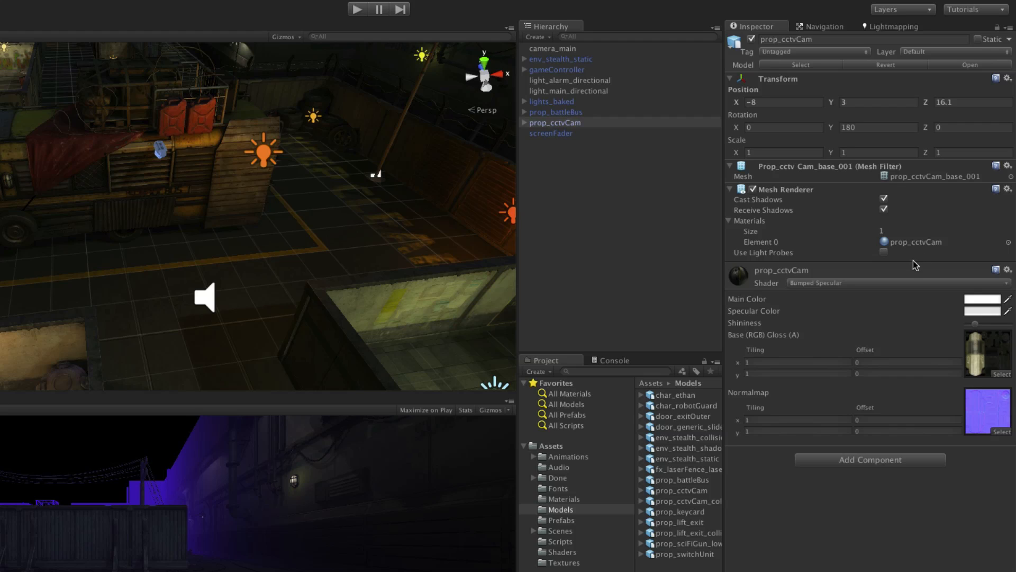
pyautogui.moveTo(920, 263)
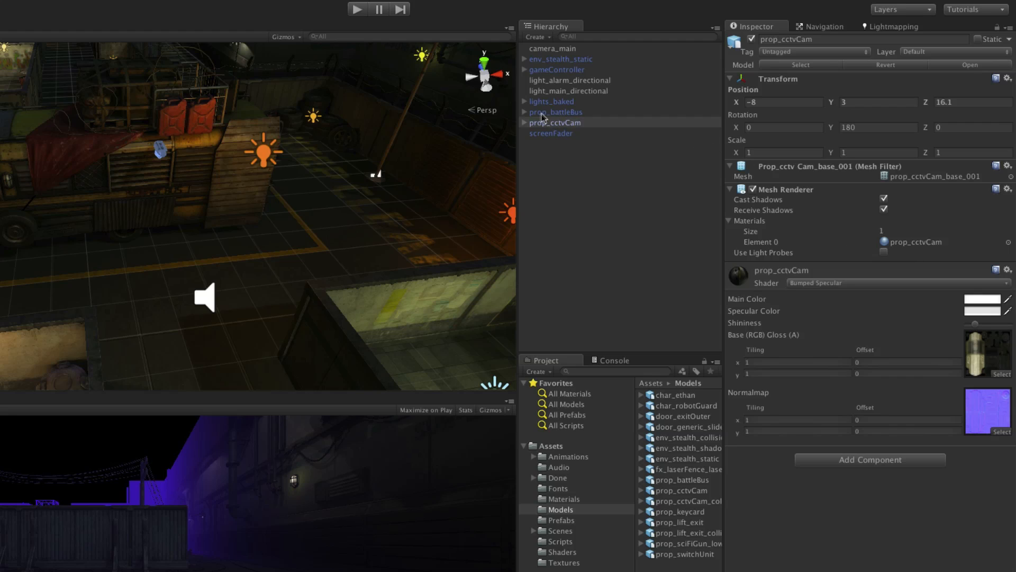
# Expand prop_cctvCam to reveal its joint and frame the camera in the Scene view.
pyautogui.click(525, 123)
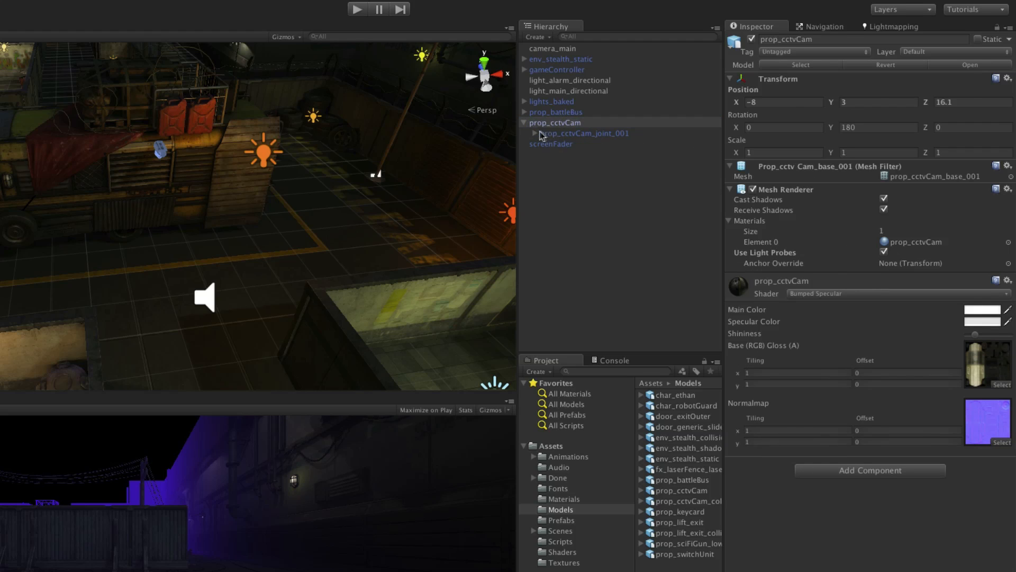
pyautogui.click(593, 143)
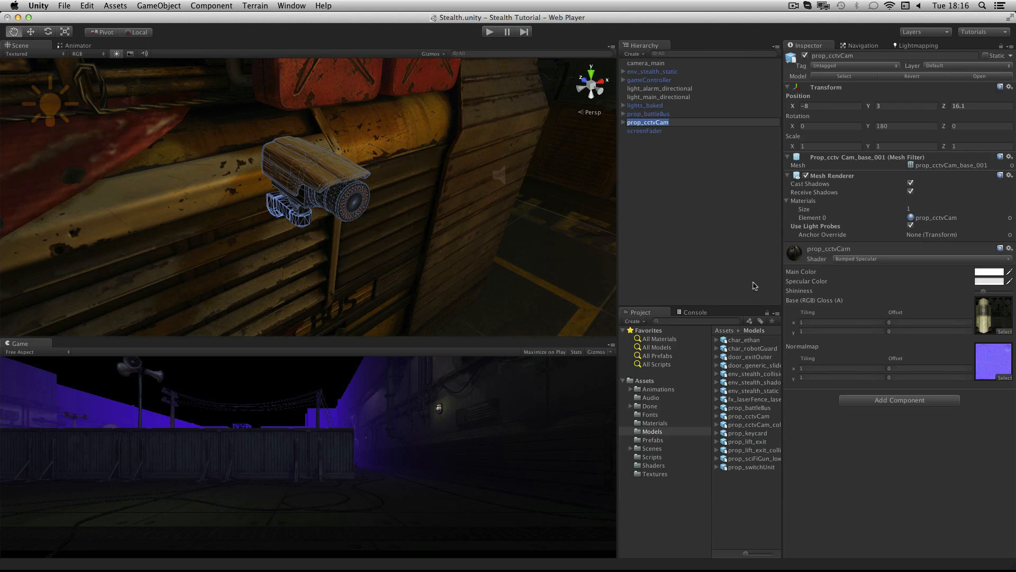
pyautogui.moveTo(761, 288)
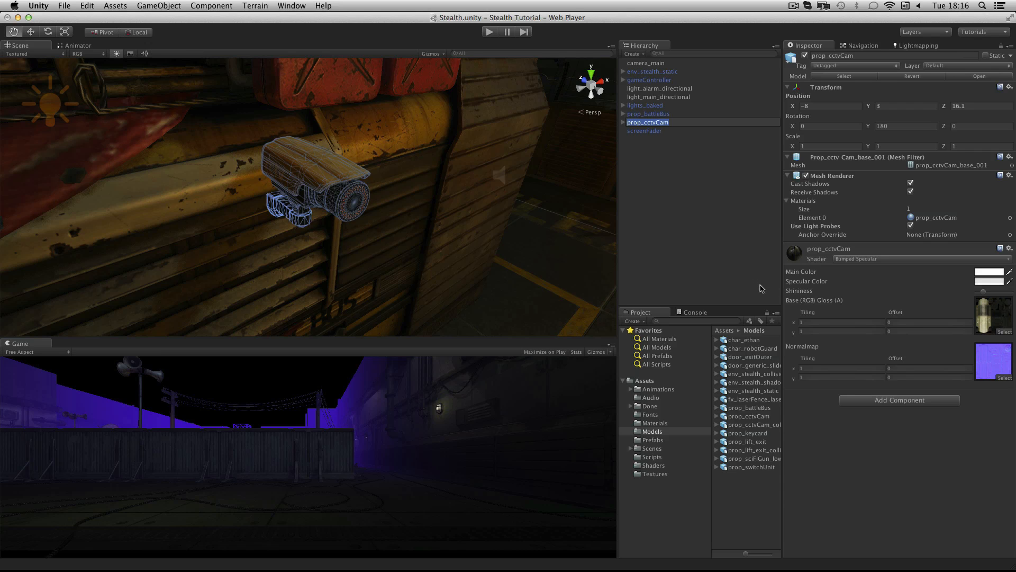
pyautogui.moveTo(760, 287)
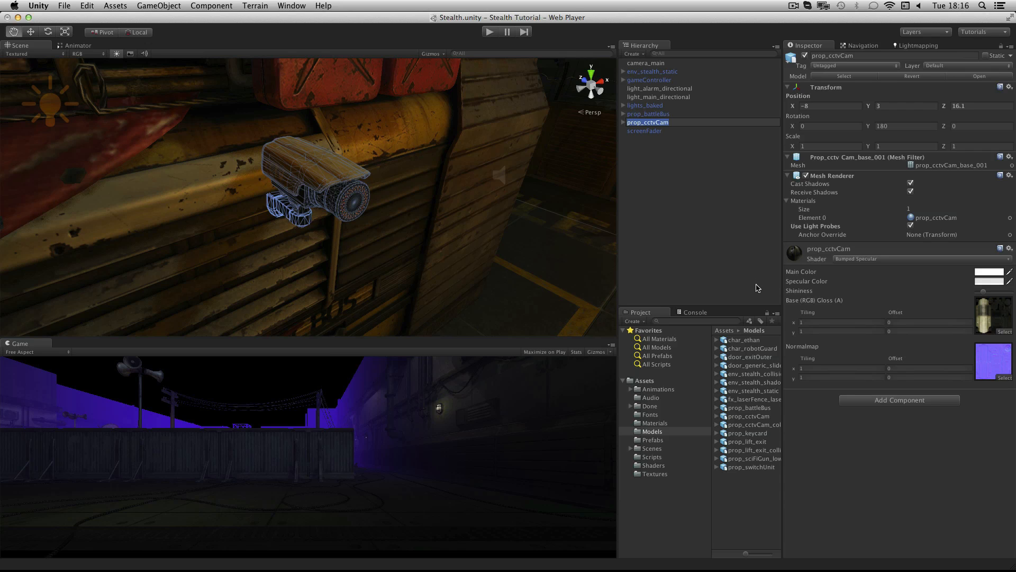
pyautogui.moveTo(760, 289)
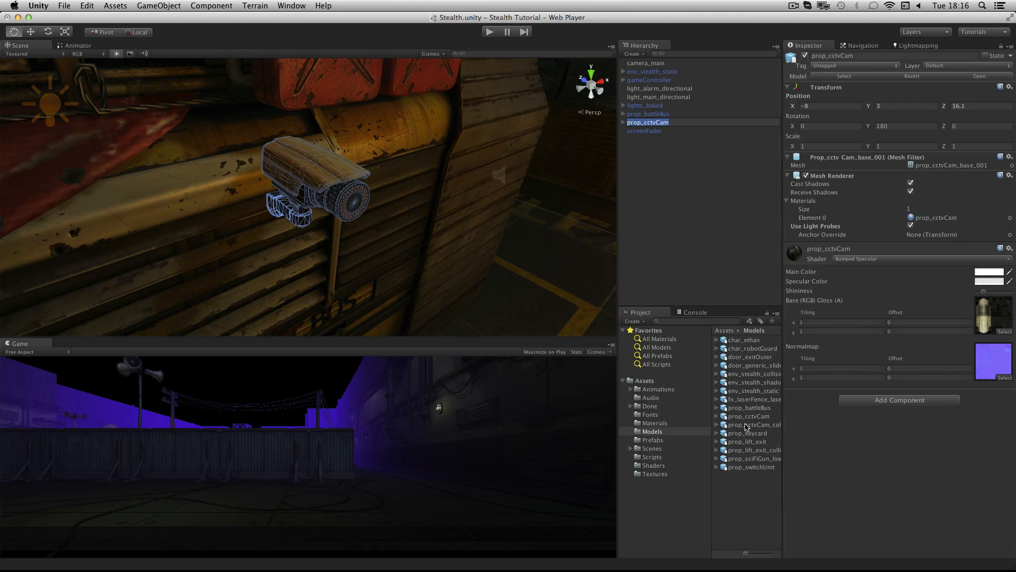
# Expand down to prop_cctvCam_collision and move it to 0, 0.15, 0.35.
pyautogui.click(748, 423)
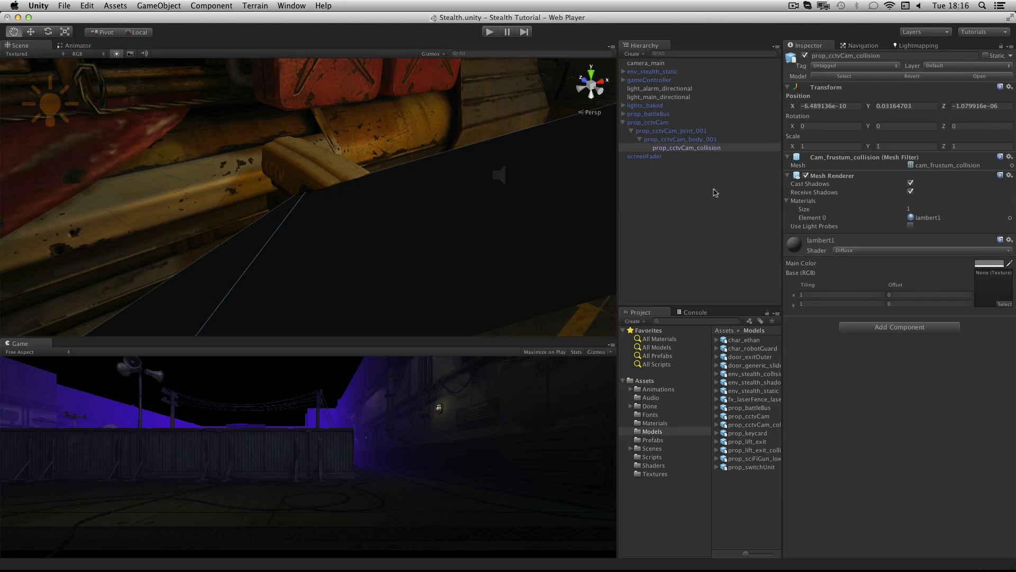
pyautogui.moveTo(726, 191)
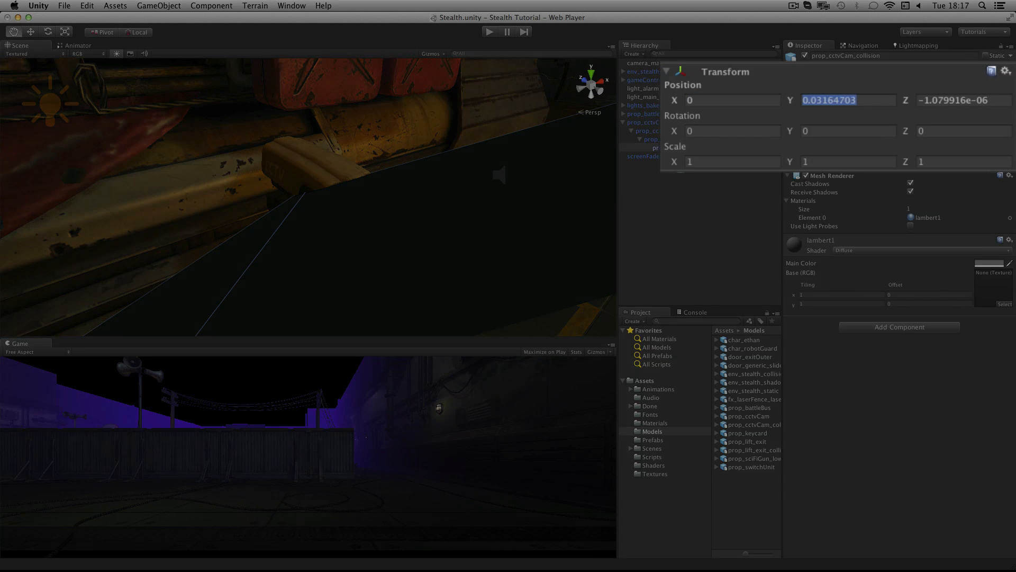
pyautogui.write('0.15')
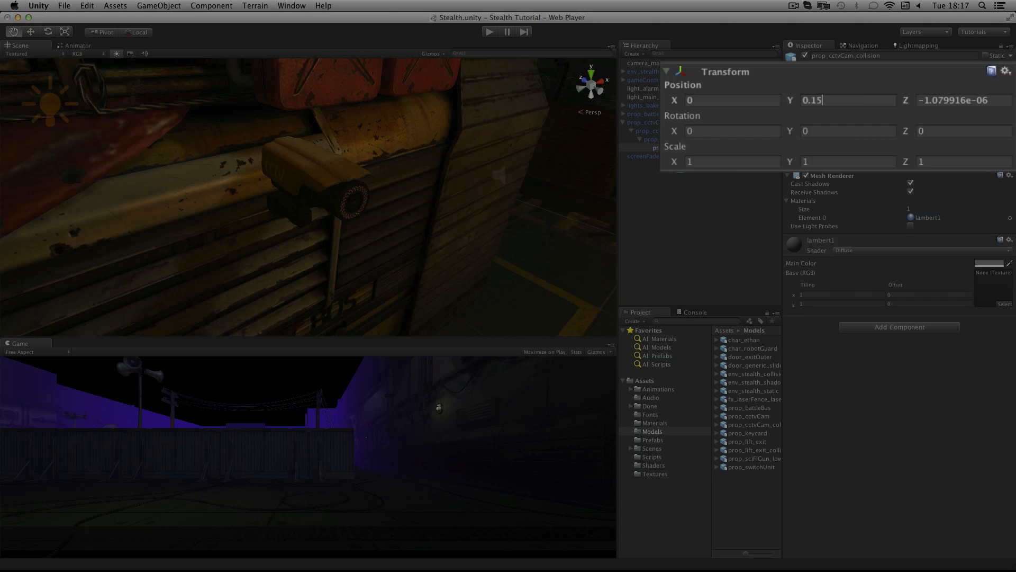
pyautogui.write('0.35')
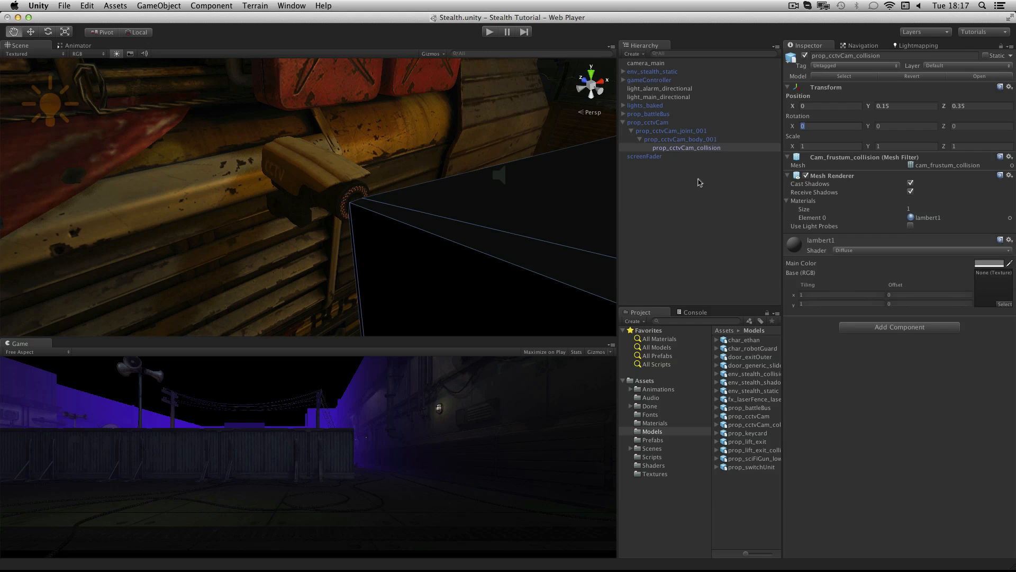
pyautogui.moveTo(682, 188)
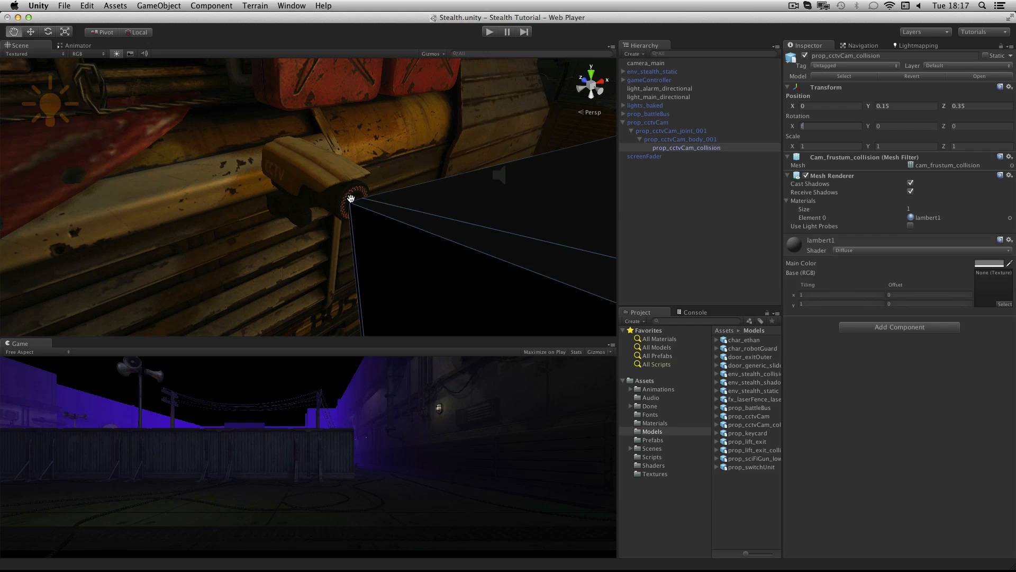
# Add a Mesh Collider to prop_cctvCam_collision and mark it Is Trigger.
pyautogui.click(685, 147)
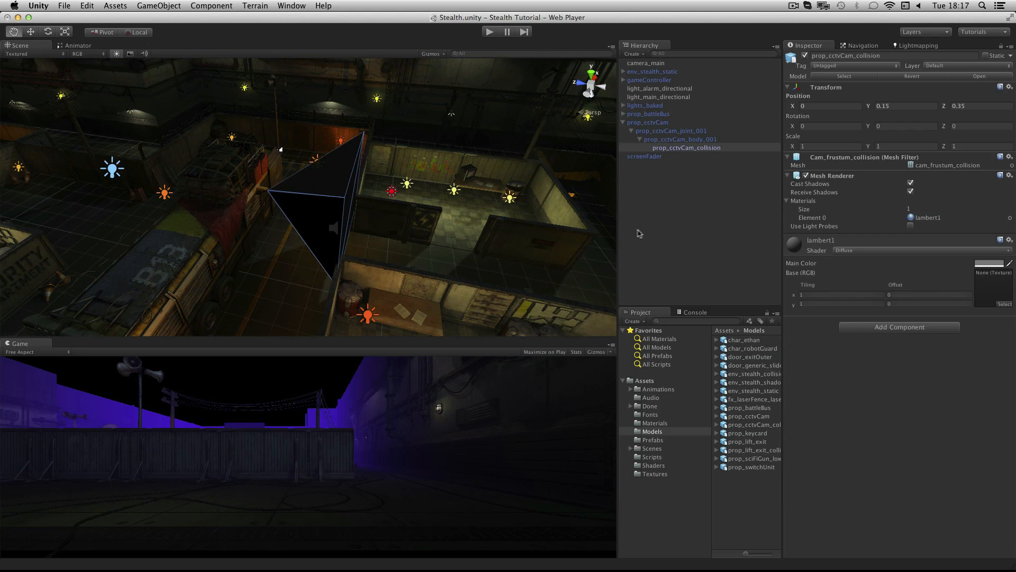
pyautogui.moveTo(919, 332)
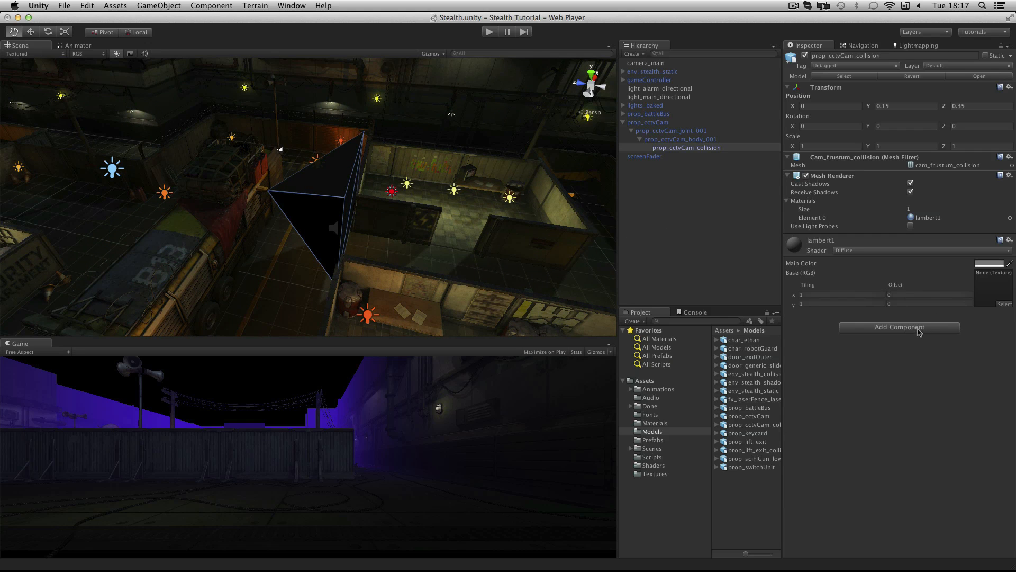
pyautogui.click(899, 327)
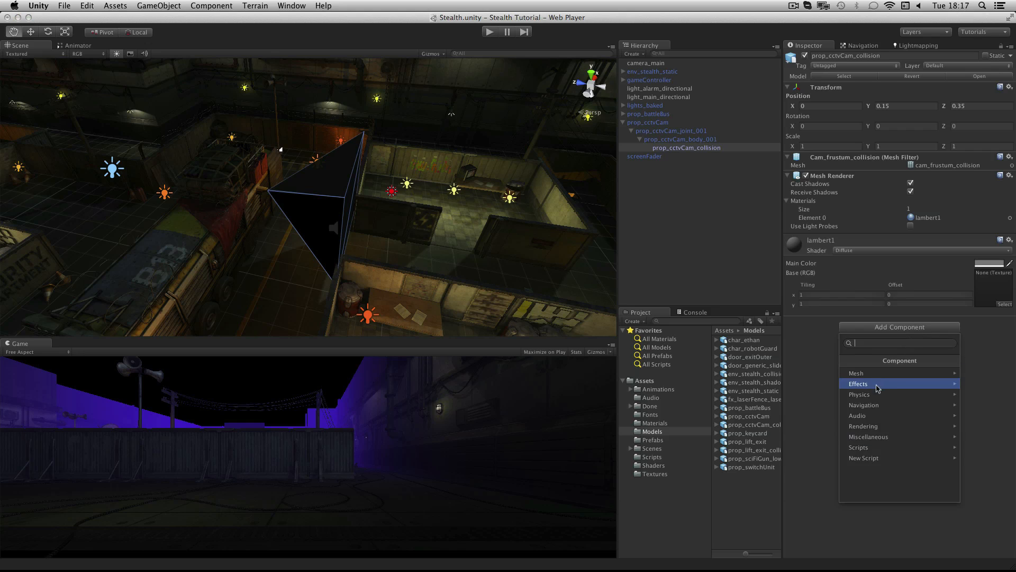
pyautogui.moveTo(878, 394)
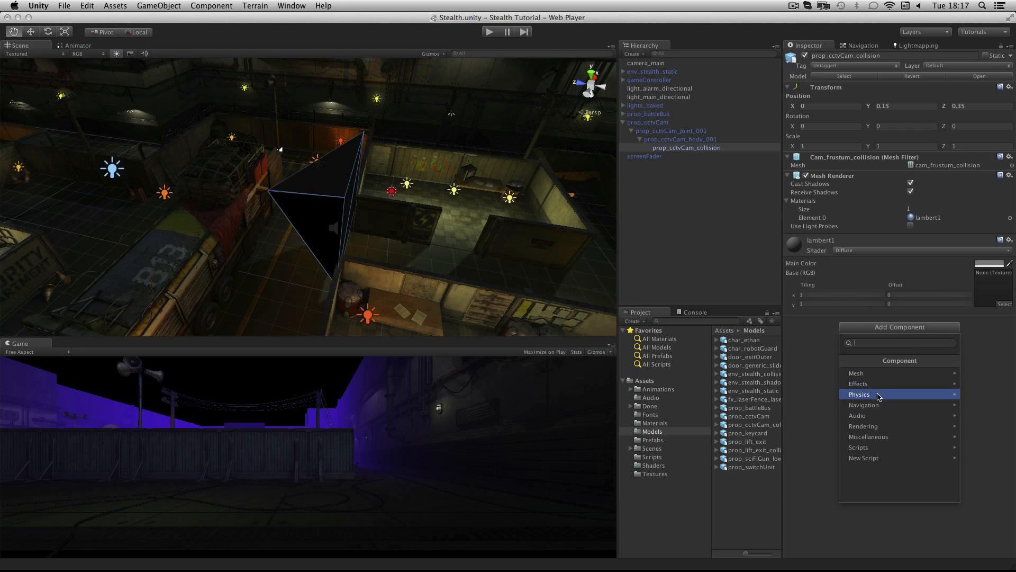
pyautogui.click(860, 394)
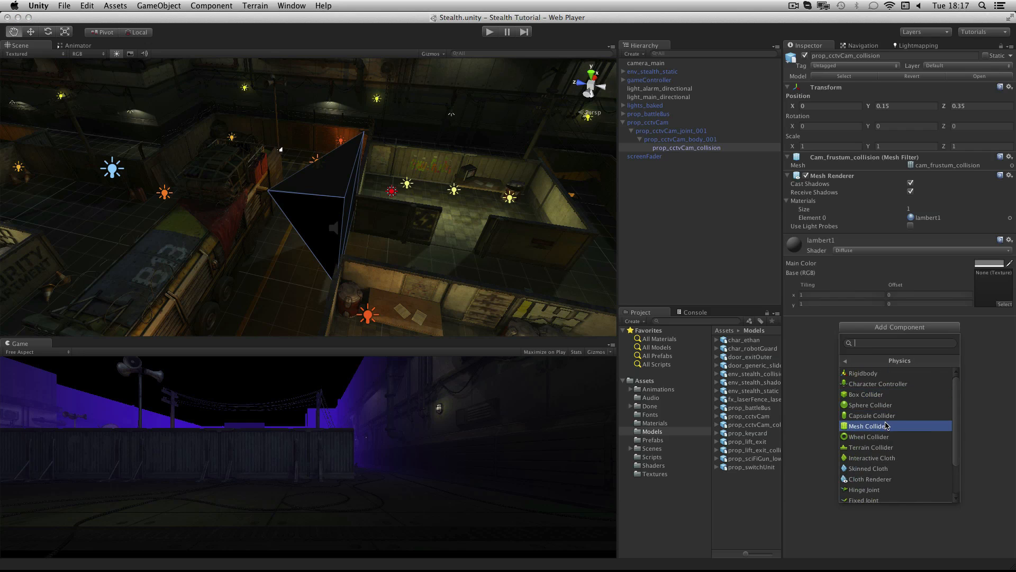
pyautogui.click(868, 425)
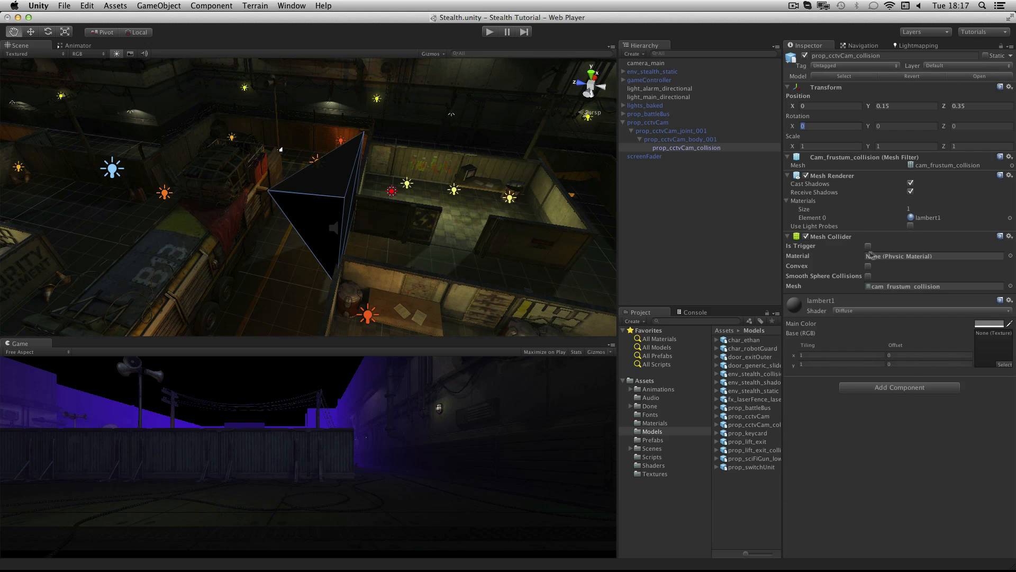
pyautogui.click(868, 246)
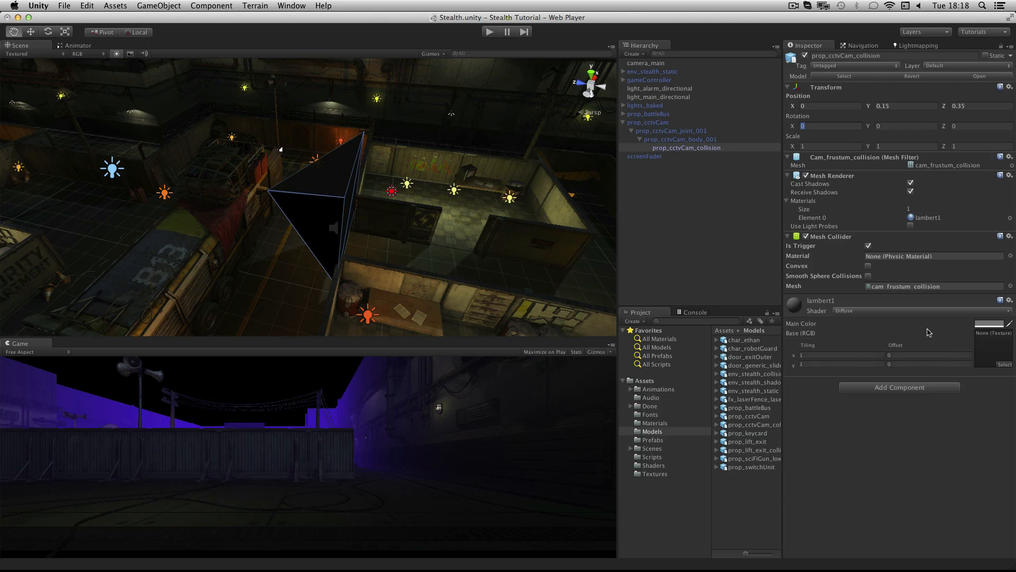
pyautogui.moveTo(930, 332)
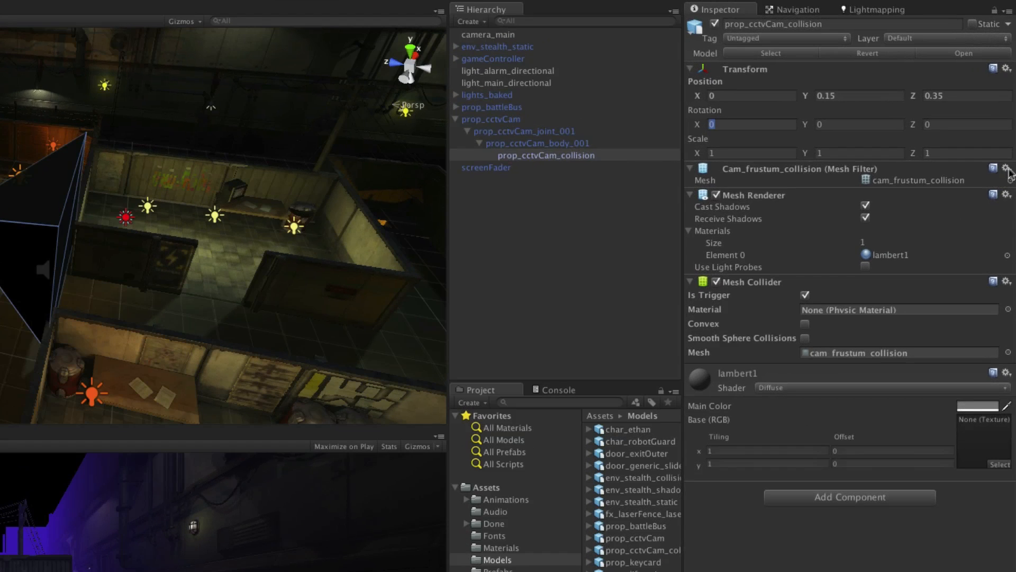
# Remove the Mesh Filter and Mesh Renderer from prop_cctvCam_collision via their gear menus.
pyautogui.click(1008, 170)
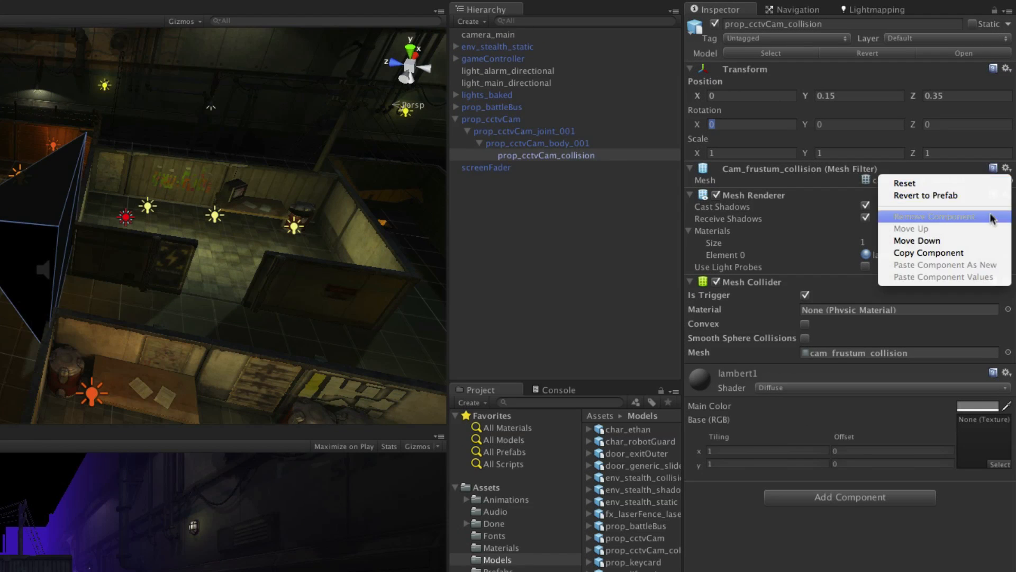
pyautogui.click(934, 216)
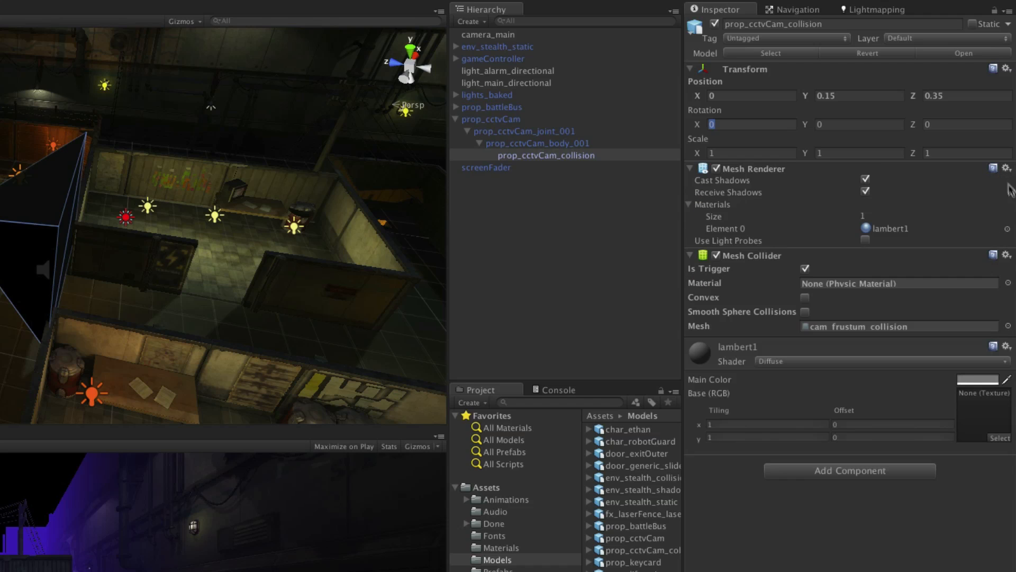
pyautogui.click(1007, 169)
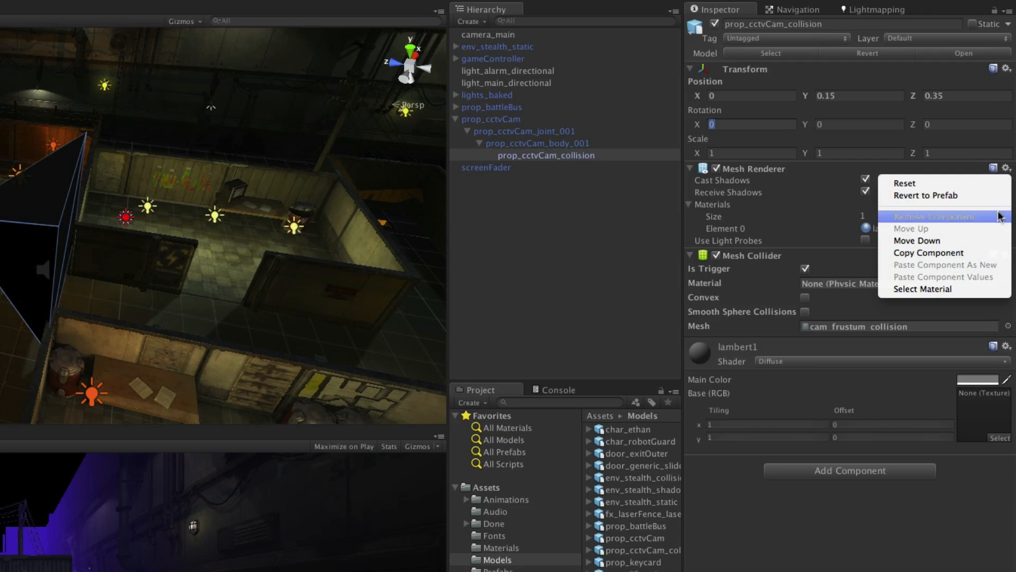
pyautogui.click(932, 216)
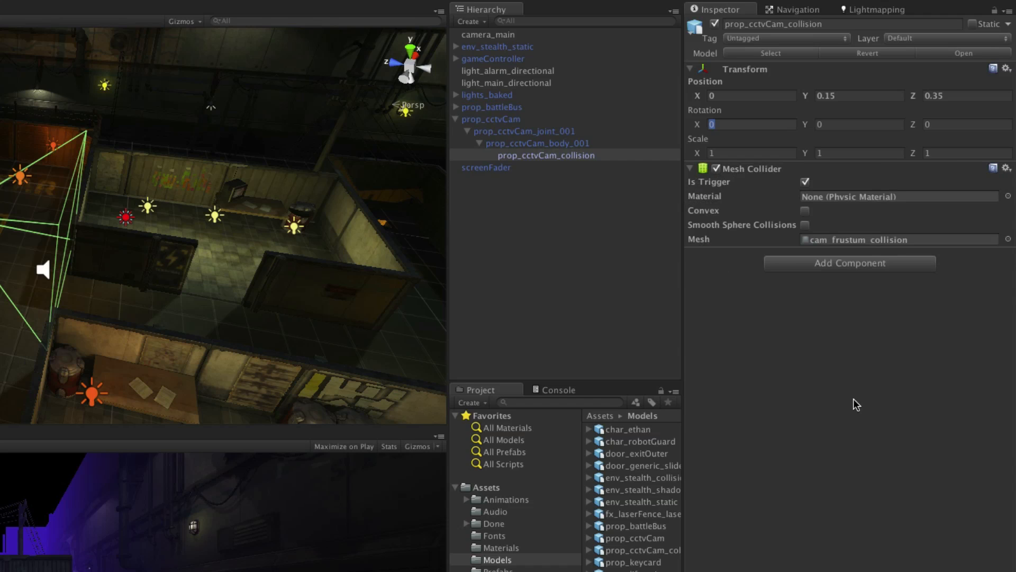
pyautogui.moveTo(851, 403)
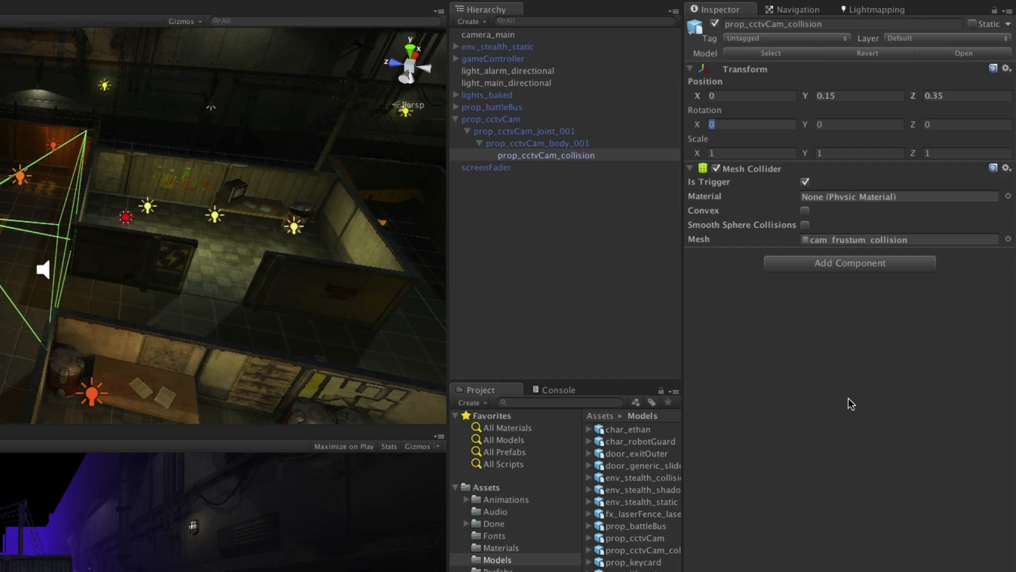
pyautogui.moveTo(846, 405)
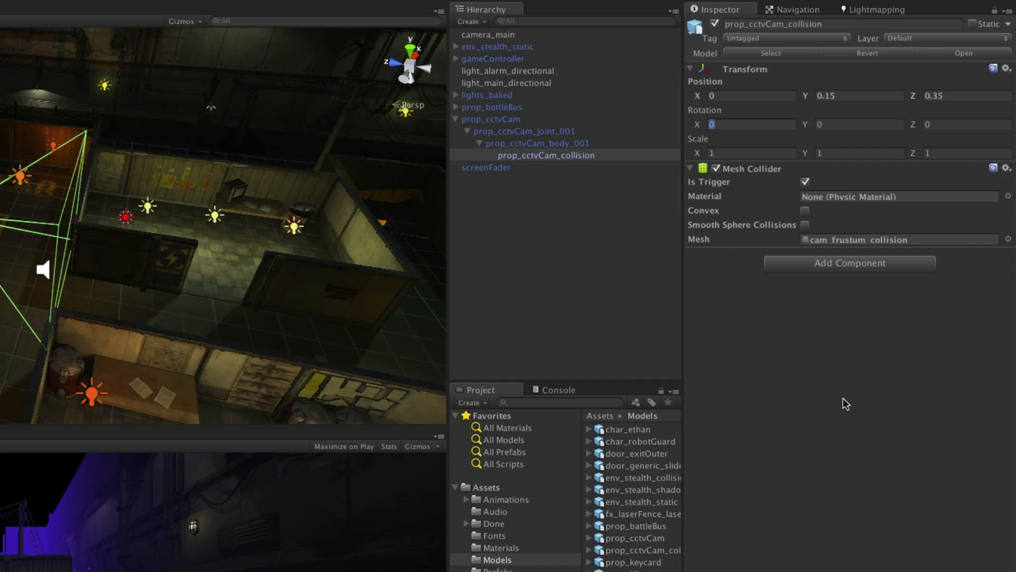
pyautogui.moveTo(841, 403)
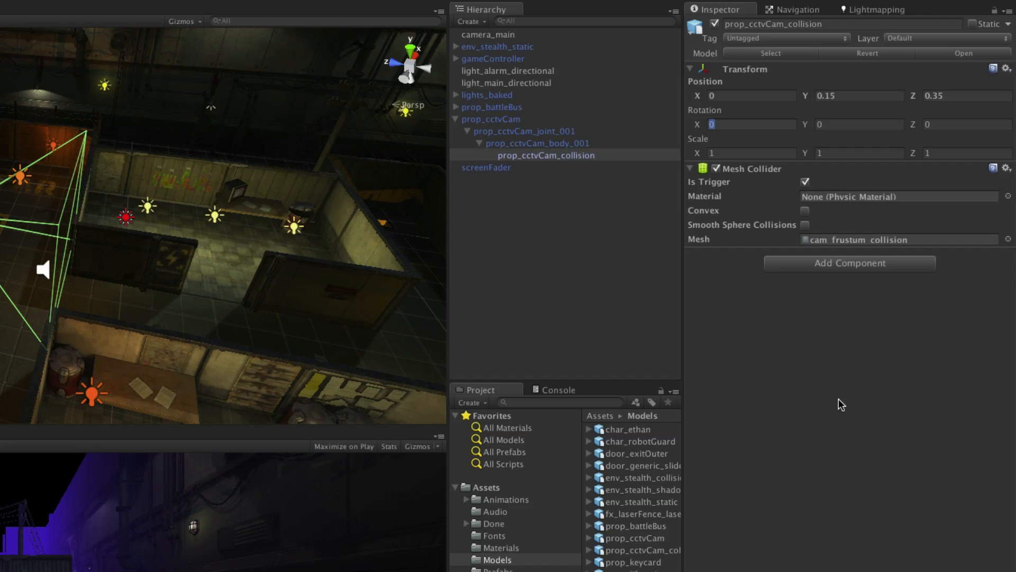
pyautogui.moveTo(845, 400)
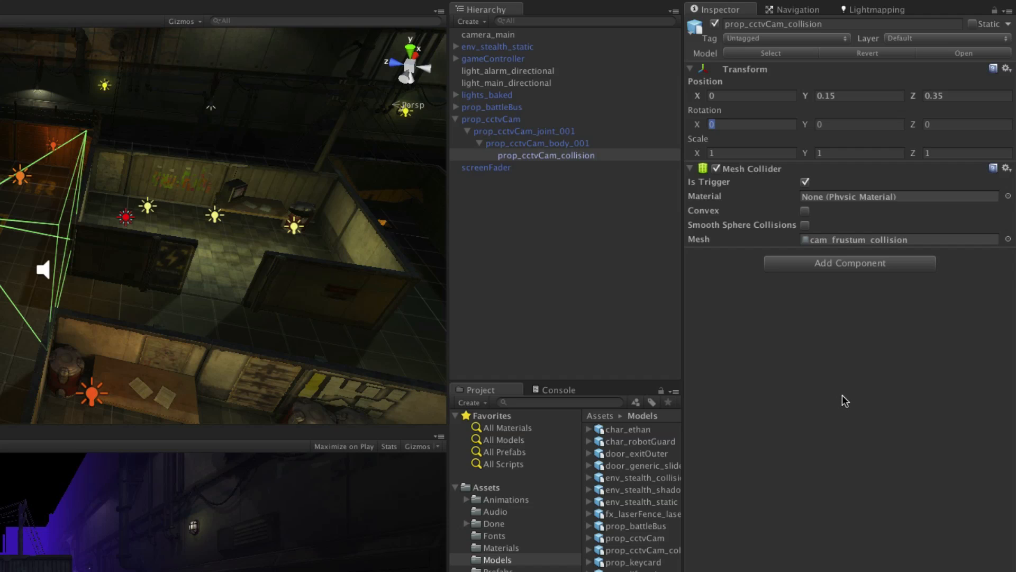
pyautogui.moveTo(860, 393)
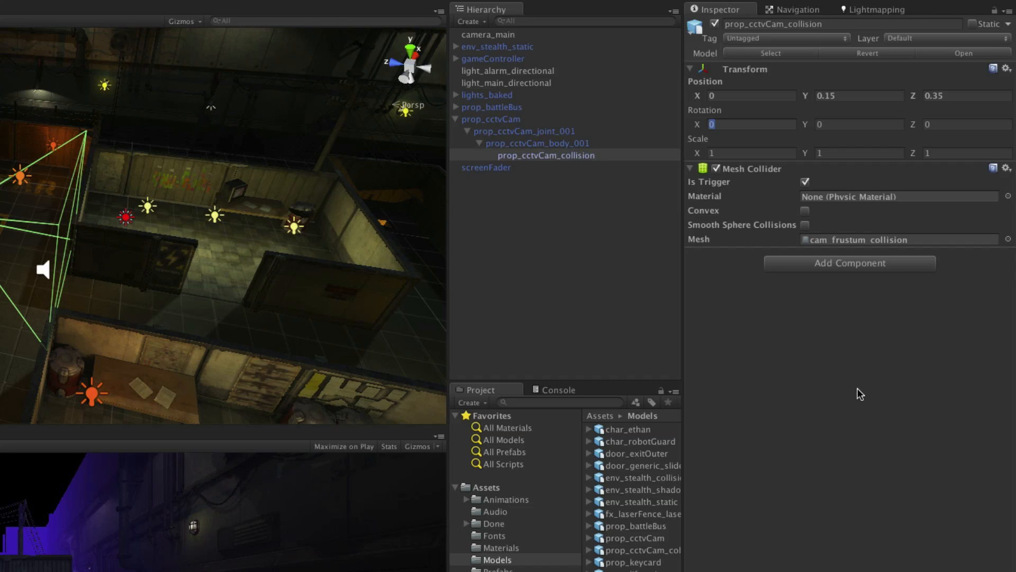
pyautogui.moveTo(833, 371)
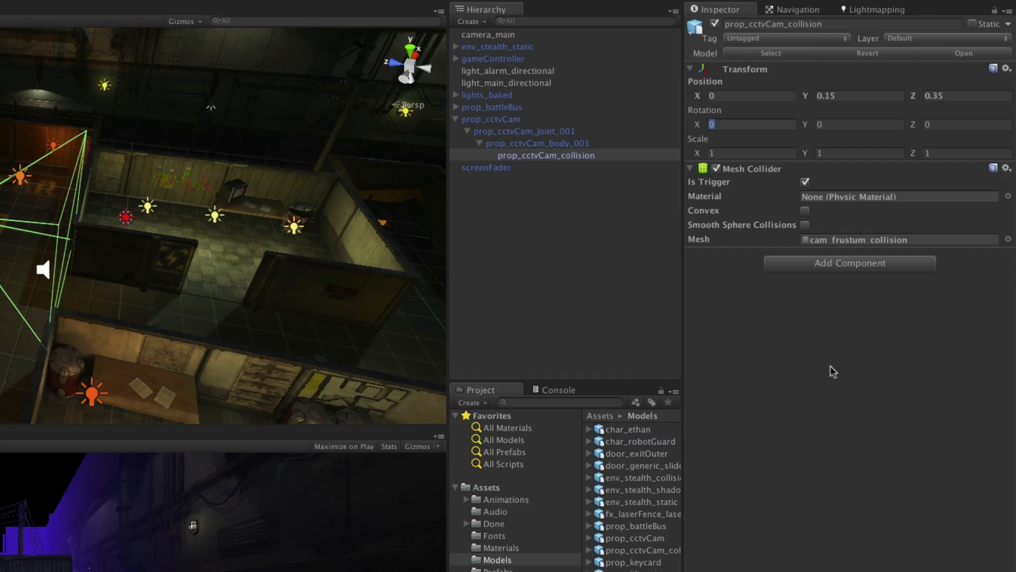
# Rotate prop_cctvCam_body_001 to 60 degrees on X, then return to prop_cctvCam_collision.
pyautogui.click(536, 143)
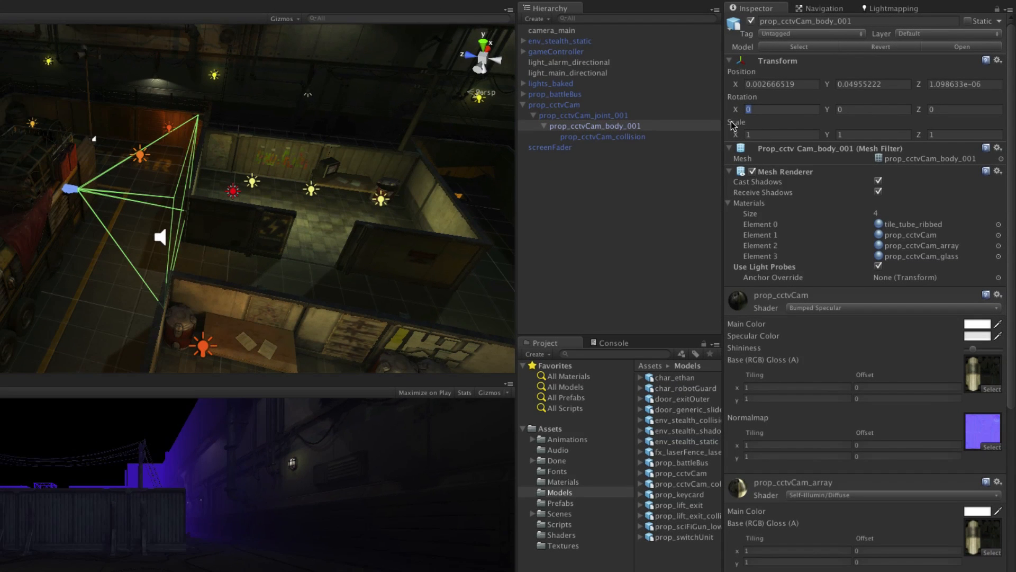
pyautogui.write('60')
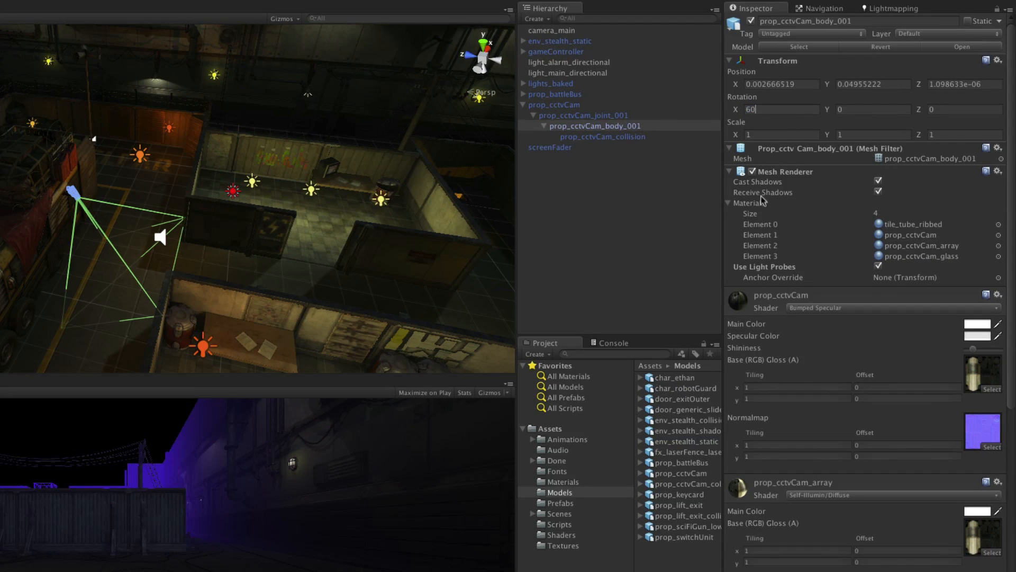
pyautogui.click(603, 137)
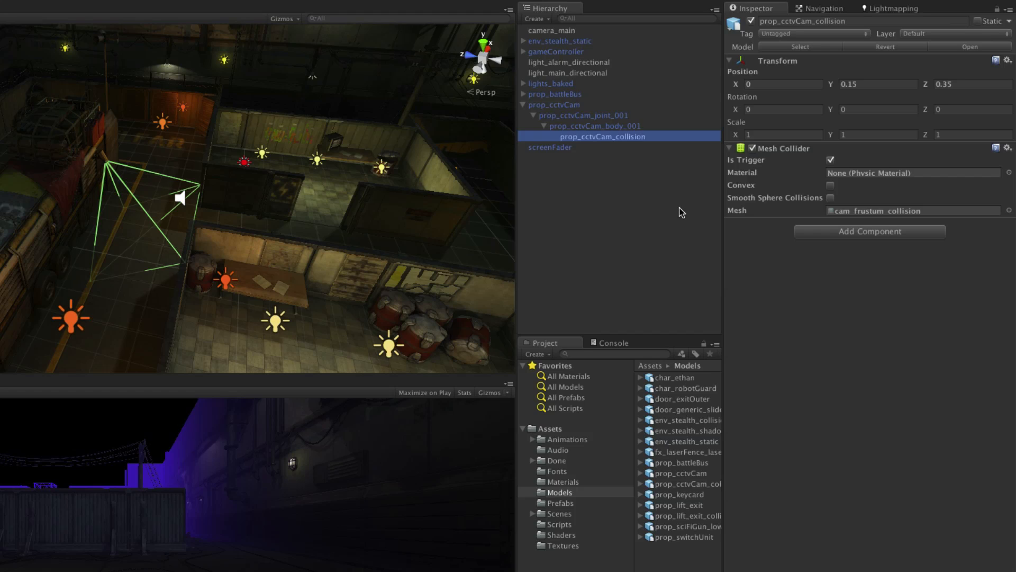
pyautogui.moveTo(594, 141)
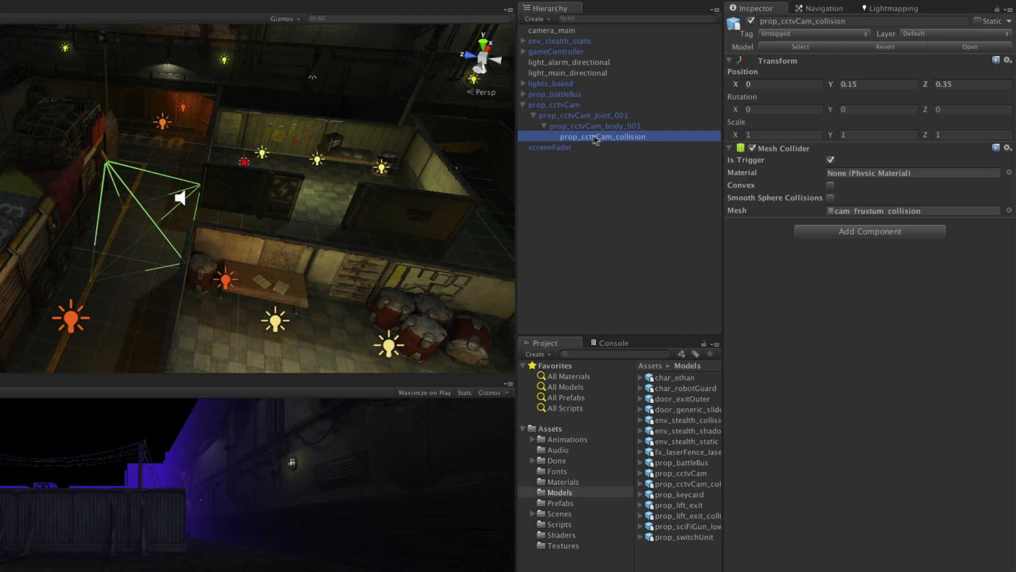
pyautogui.moveTo(888, 221)
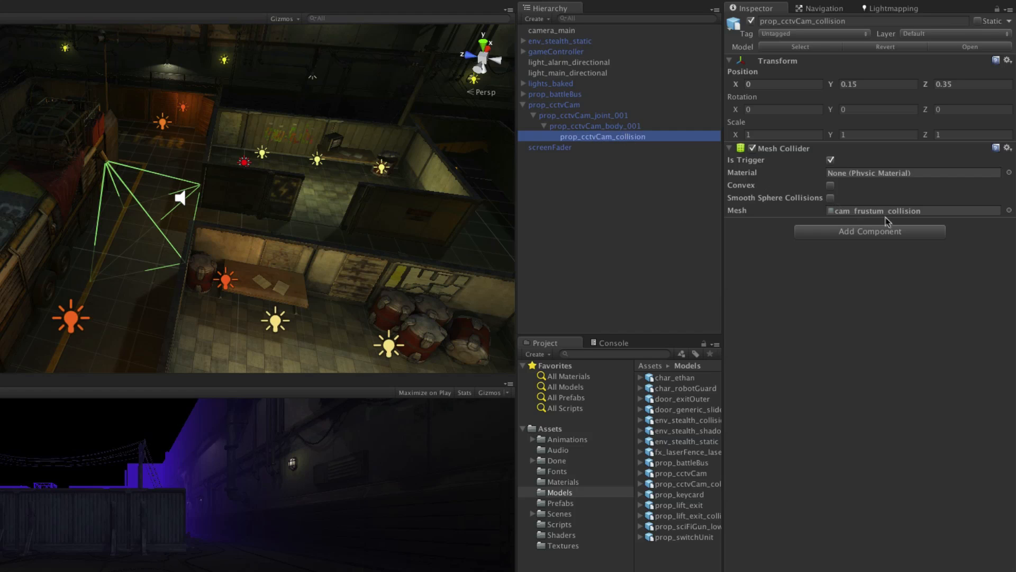
# Add a Light to the collision object as a Spot with 90-degree angle and a red colour.
pyautogui.click(868, 231)
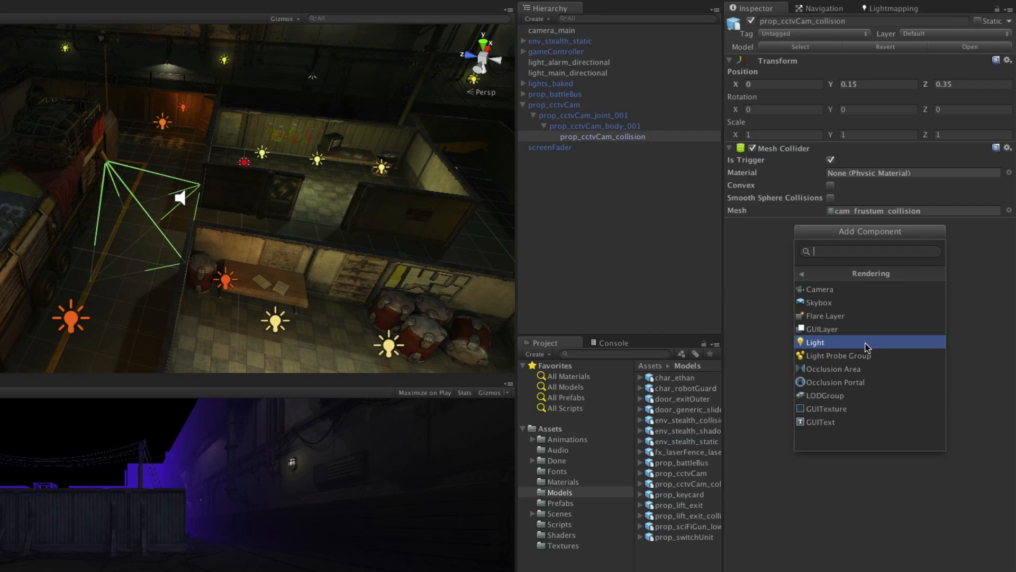
pyautogui.click(815, 342)
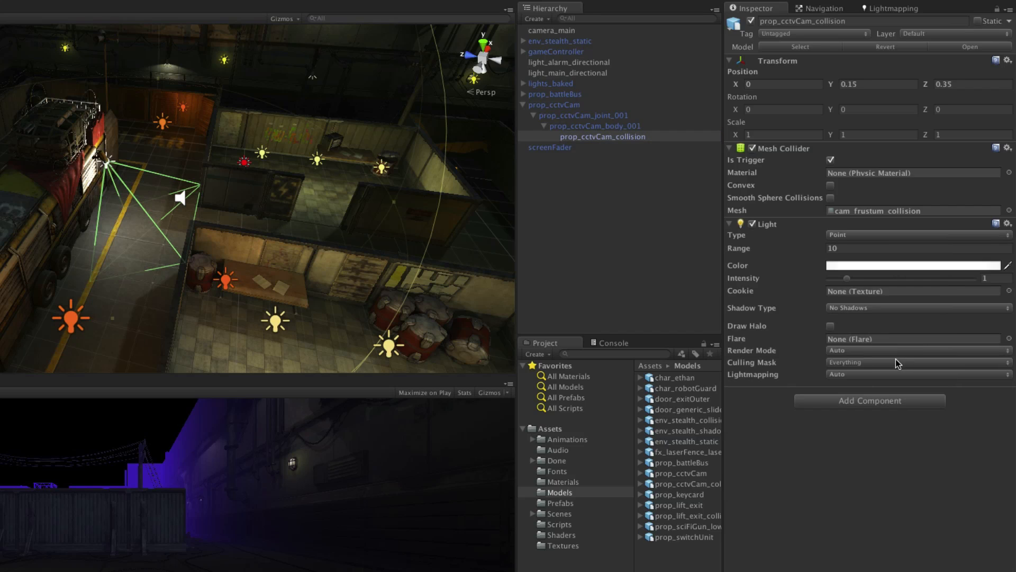
pyautogui.click(913, 235)
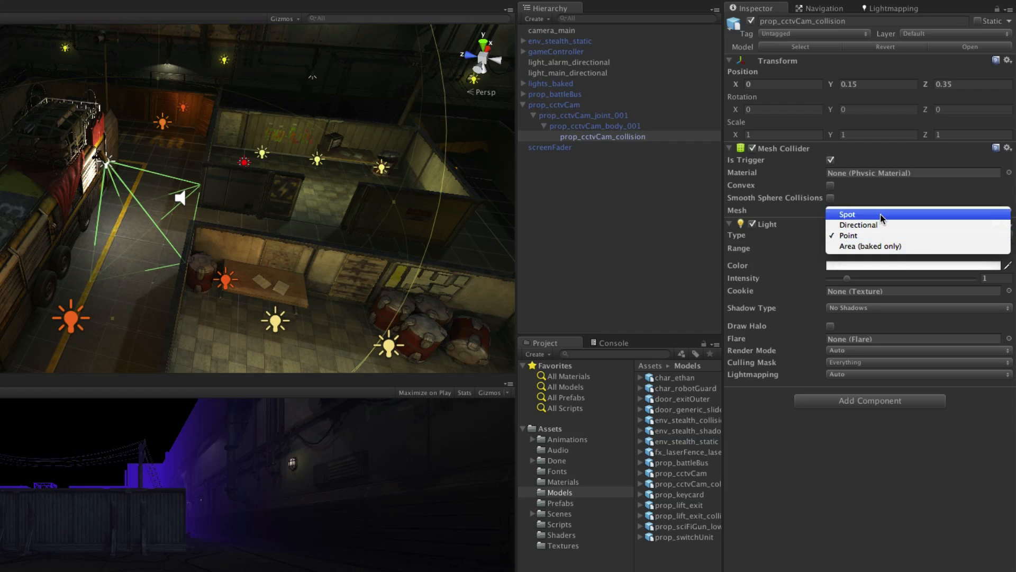
pyautogui.click(847, 214)
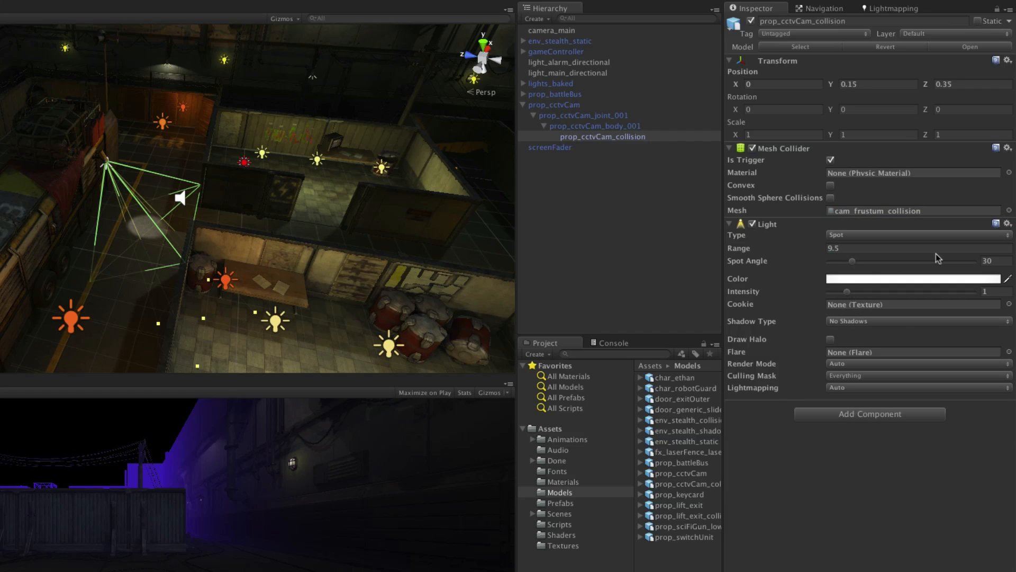
pyautogui.moveTo(852, 261); pyautogui.dragTo(900, 260)
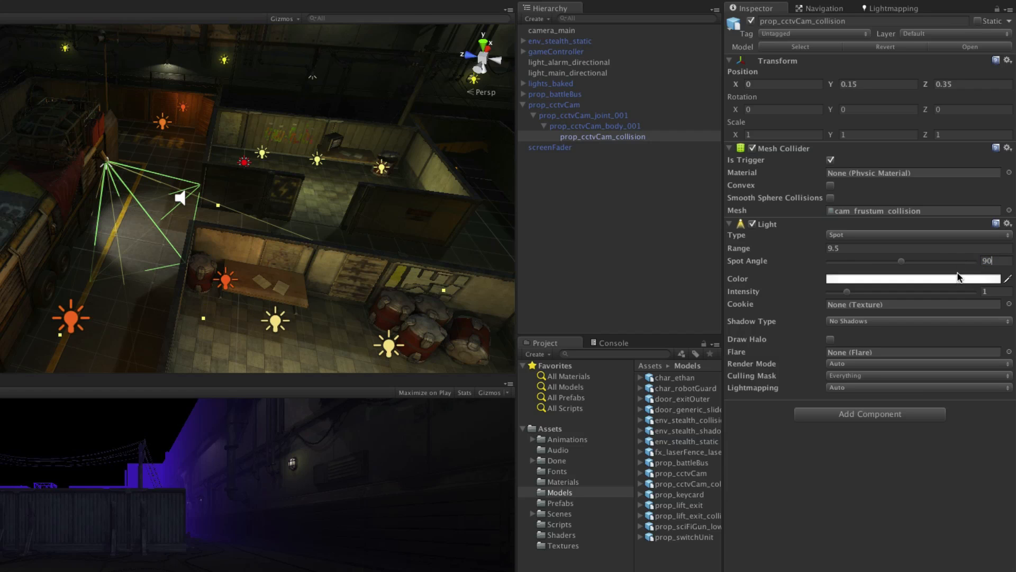
pyautogui.click(913, 279)
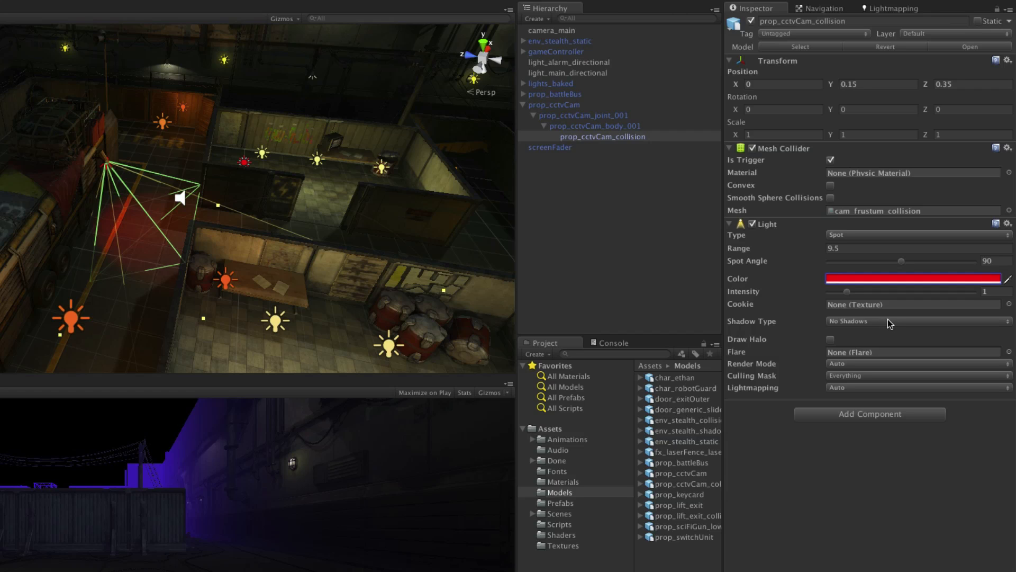
# Give the spotlight Hard Shadows and RealtimeOnly lightmapping.
pyautogui.click(912, 321)
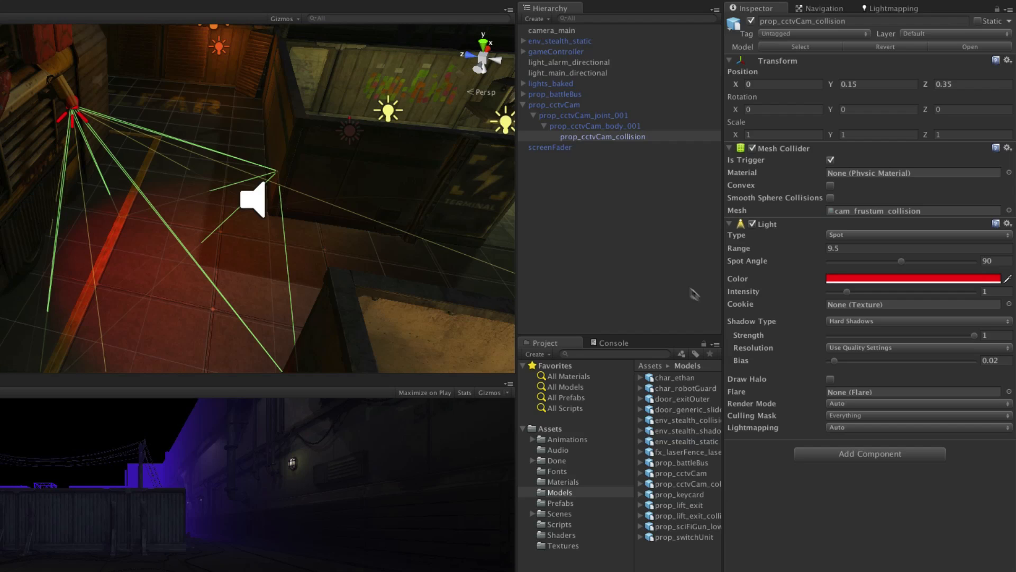
pyautogui.moveTo(804, 322)
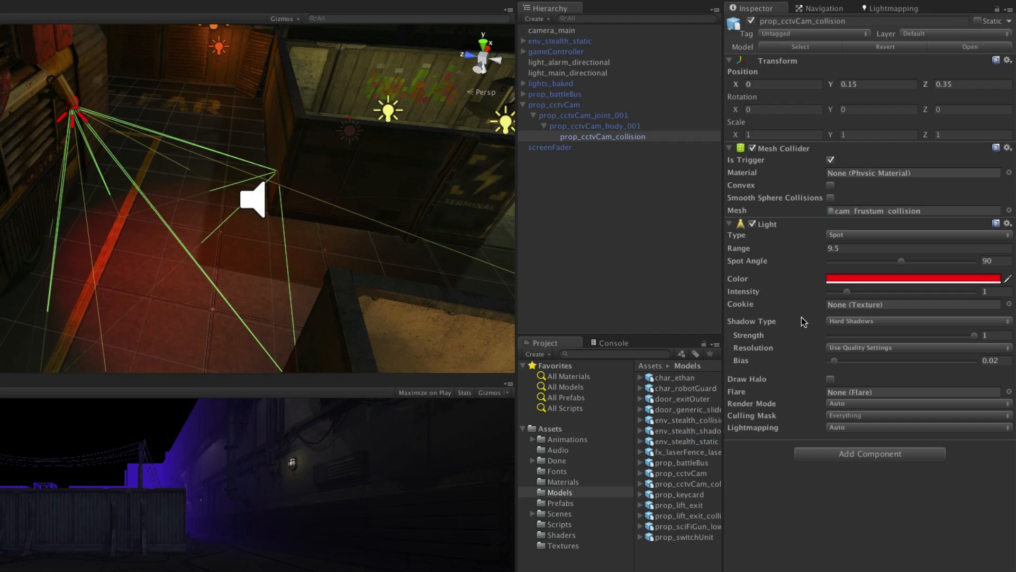
pyautogui.moveTo(853, 369)
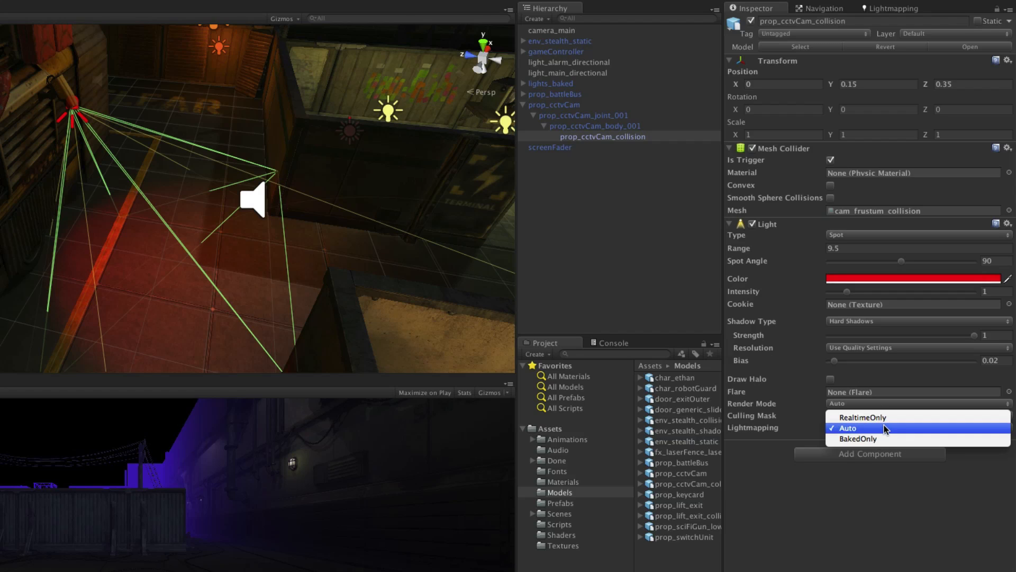
pyautogui.click(862, 417)
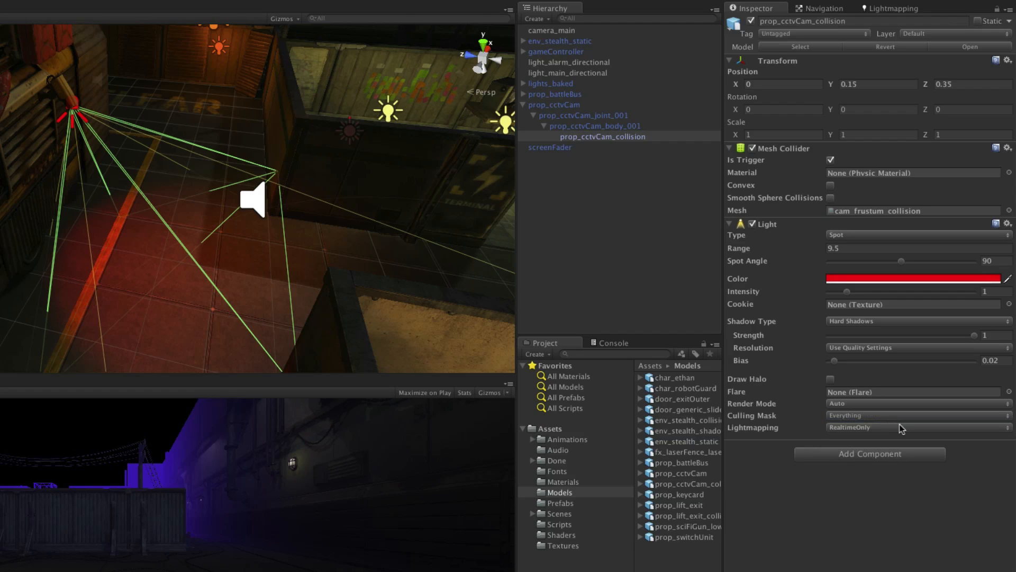
pyautogui.moveTo(900, 425)
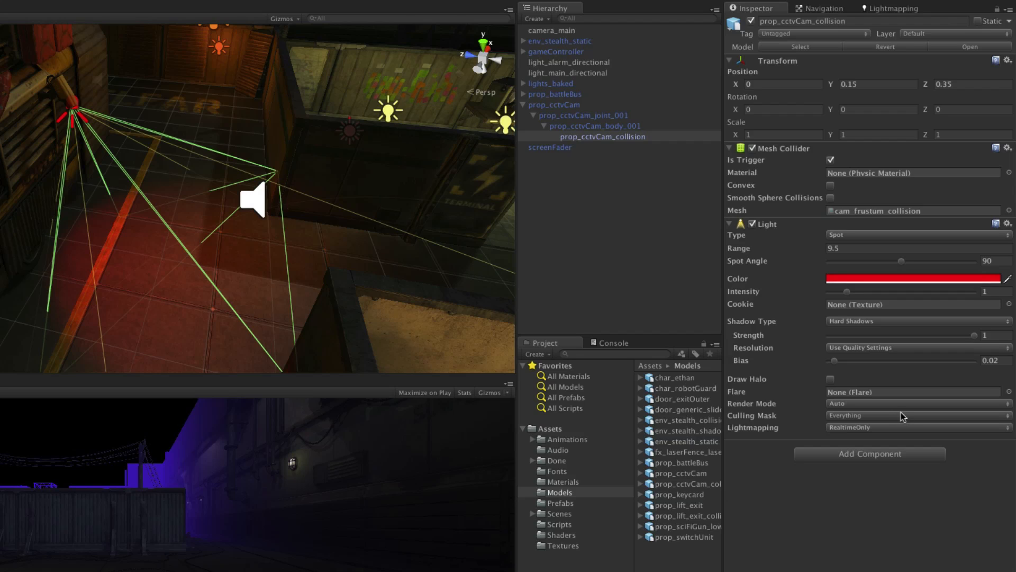
pyautogui.moveTo(894, 413)
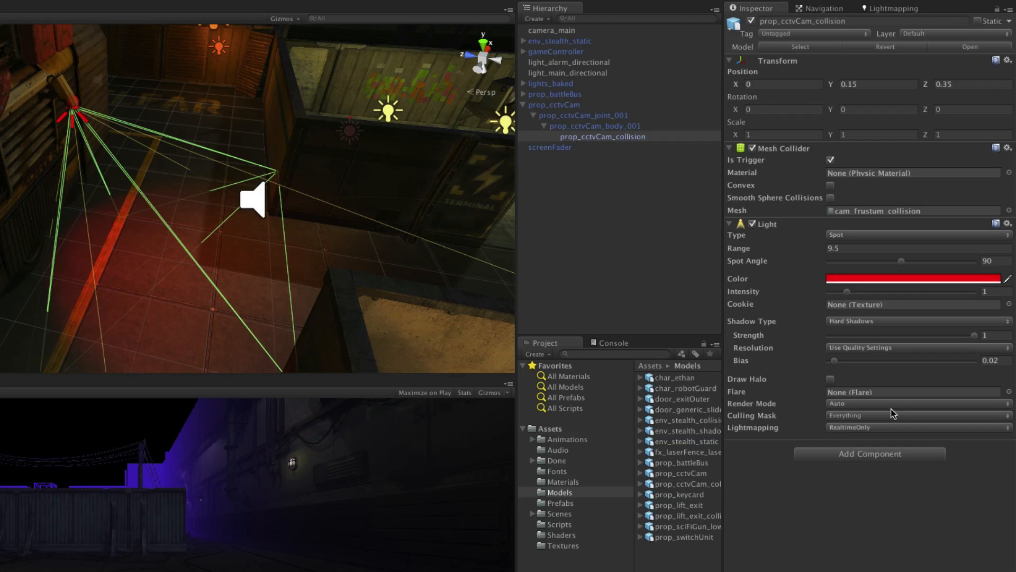
pyautogui.moveTo(901, 412)
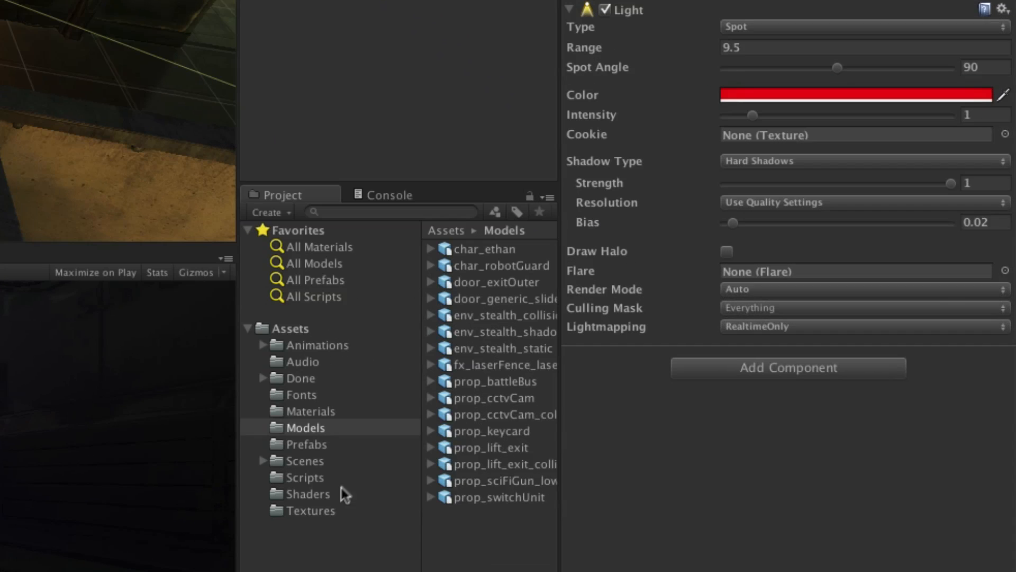
# Assign the fx_cameraView texture from Assets > Textures as the spotlight's Cookie.
pyautogui.click(311, 510)
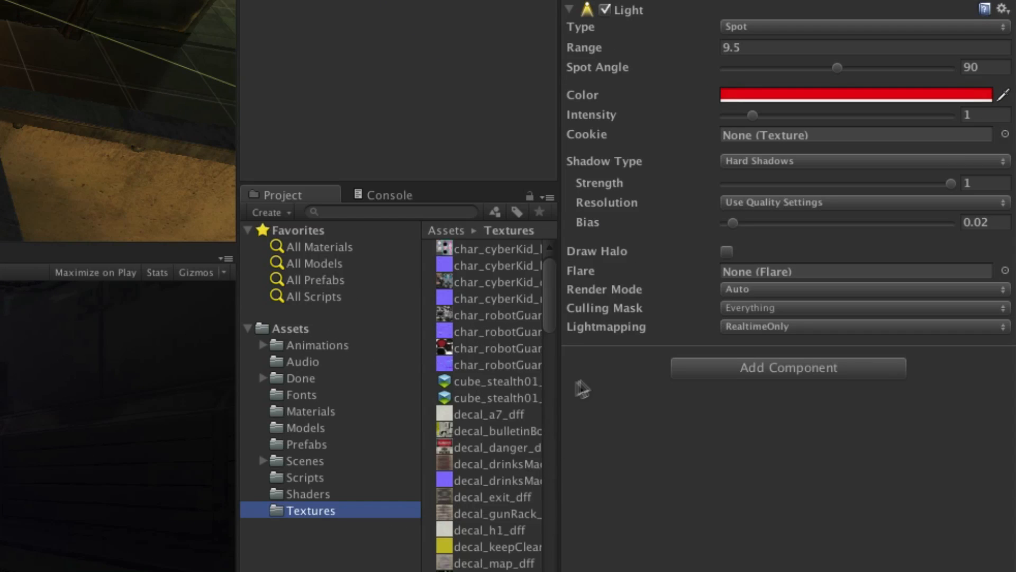
pyautogui.scroll(-3)
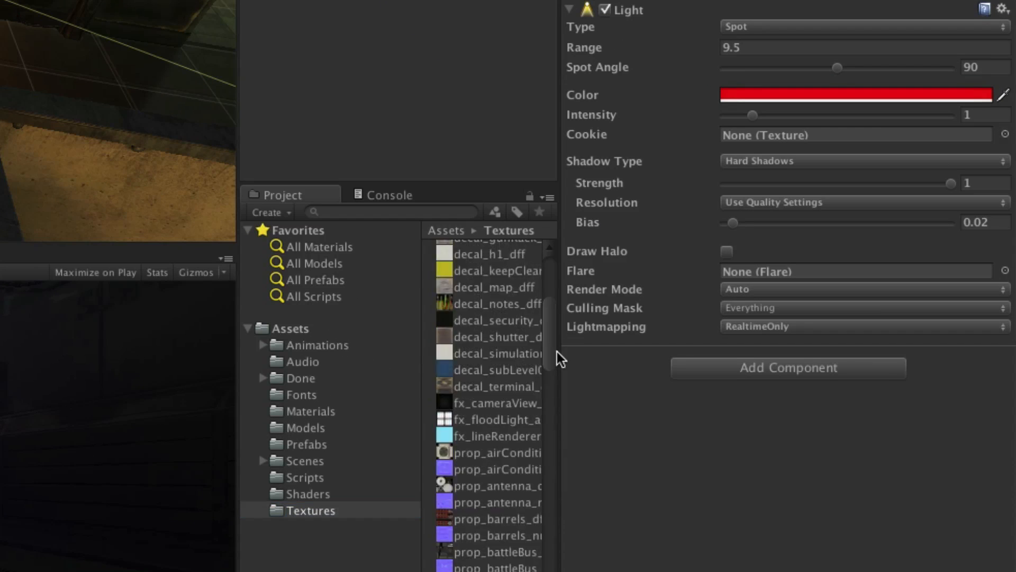
pyautogui.moveTo(776, 154)
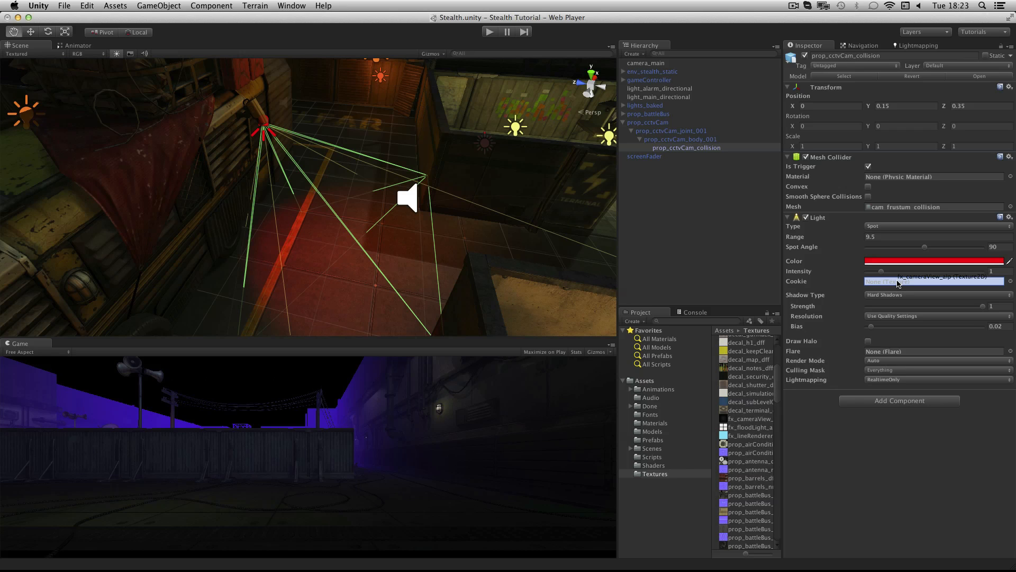
pyautogui.click(934, 281)
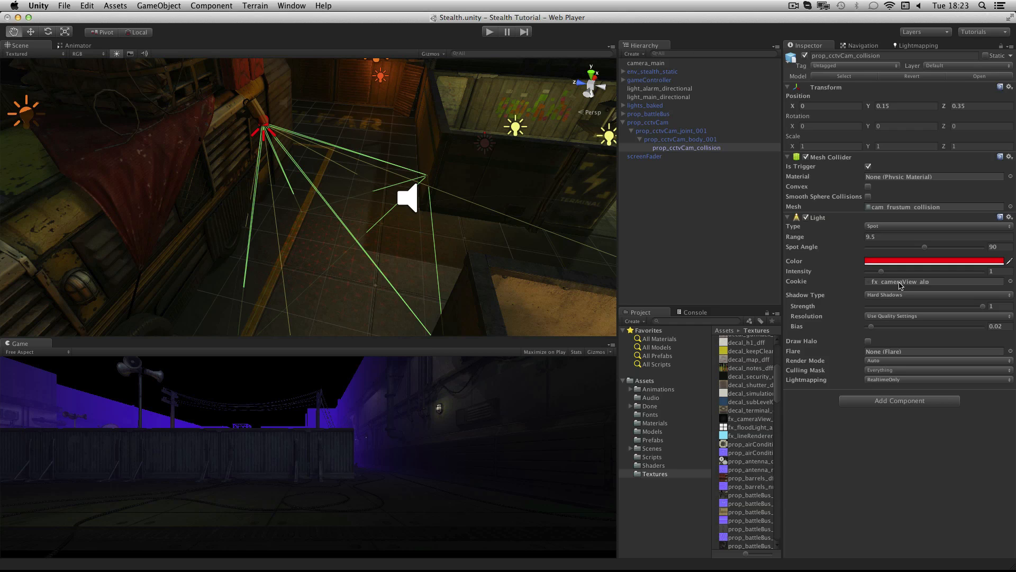
pyautogui.moveTo(910, 299)
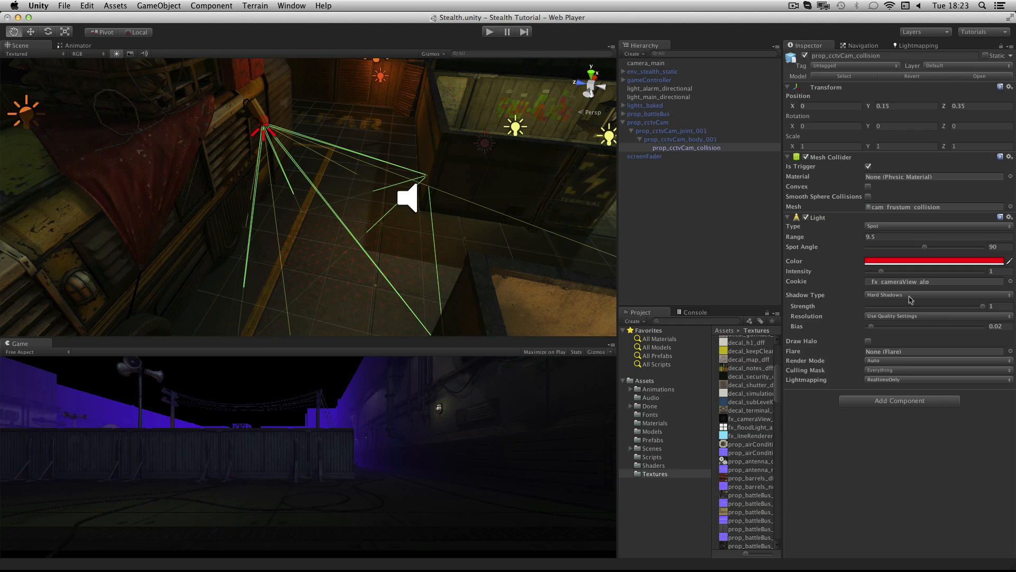
pyautogui.moveTo(939, 364)
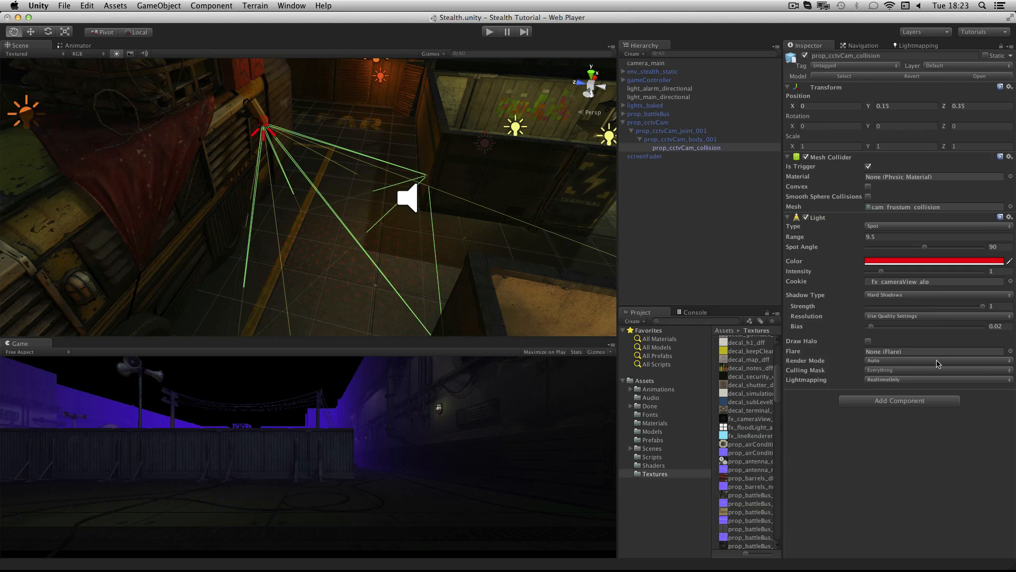
pyautogui.moveTo(937, 394)
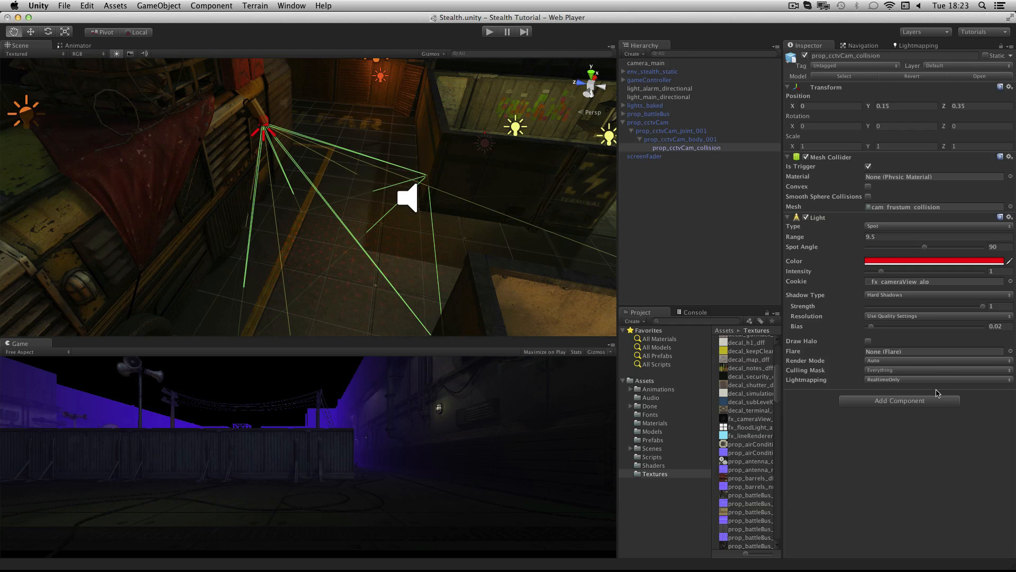
pyautogui.moveTo(943, 427)
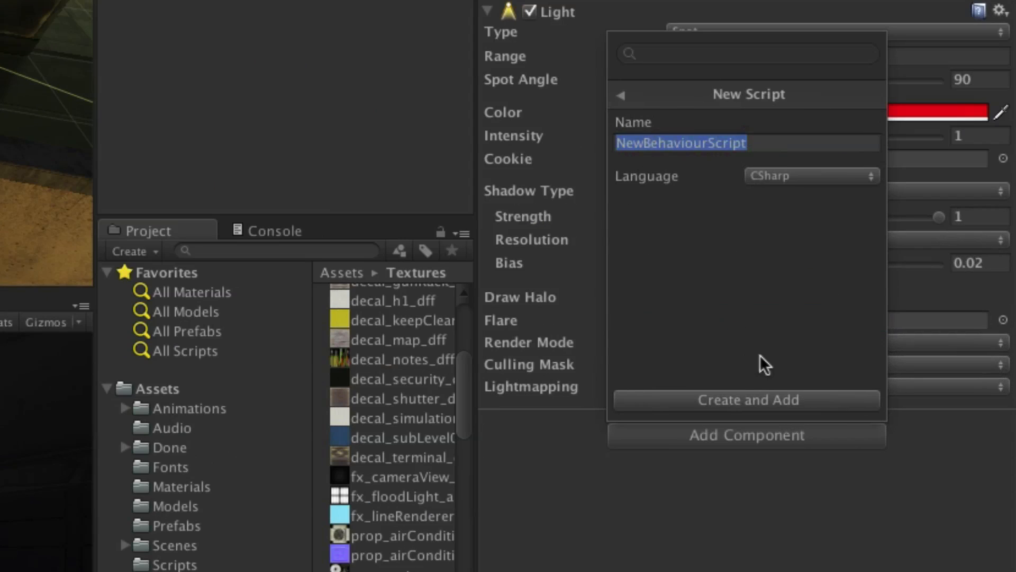
# Create and attach a new C# script named CCTVPlayerDetection.
pyautogui.write('CCTV')
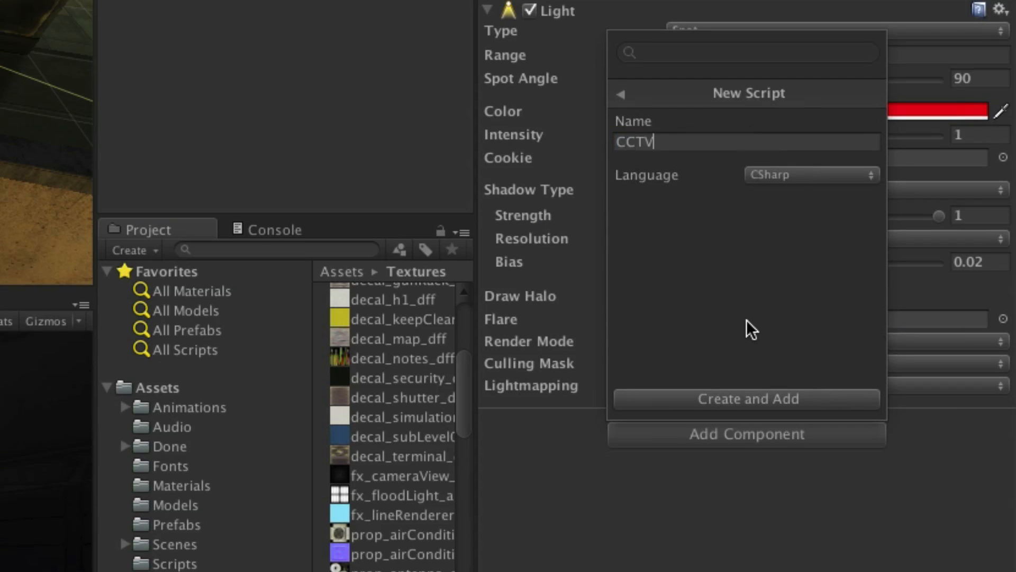
pyautogui.write('PlayerDet')
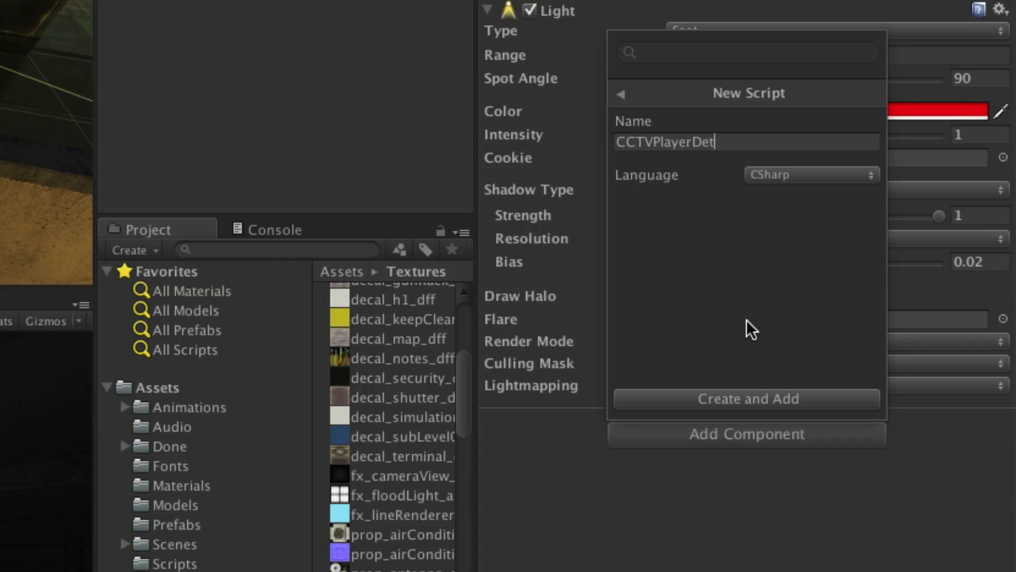
pyautogui.click(745, 398)
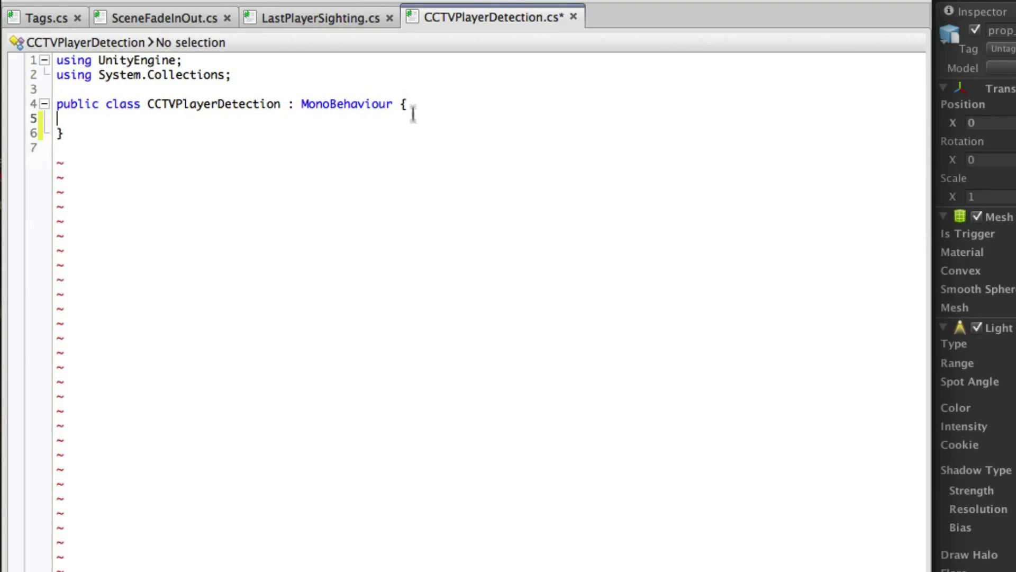
# Declare private GameObject player and LastPlayerSighting lastPlayerSighting fields in CCTVPlayerDetection.
pyautogui.press('Enter')
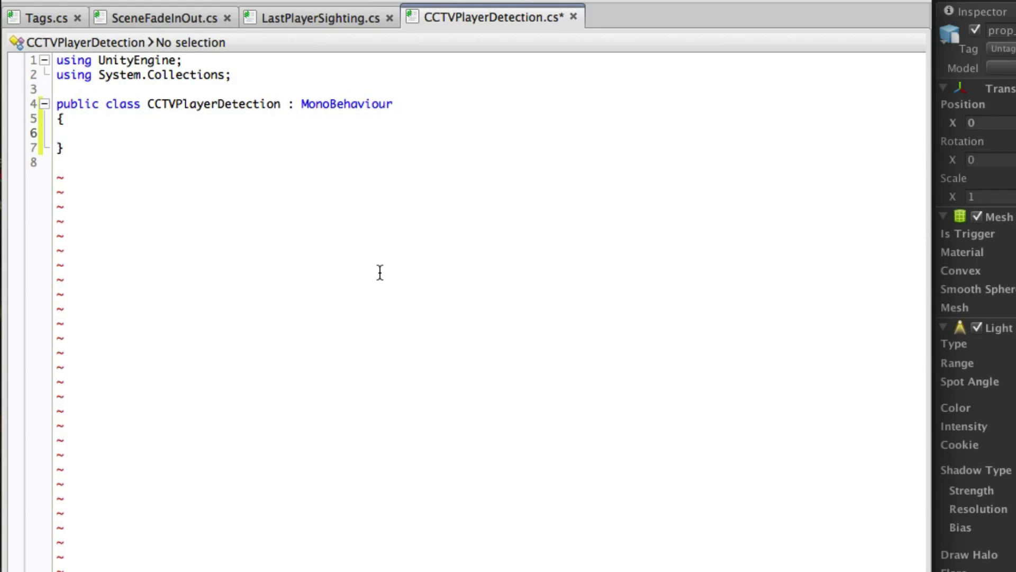
pyautogui.click(85, 131)
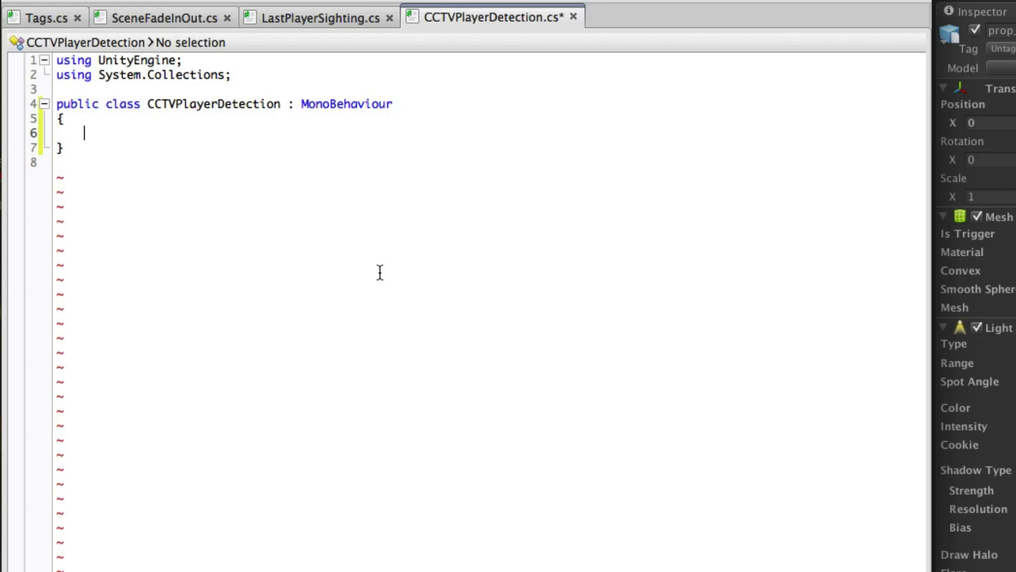
pyautogui.write('private')
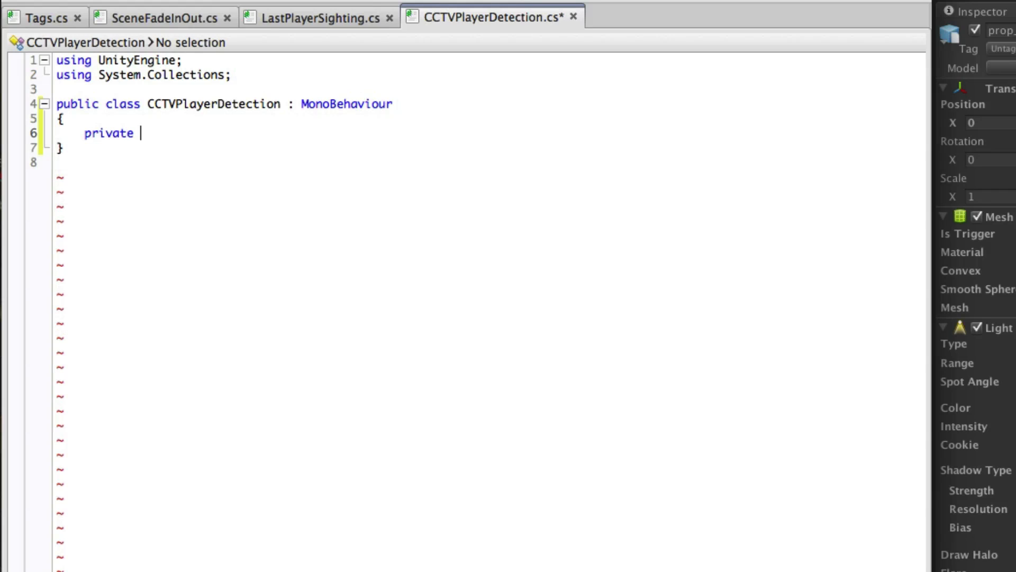
pyautogui.write('GameObject player;')
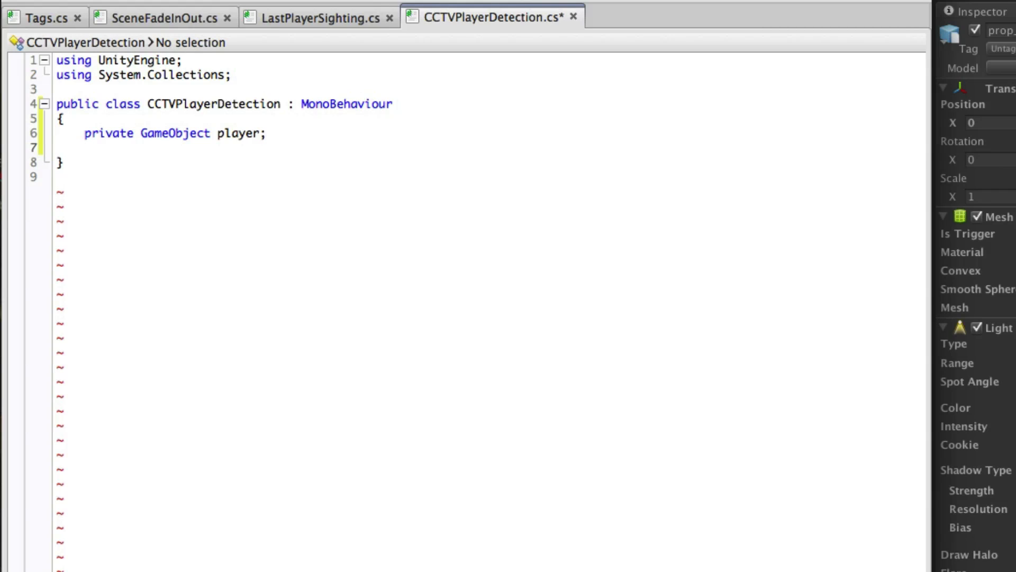
pyautogui.write('private LastPlayerSighting lastPlayerSighting;')
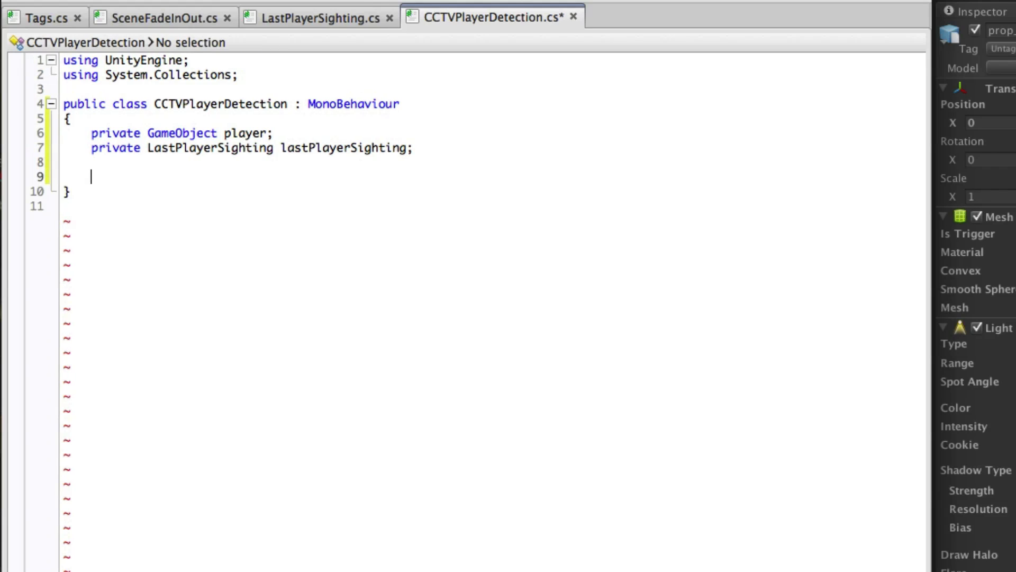
# Write Awake() assigning player via FindGameObjectWithTag and lastPlayerSighting via GetComponent on the game controller.
pyautogui.write('void Awake()')
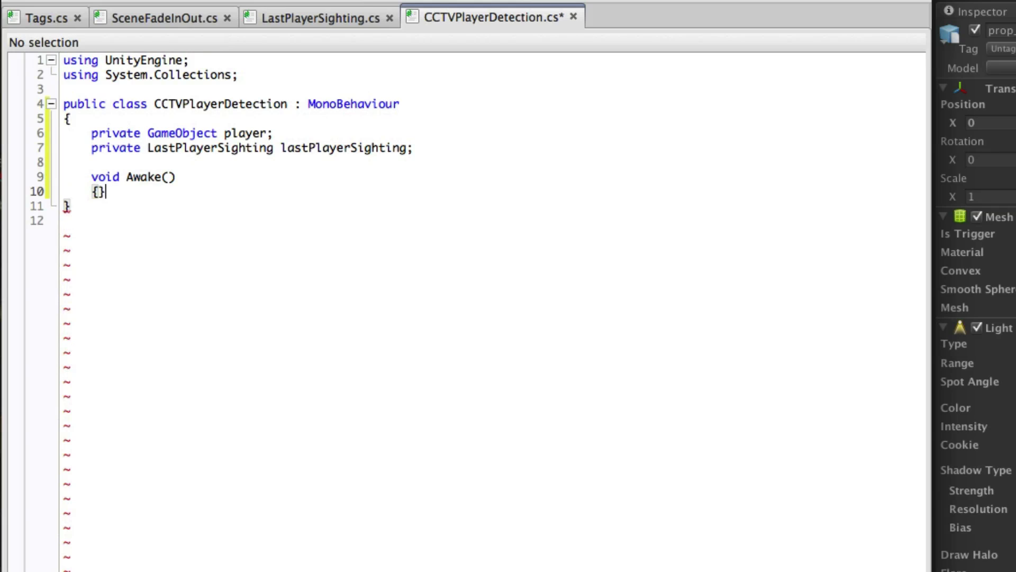
pyautogui.write('player = G')
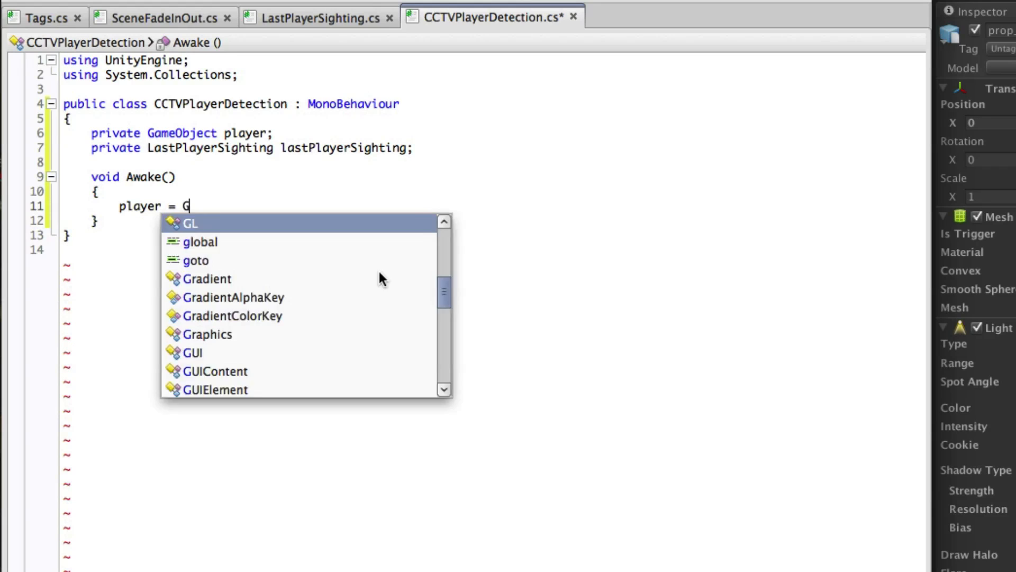
pyautogui.write('ameObject.FindGameObjectWithTag(Tags.player);')
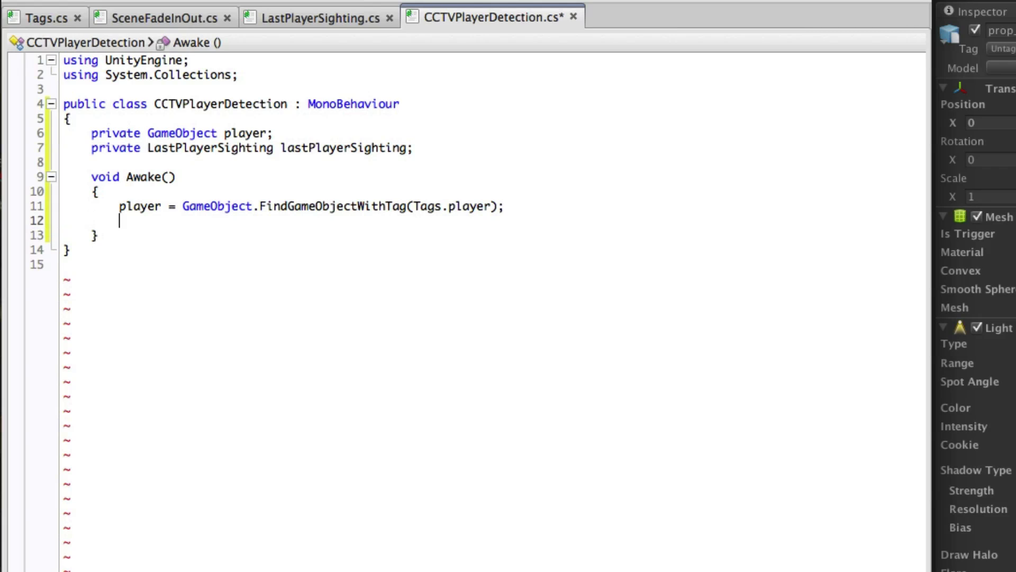
pyautogui.write('lastPlayerSighting = GameObject.FindGameObjectWithTag(Tags.gameController).Ge')
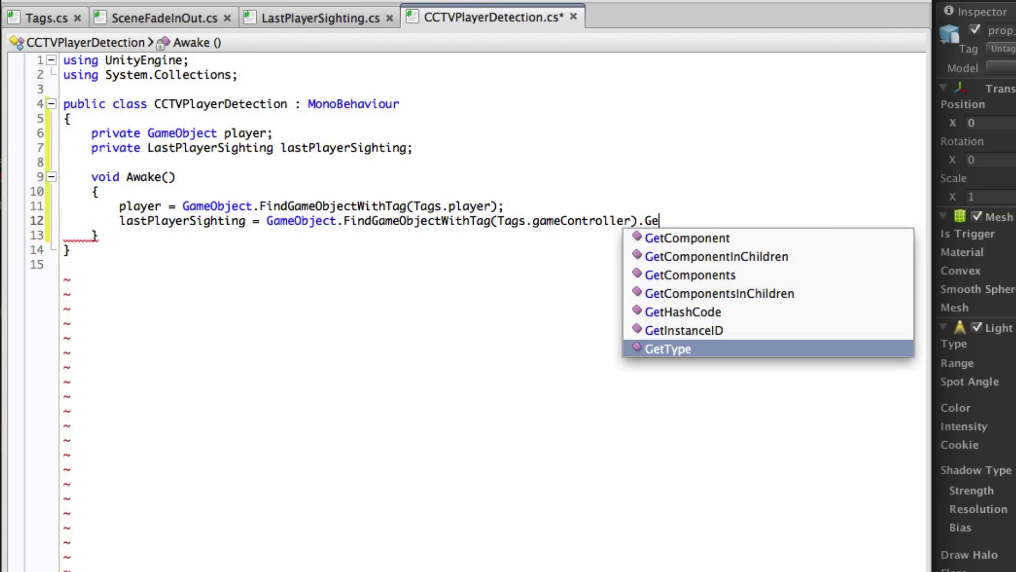
pyautogui.write('tComponent<LastPlayerSighting>();')
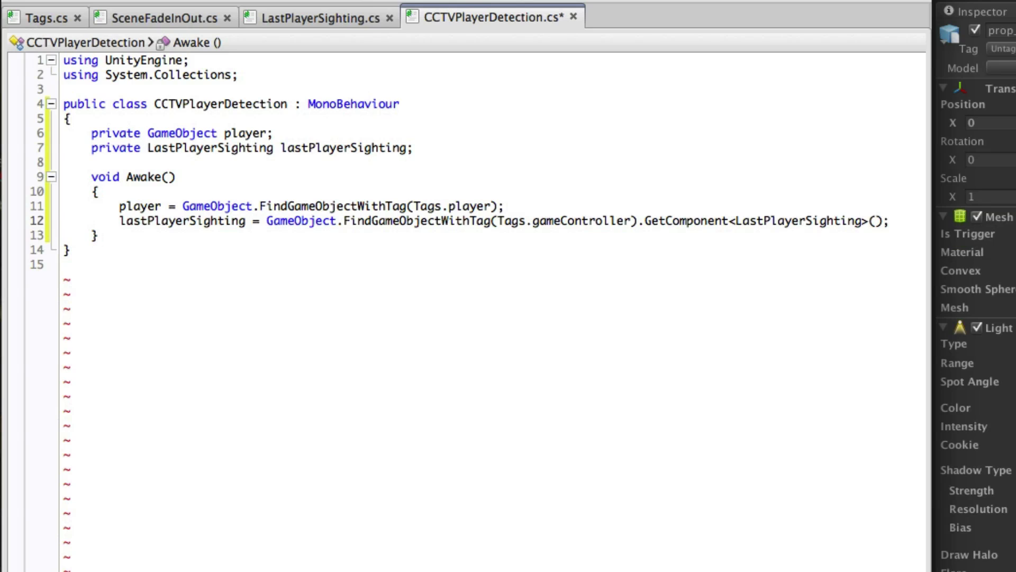
pyautogui.write('voi')
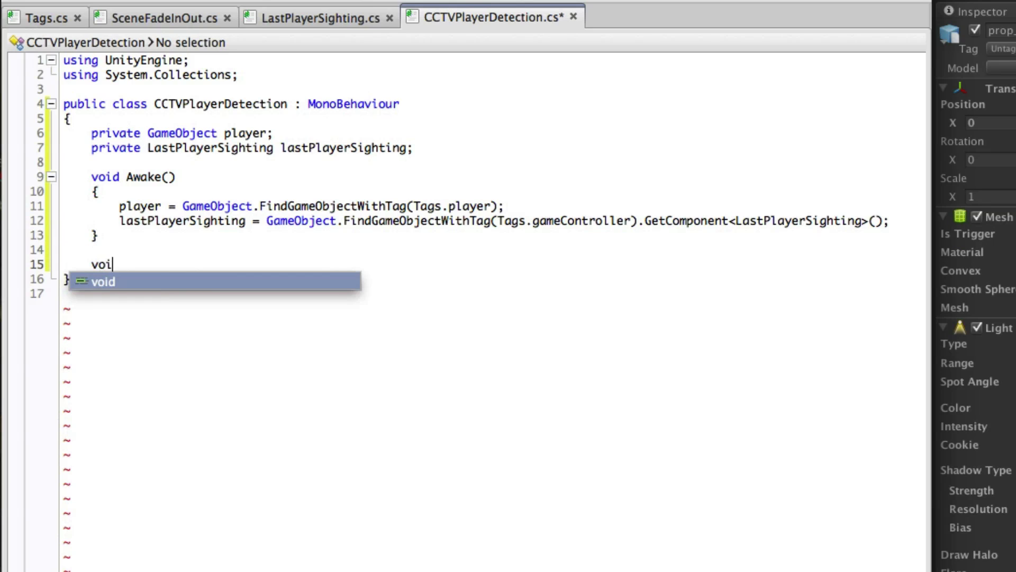
# Define OnTriggerStay(Collider other) with an if(other.gameObject == player) check.
pyautogui.write('d OnTriggerStay')
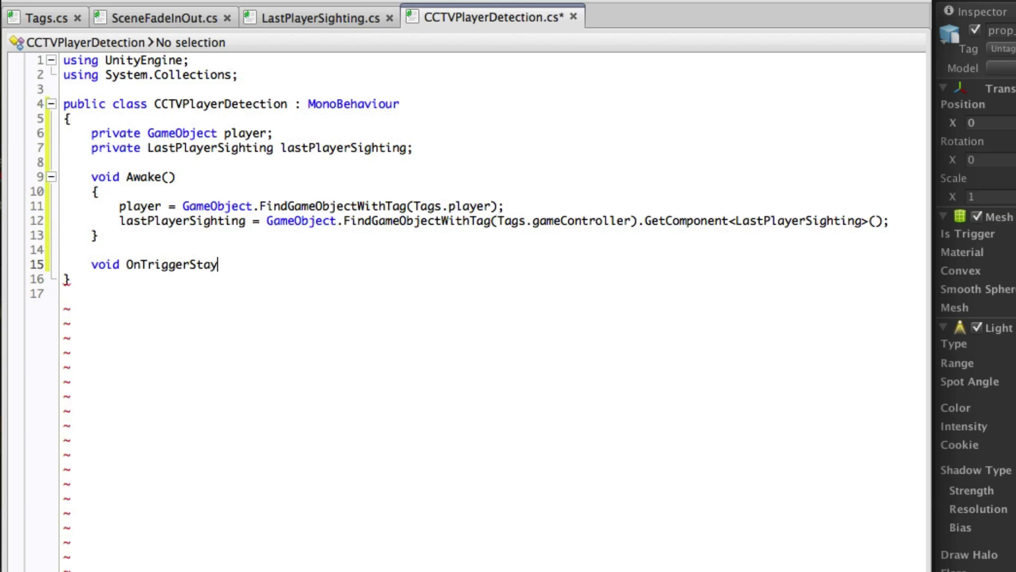
pyautogui.write('(Collider other)')
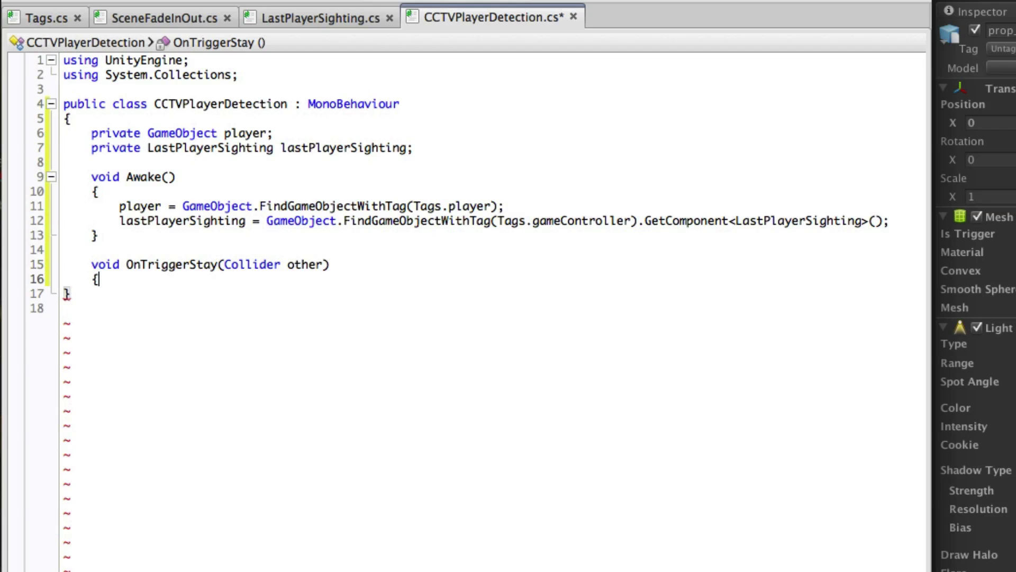
pyautogui.press('enter')
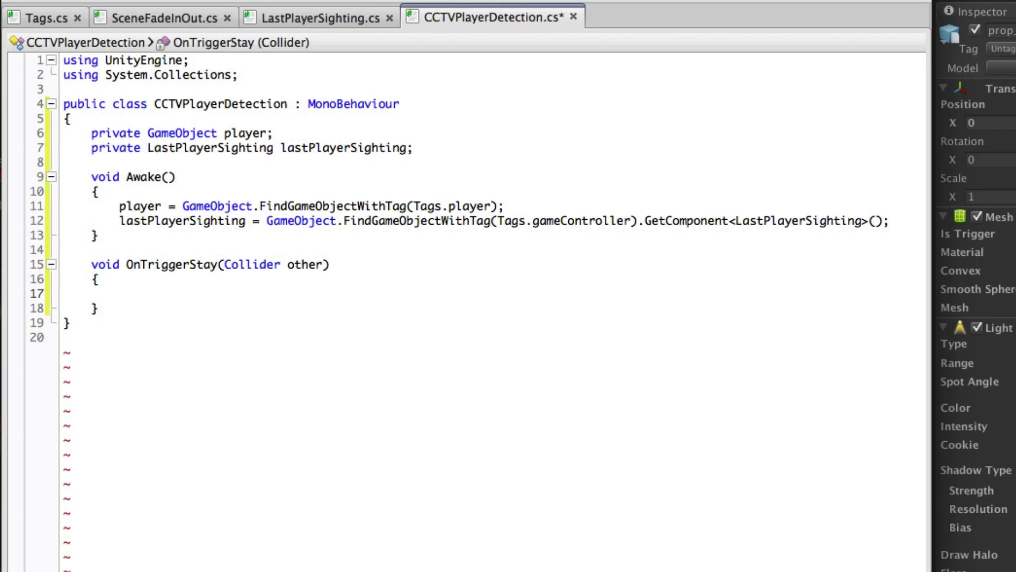
pyautogui.write('if(')
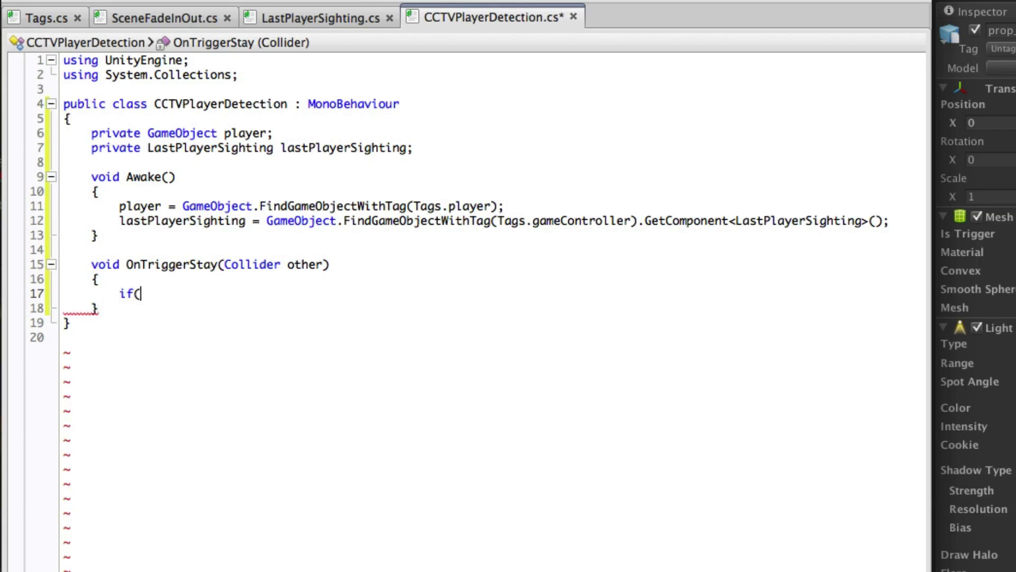
pyautogui.write('other.gameObject ==')
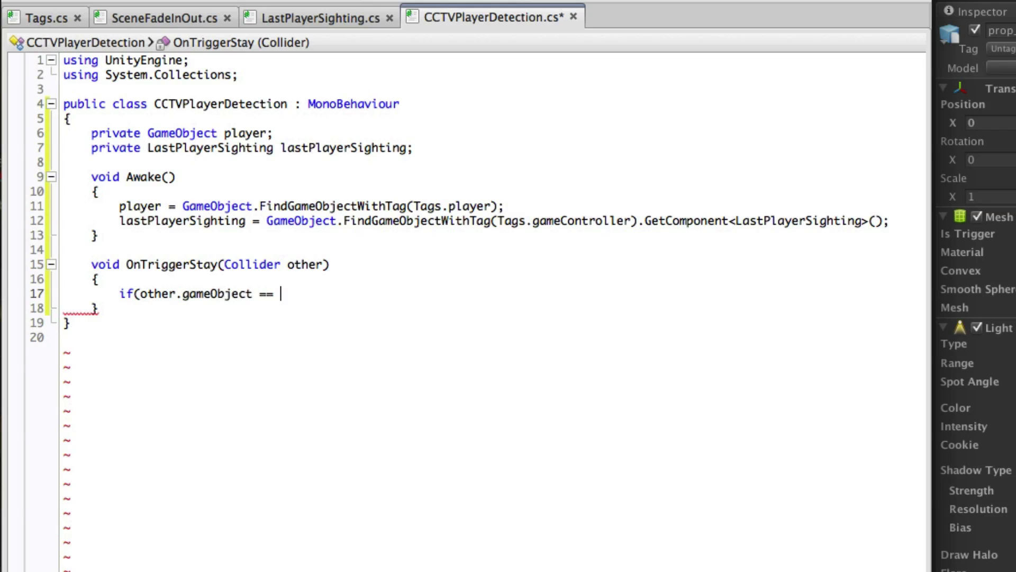
pyautogui.write('player)')
pyautogui.write('{')
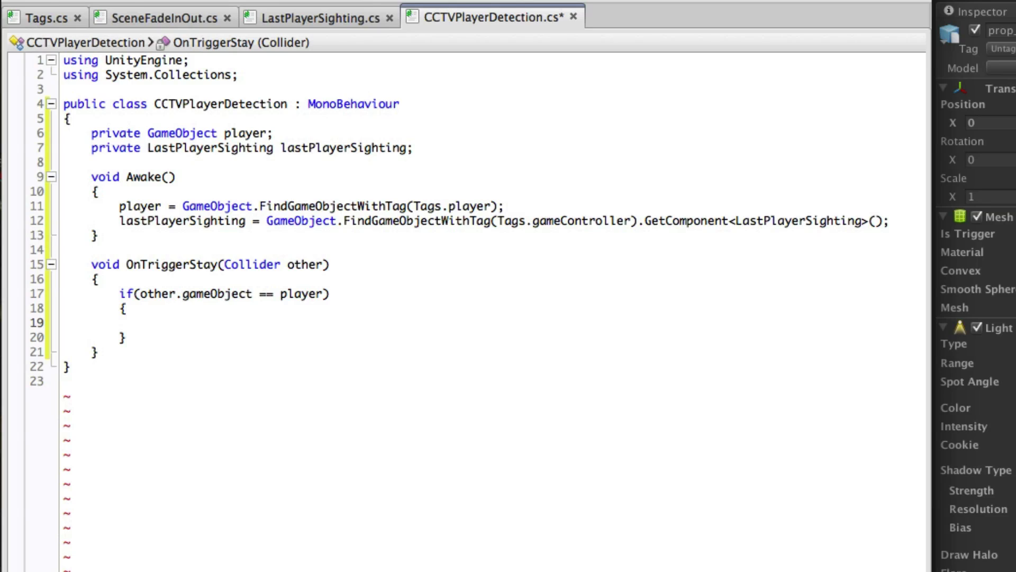
# Inside the check, start Vector3 relPlayerPos = player.transform.position - transform.position.
pyautogui.click(147, 323)
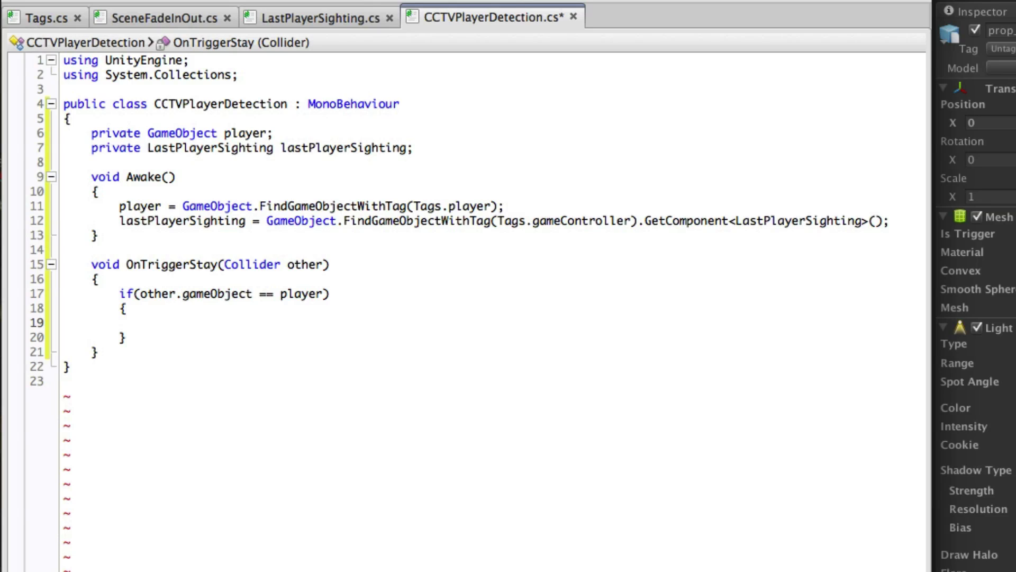
pyautogui.click(147, 323)
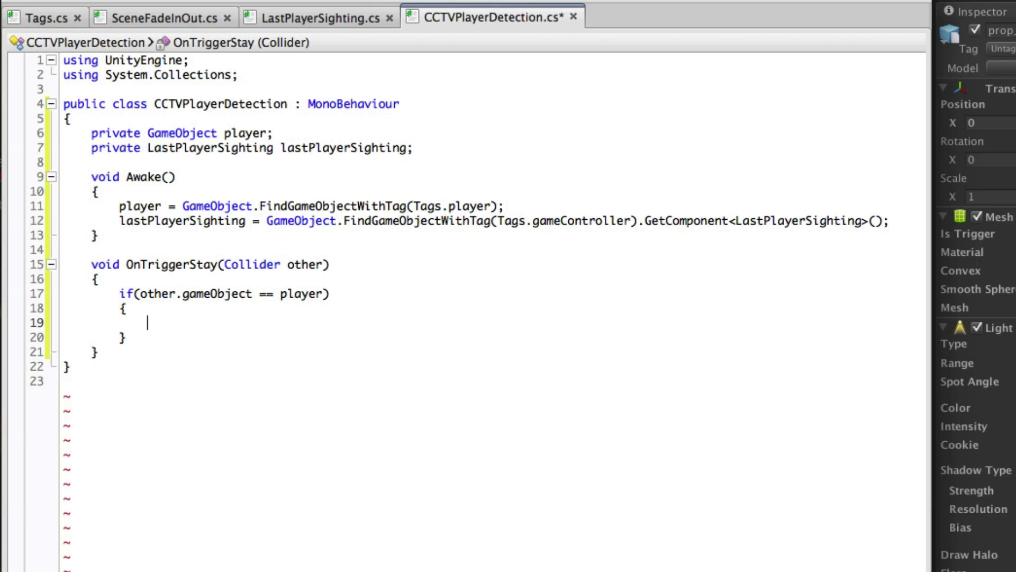
pyautogui.write('Vector3')
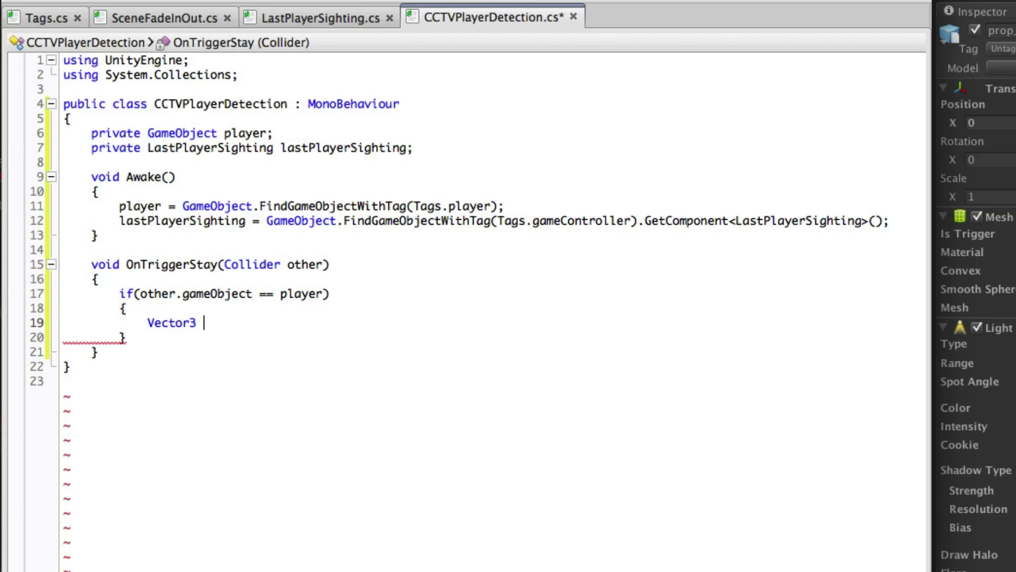
pyautogui.write('relPlayerPos')
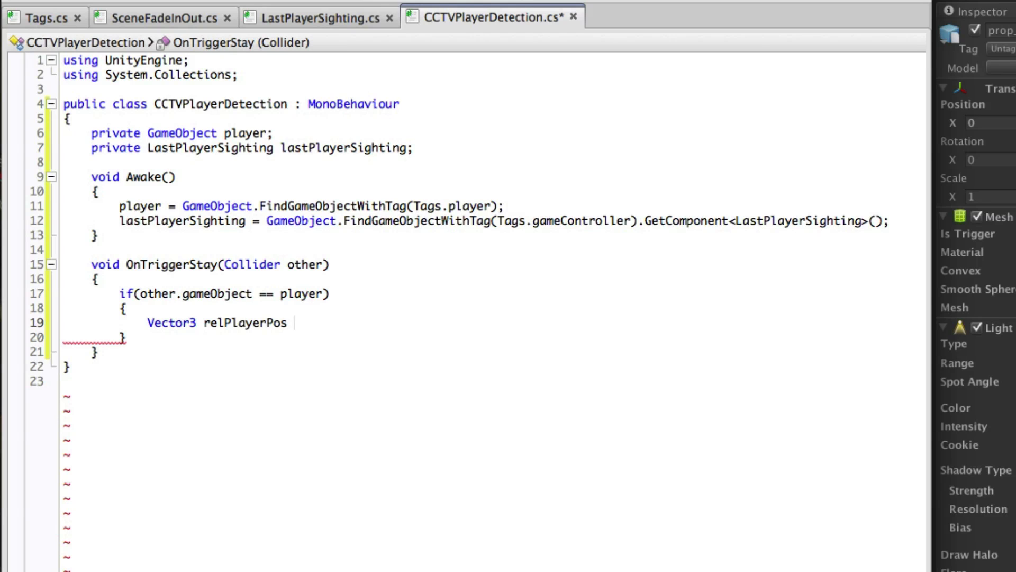
pyautogui.write('= player.transform.position - transform')
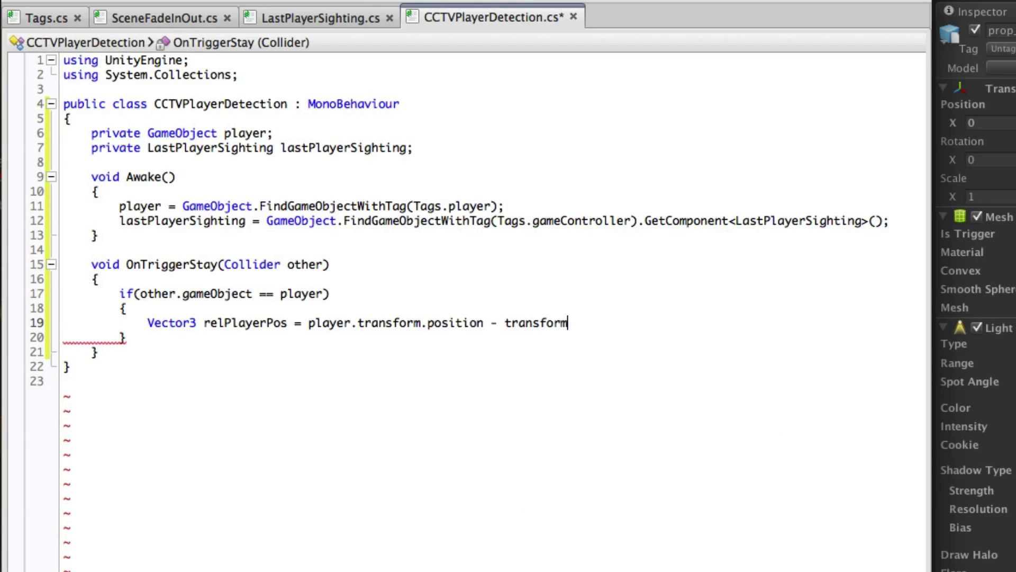
# Declare RaycastHit hit and add if(Physics.Raycast(transform.position, relPlayerPos, out hit)).
pyautogui.write('.position;')
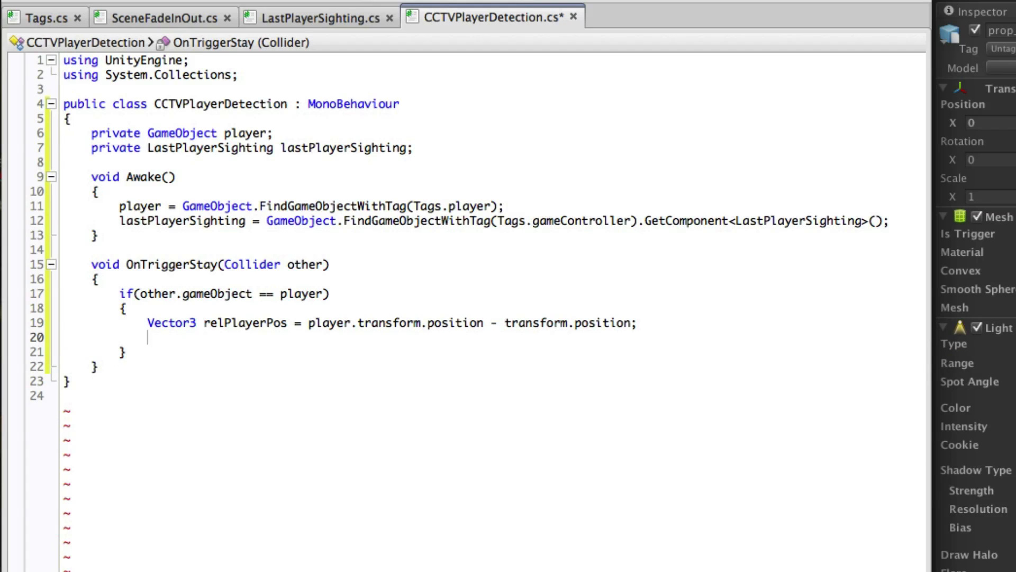
pyautogui.write('RaycastHit hit')
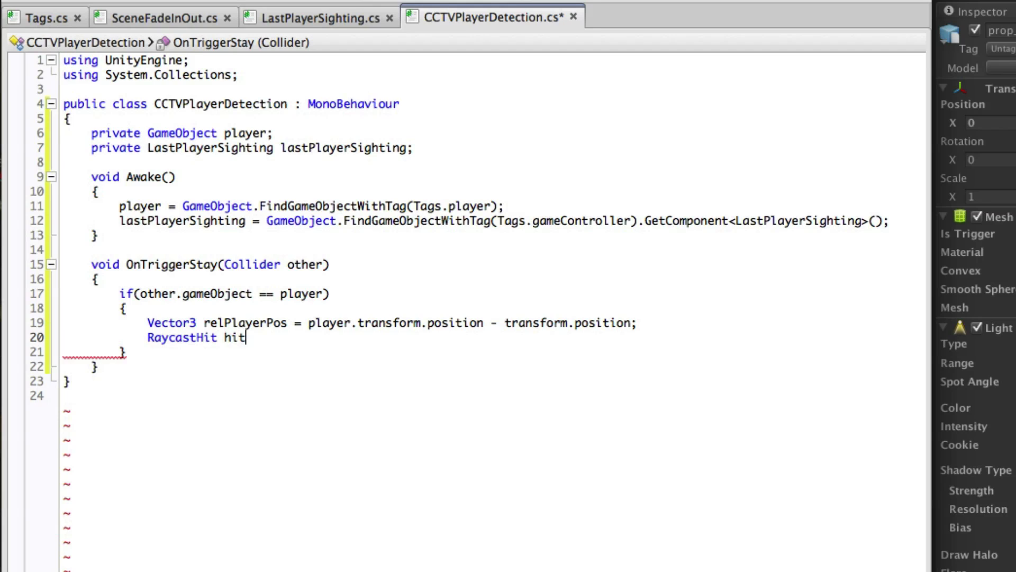
pyautogui.write(';')
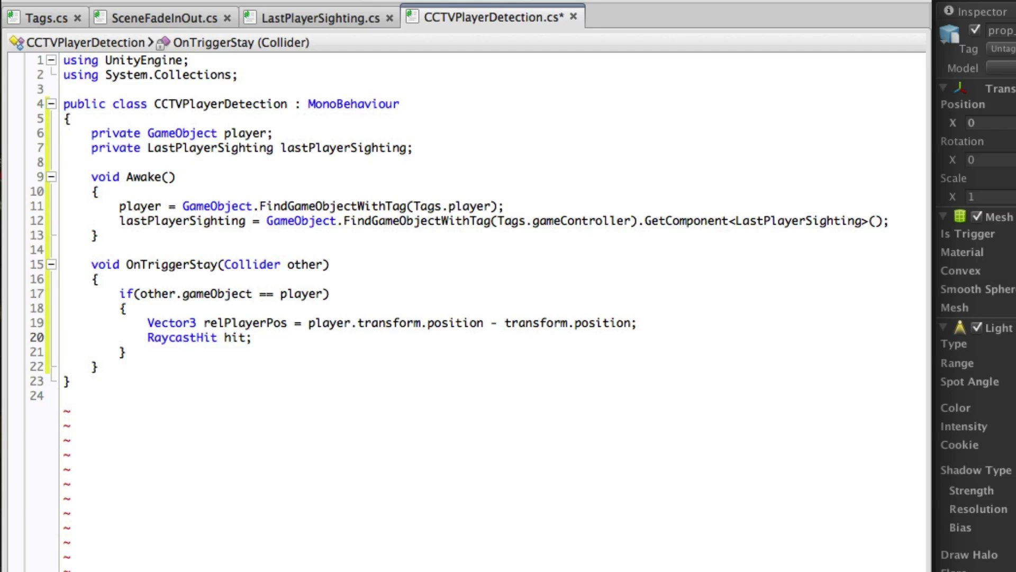
pyautogui.write('if(Physics.Raycast(')
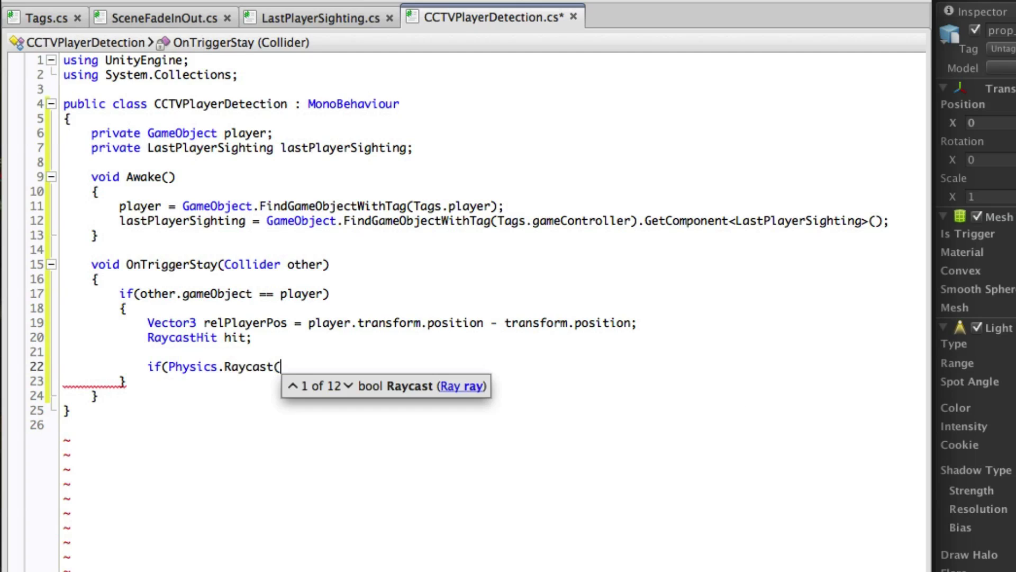
pyautogui.write('transform.p')
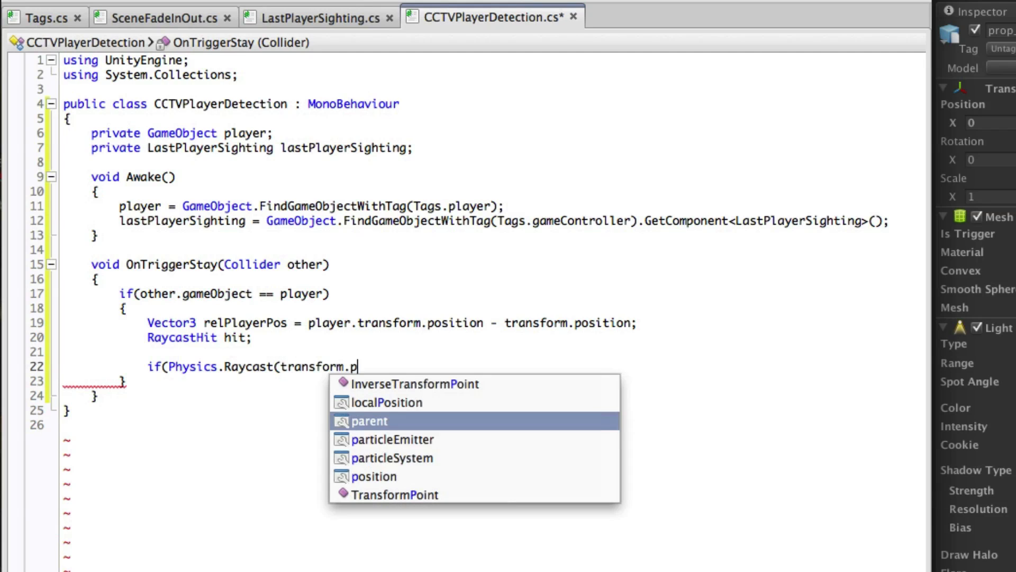
pyautogui.write('osition, relPlayerPos')
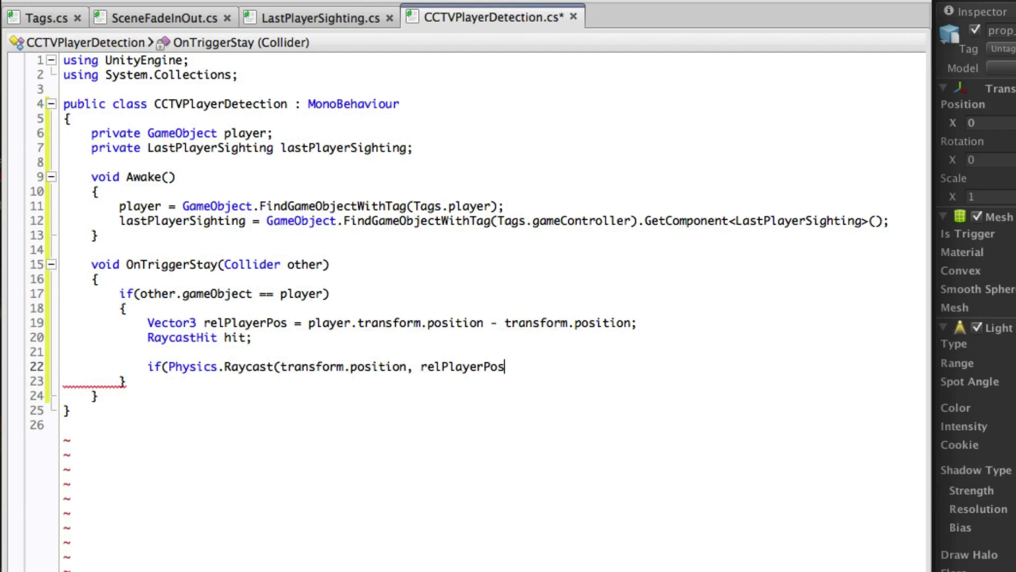
pyautogui.write(', out hit))')
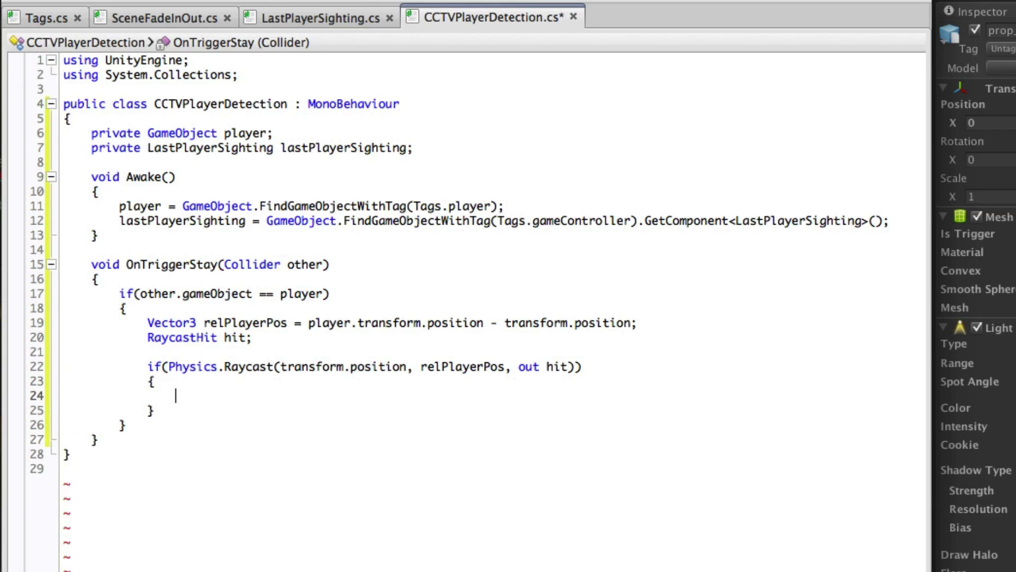
# When hit.collider.gameObject is the player, set lastPlayerSighting.position to player.transform.position.
pyautogui.write('if(hit.collider.')
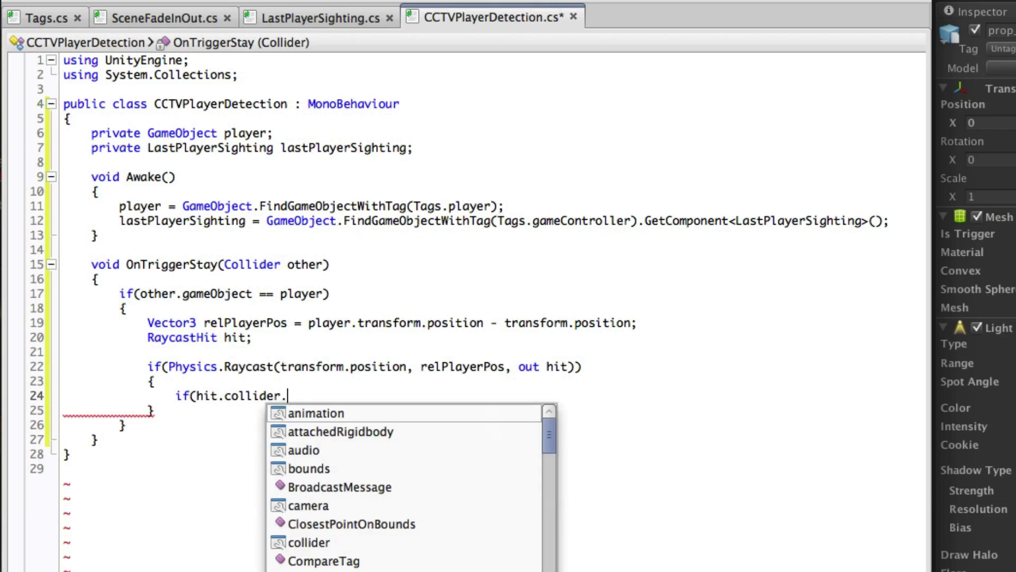
pyautogui.write('gameObject == player')
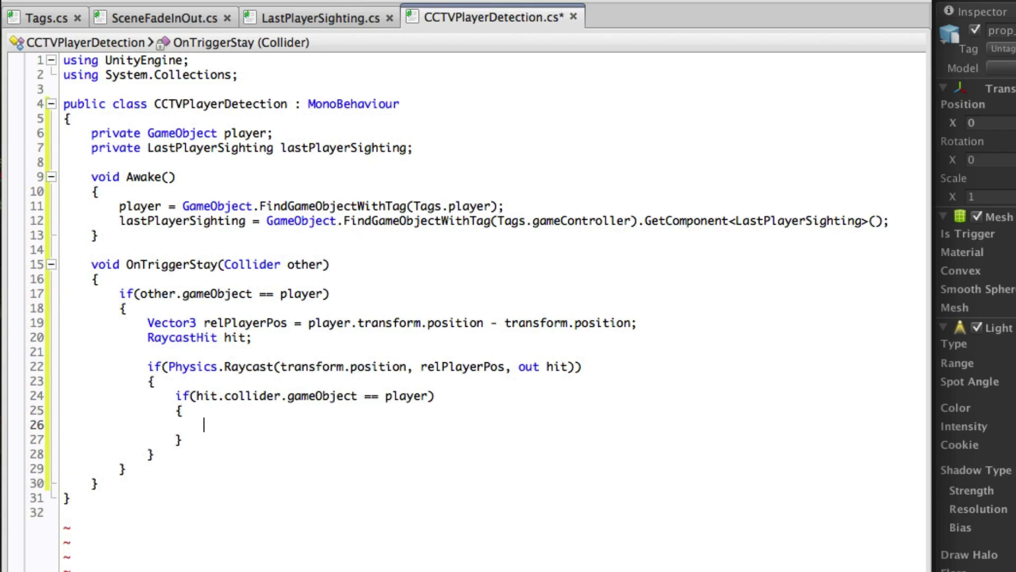
pyautogui.write('lastPlayerSighting')
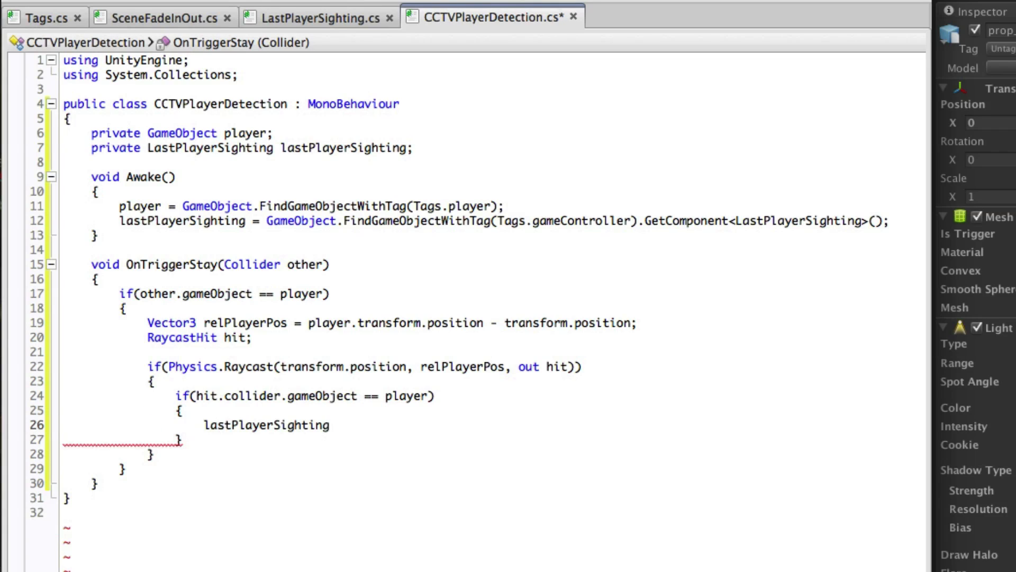
pyautogui.write('.position =')
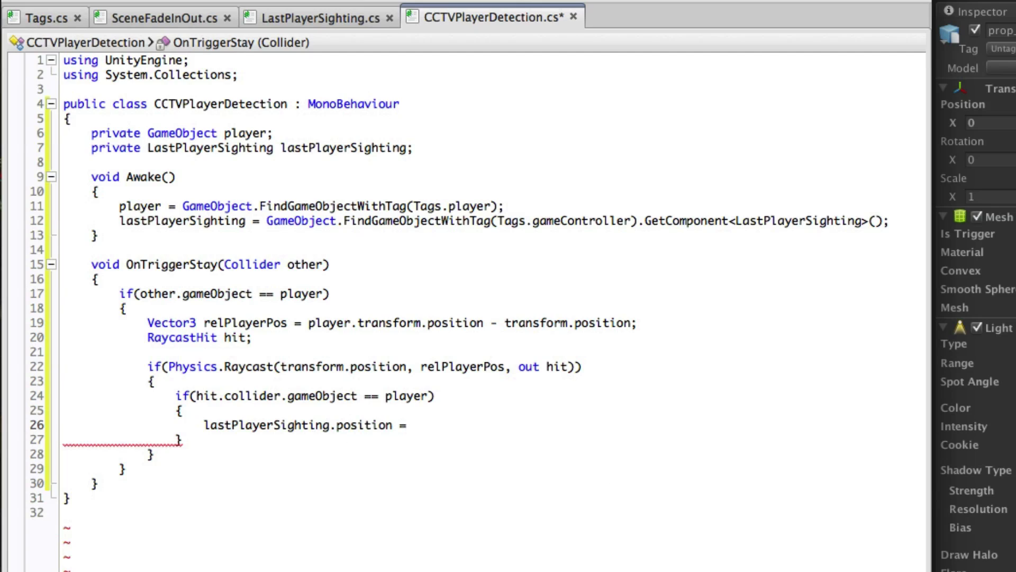
pyautogui.write('player.transform.position;')
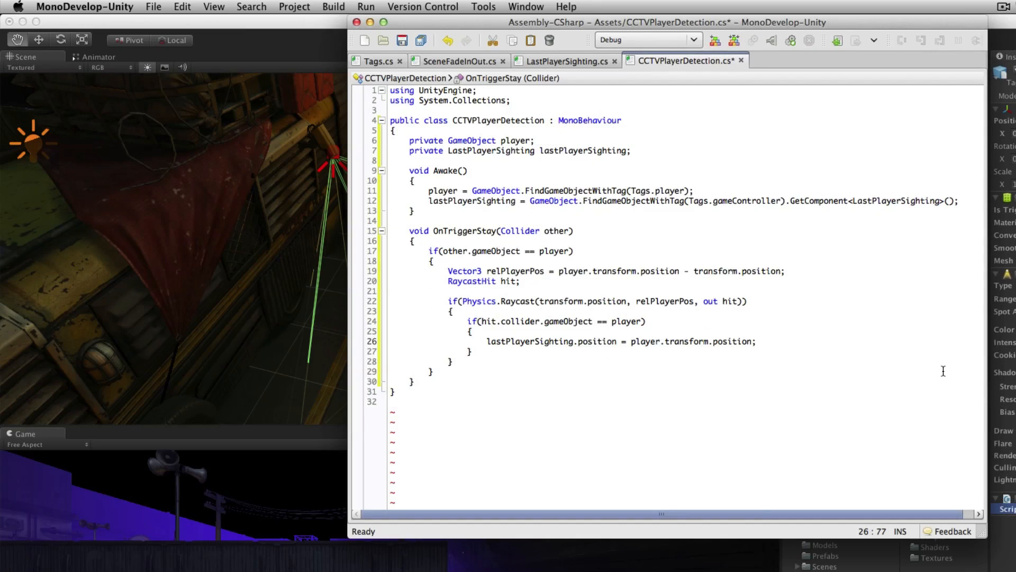
# Switch back to the Unity editor's Stealth level showing CCTVPlayerDetection on prop_cctvCam_collision.
pyautogui.click(153, 6)
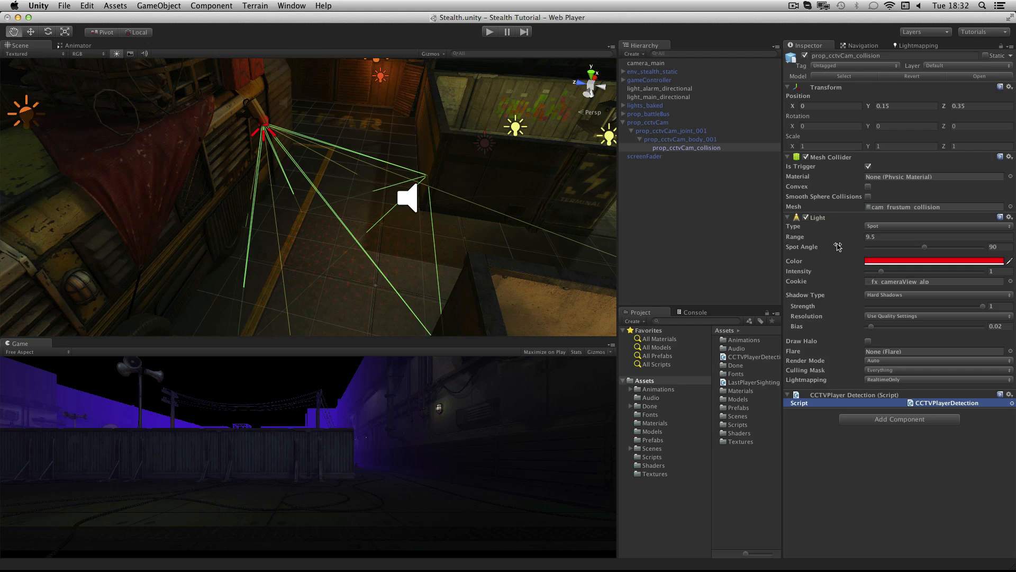
pyautogui.moveTo(836, 247)
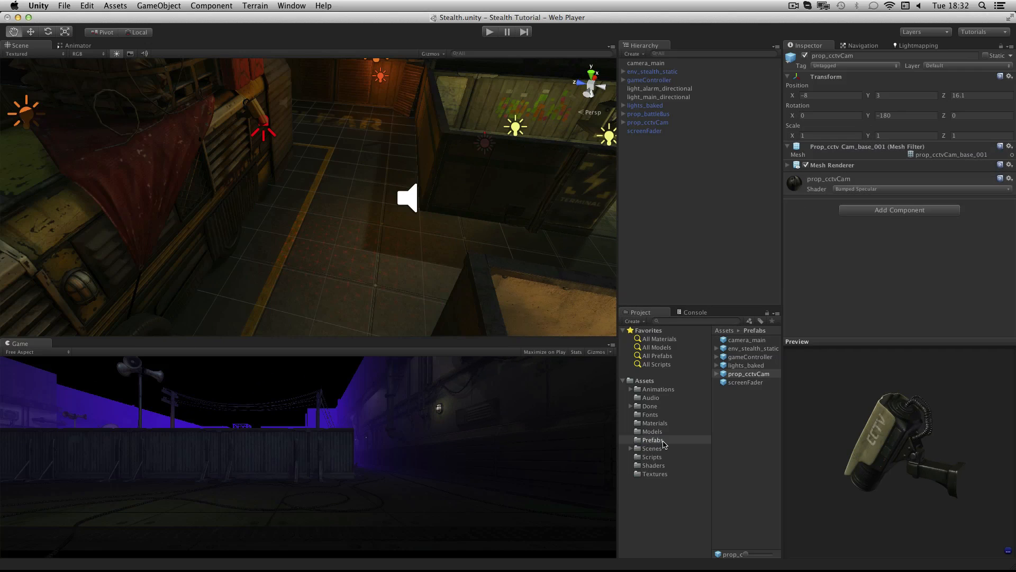
# Add prop_cctvCam prefab instances to the level and set one at position -21, 2.2, 2 with its rotation.
pyautogui.click(648, 122)
pyautogui.write('-21')
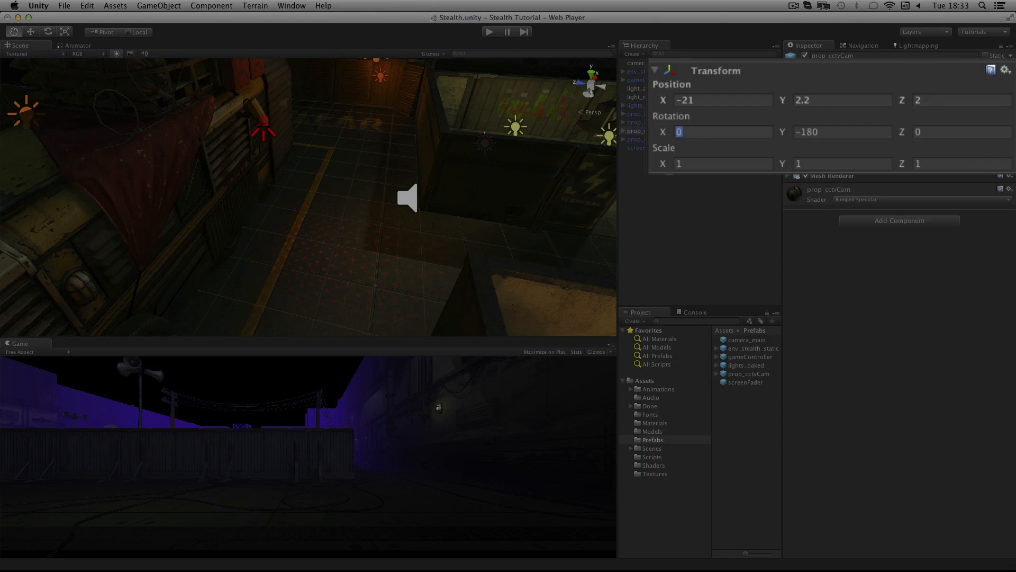
pyautogui.click(647, 130)
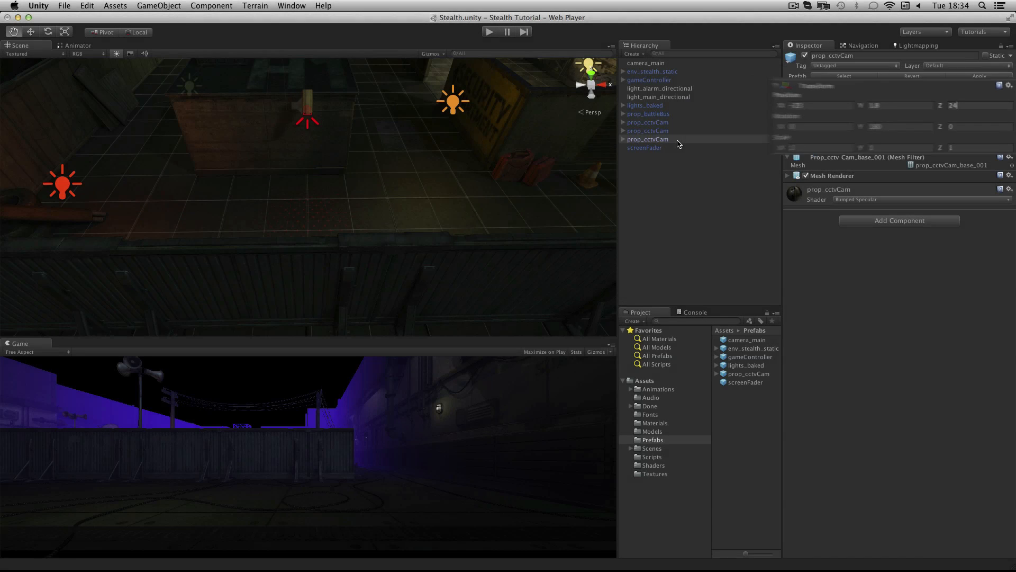
# Select the third prop_cctvCam at -23, 1.8, 24 and expand its joint, body and collision children.
pyautogui.click(647, 139)
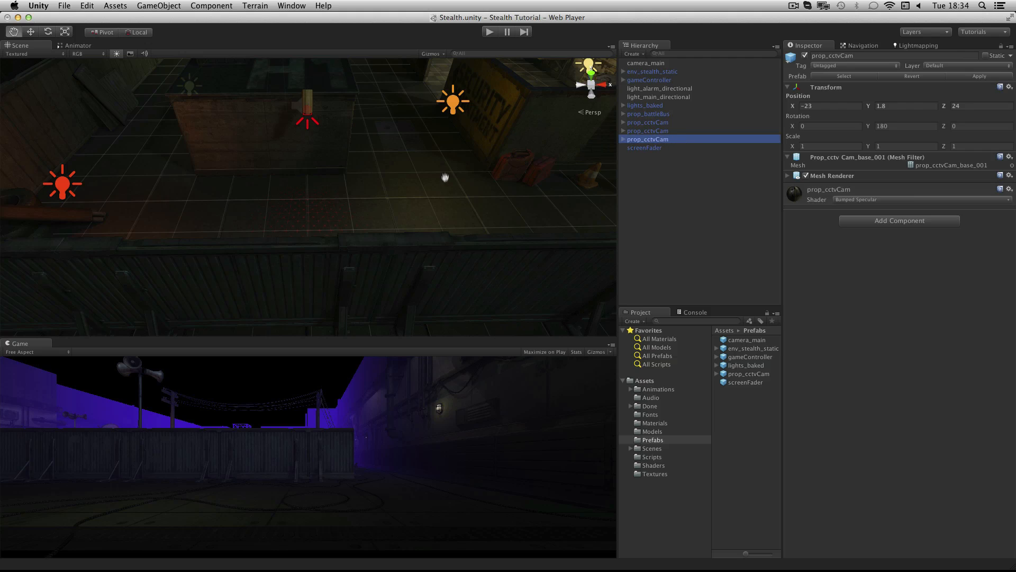
pyautogui.moveTo(461, 176)
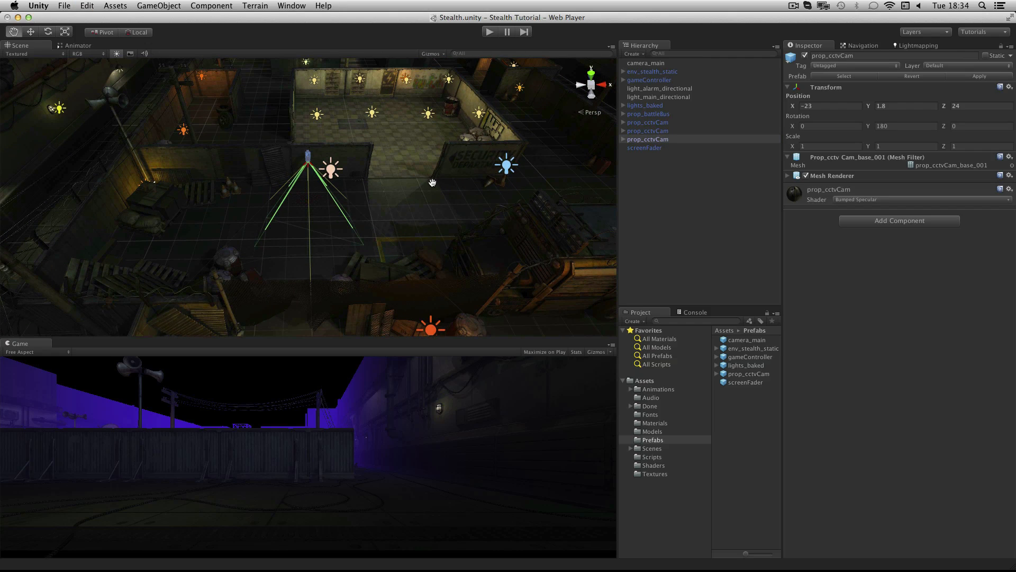
pyautogui.moveTo(436, 180)
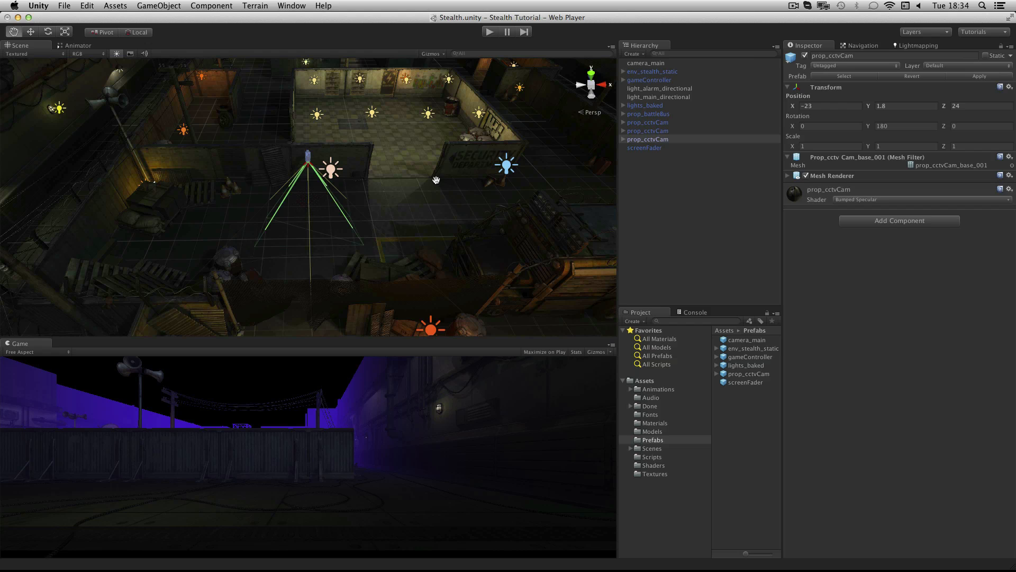
pyautogui.moveTo(425, 166)
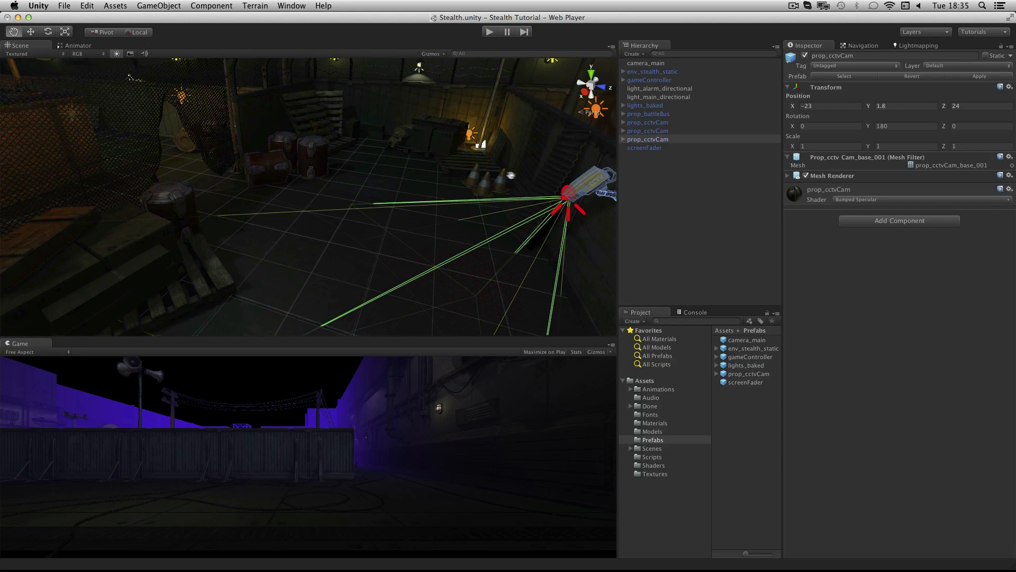
pyautogui.click(625, 139)
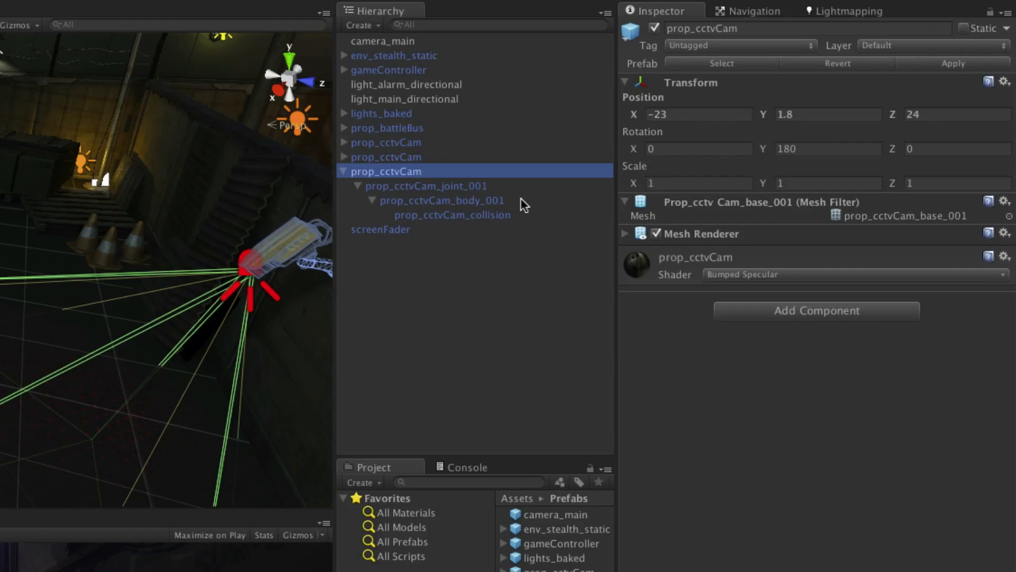
# Set prop_cctvCam_body_001 Rotation X to 30 and prop_cctvCam_collision Scale Z to 1.8.
pyautogui.click(441, 200)
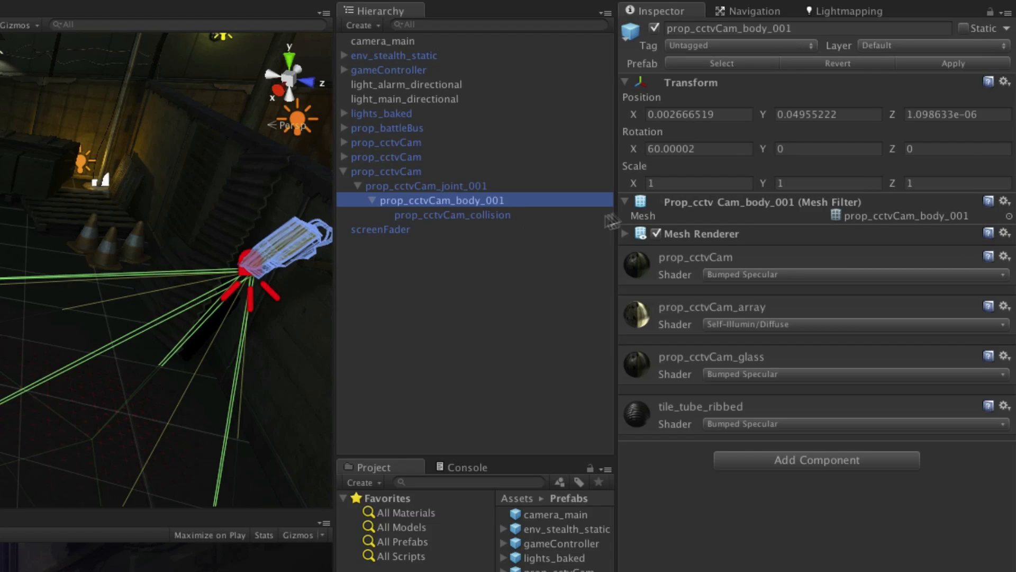
pyautogui.click(699, 148)
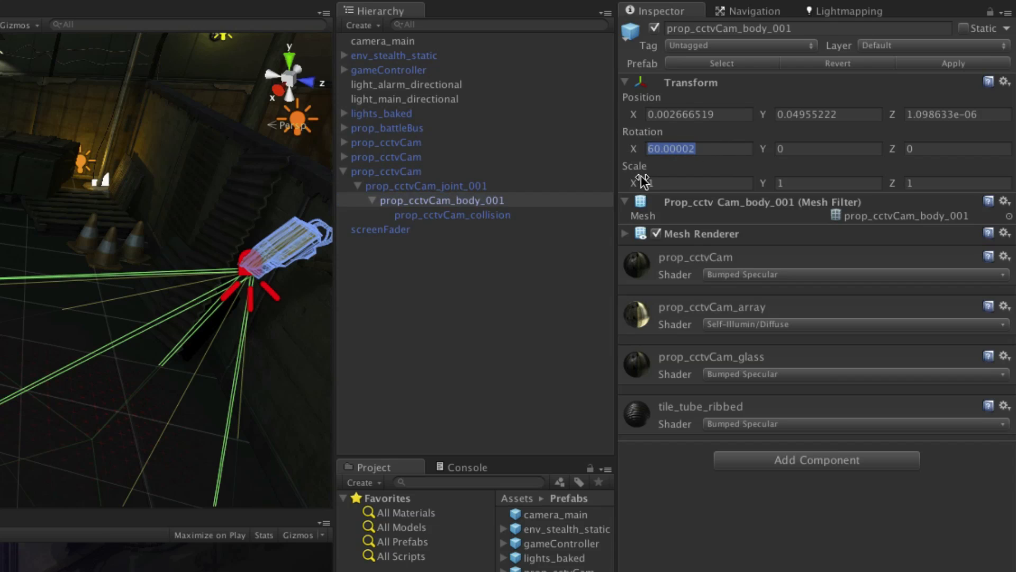
pyautogui.write('3')
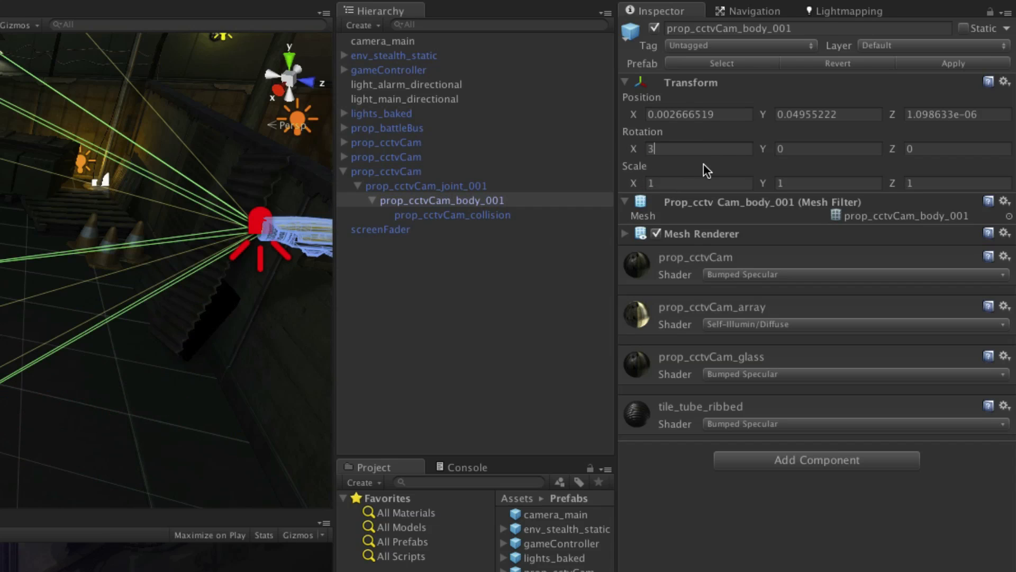
pyautogui.write('0')
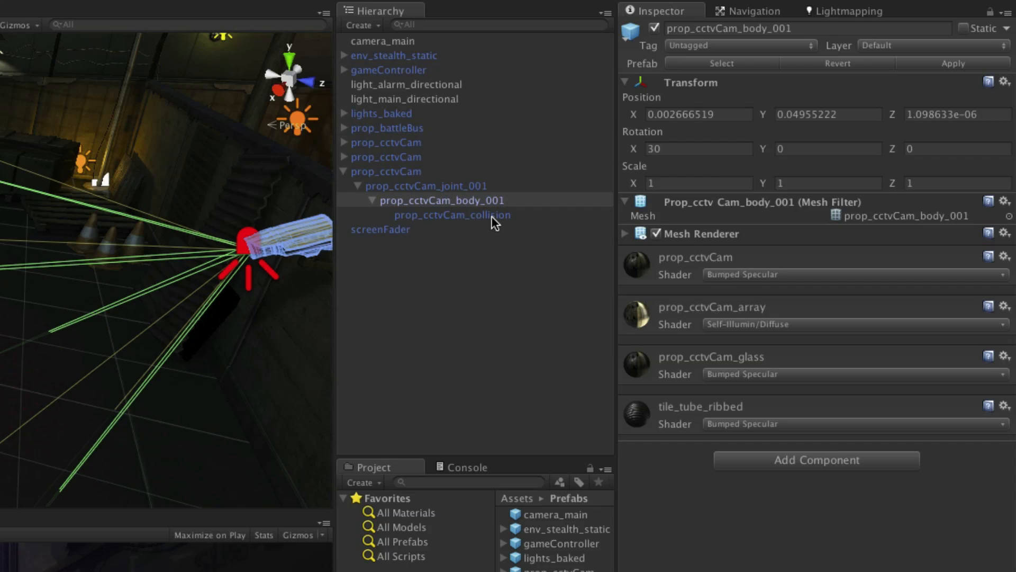
pyautogui.click(452, 215)
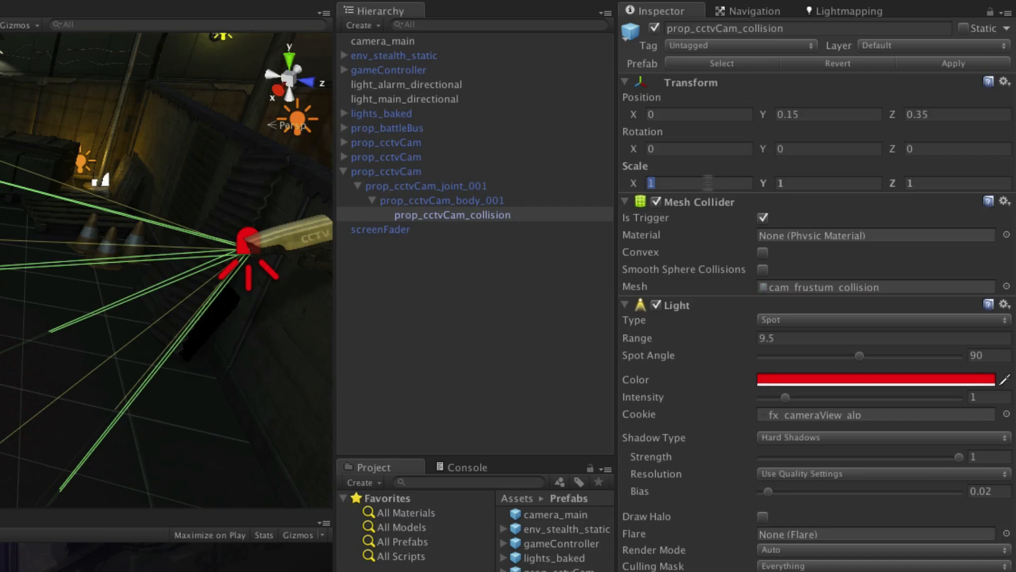
pyautogui.moveTo(832, 178)
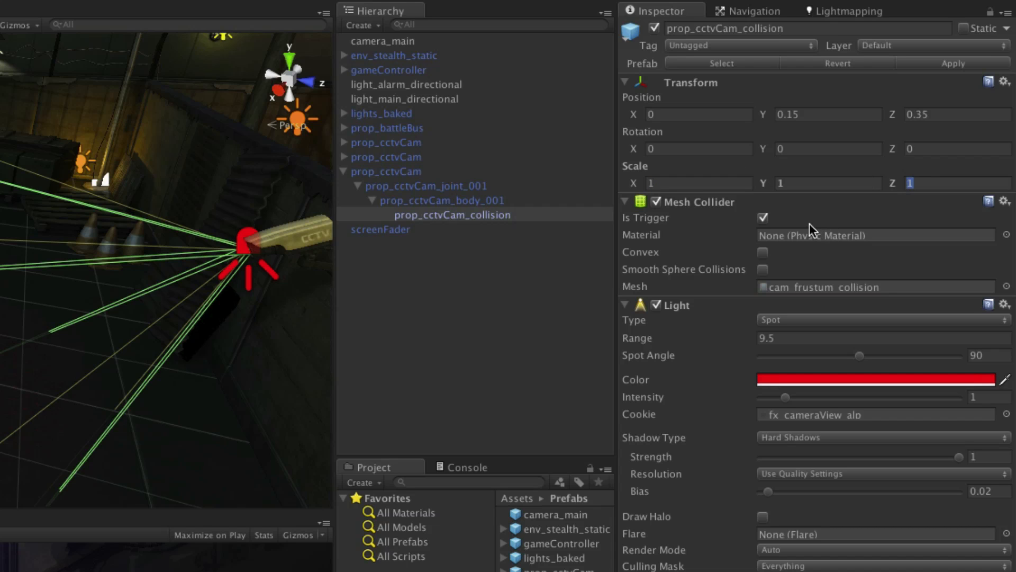
pyautogui.write('1.8')
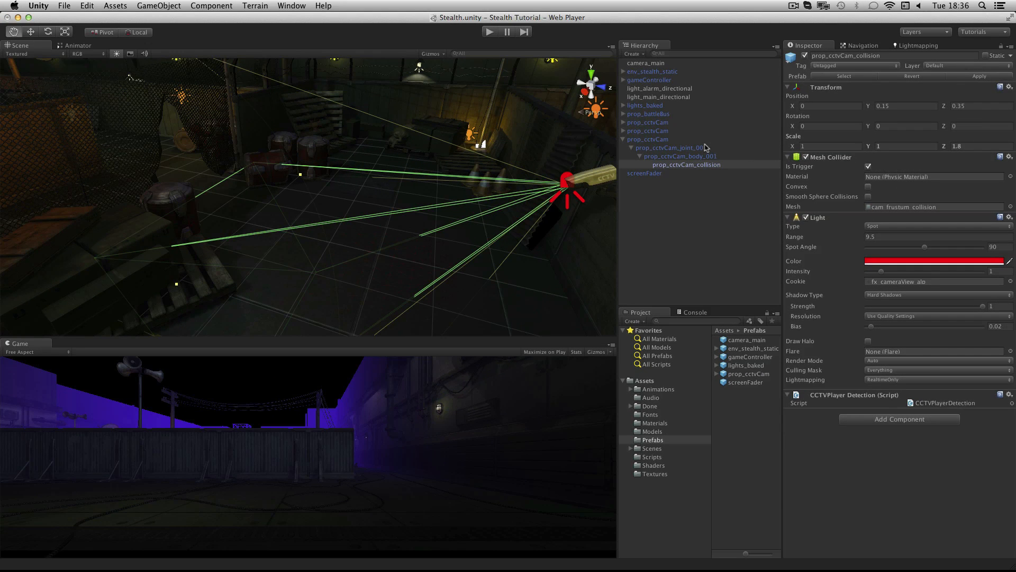
# Select and frame the truck-side prop_cctvCam at -8, 3, 16.1 to inspect its red detection spotlight.
pyautogui.click(647, 121)
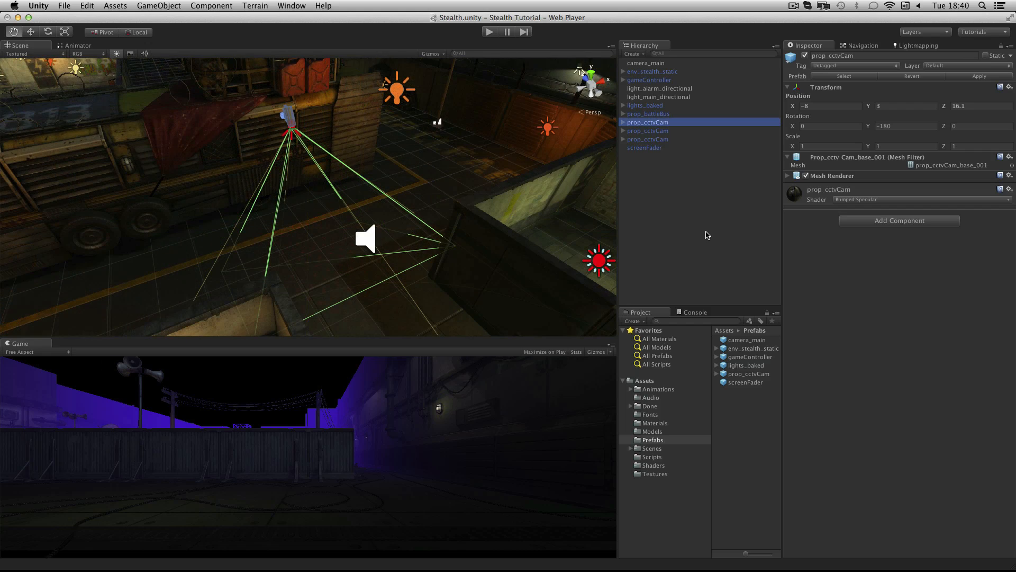
pyautogui.moveTo(705, 233)
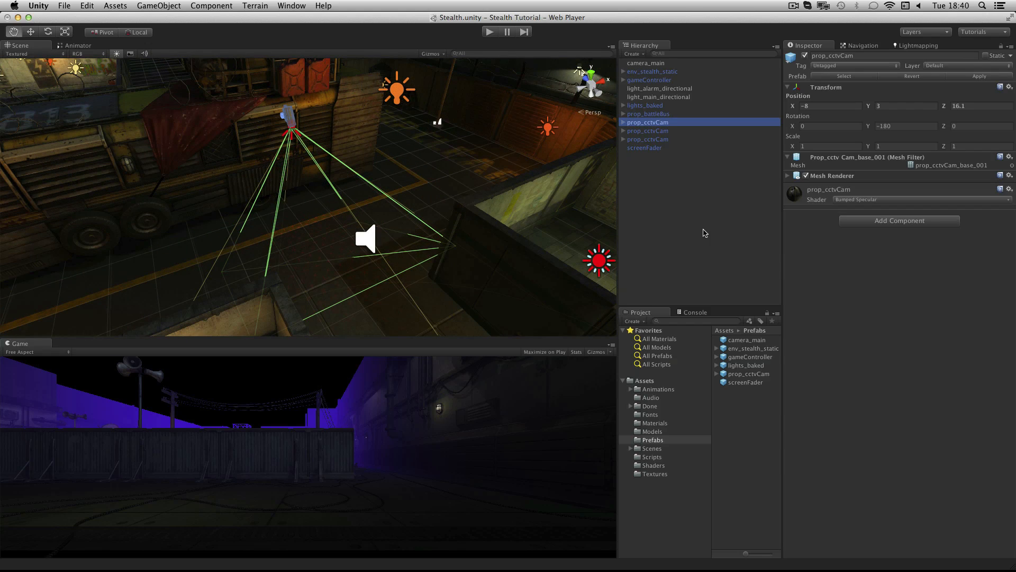
pyautogui.moveTo(699, 235)
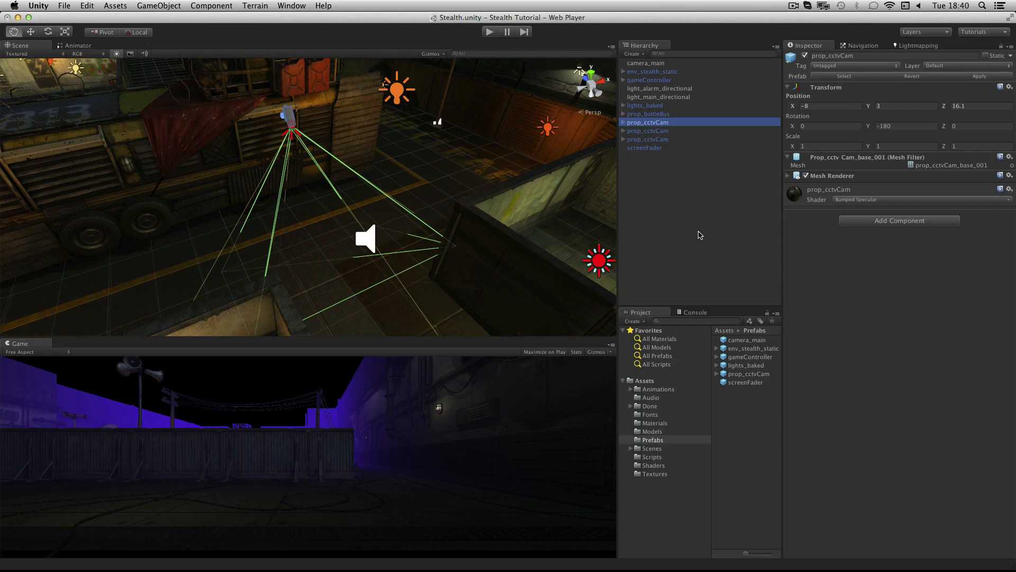
pyautogui.moveTo(287, 229)
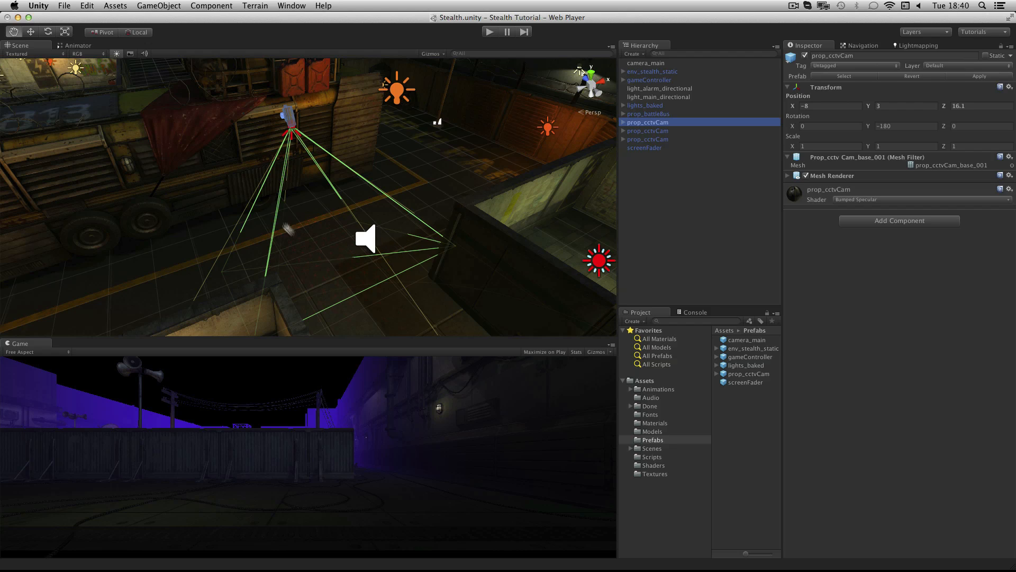
pyautogui.moveTo(327, 237)
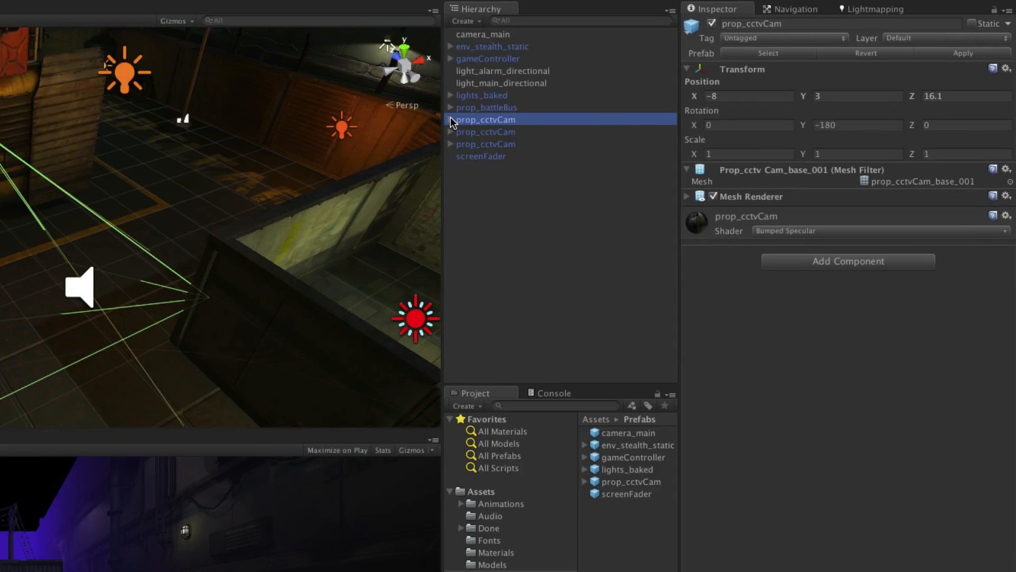
pyautogui.click(451, 119)
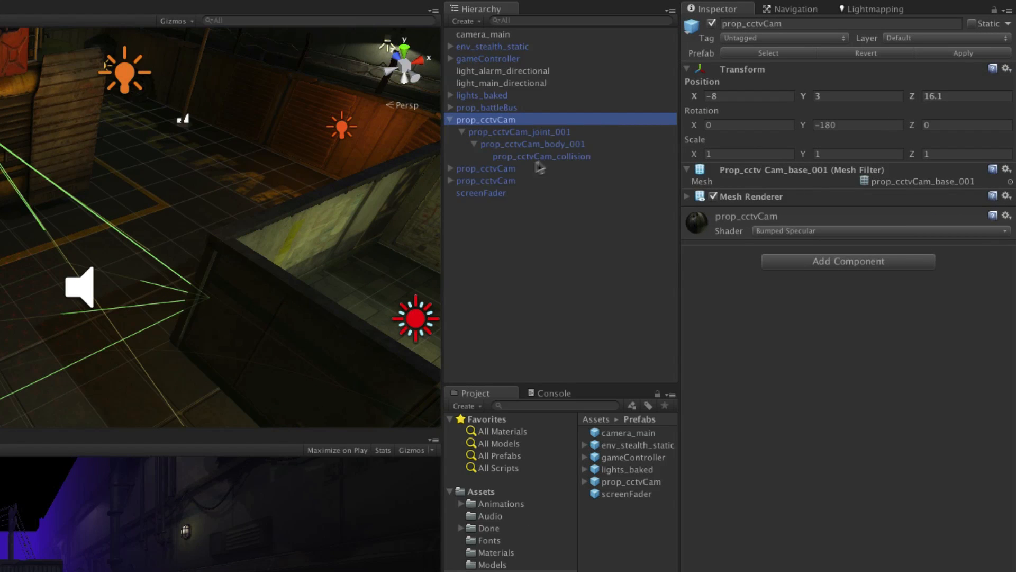
pyautogui.click(541, 156)
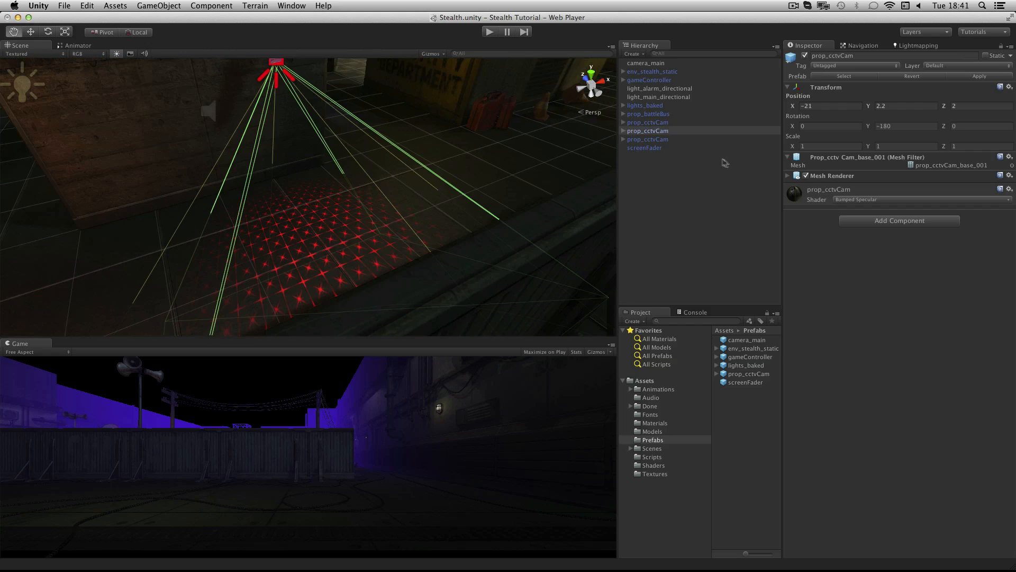
pyautogui.moveTo(682, 120)
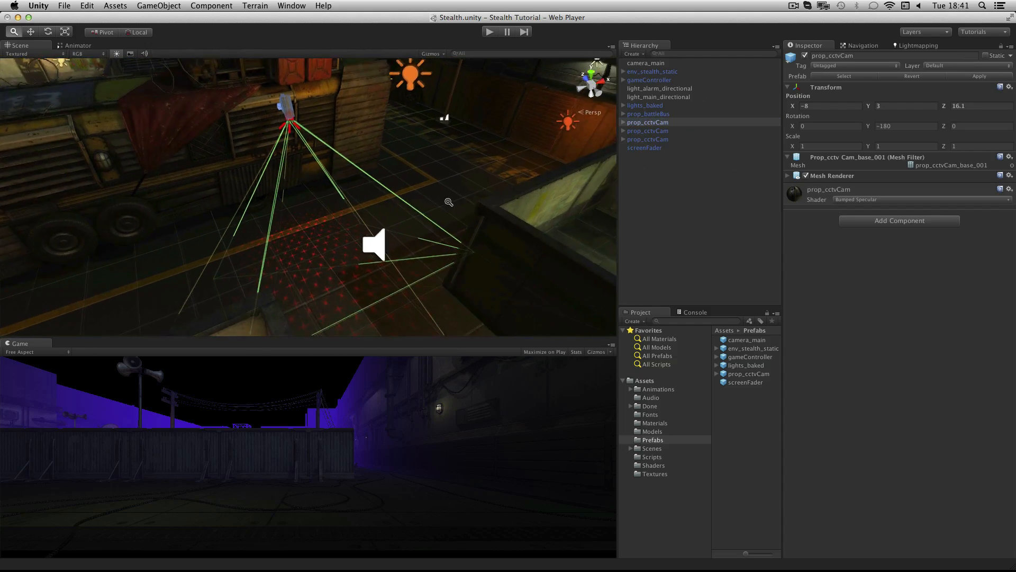
pyautogui.moveTo(449, 201); pyautogui.dragTo(515, 187)
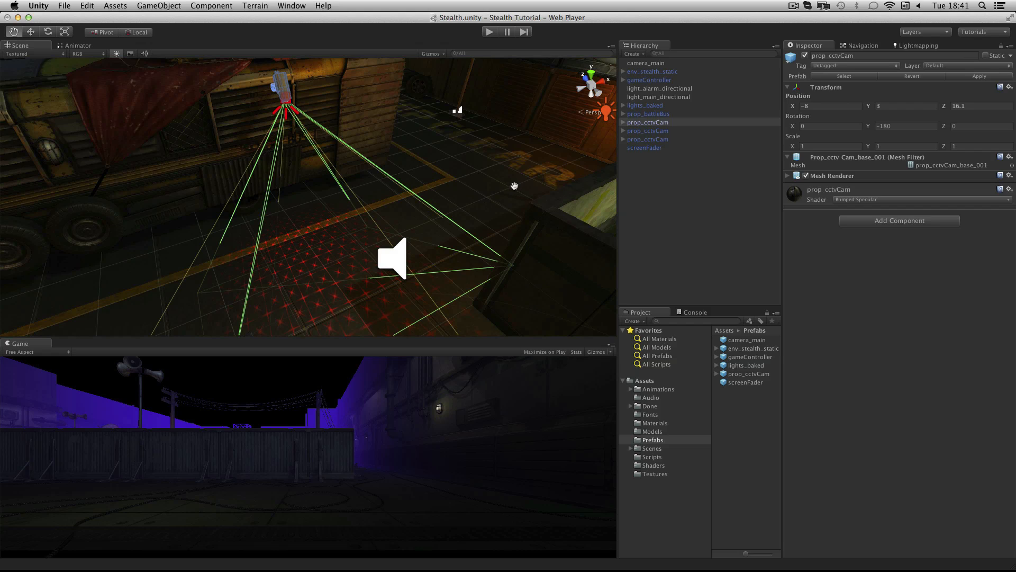
pyautogui.moveTo(499, 193)
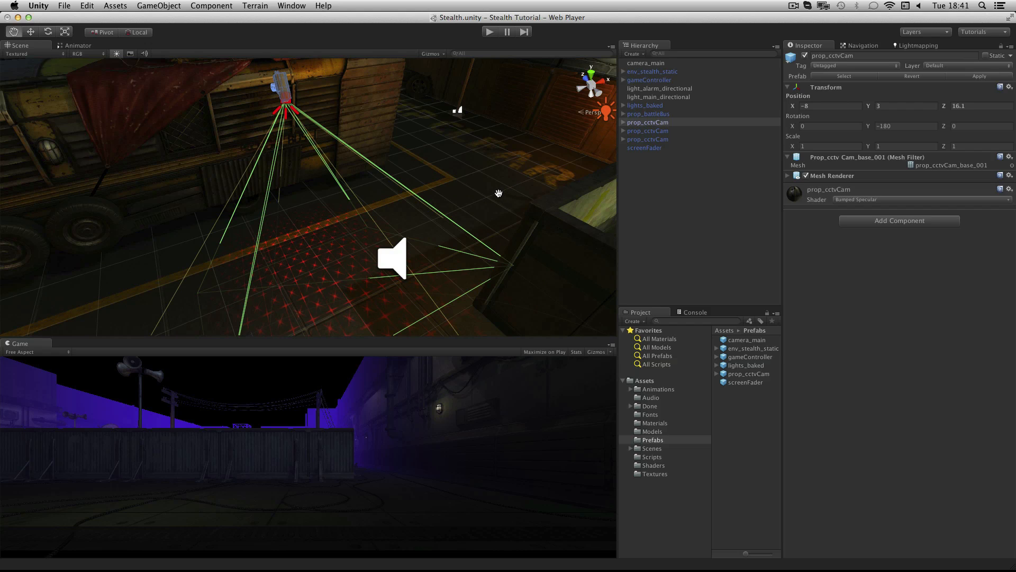
pyautogui.moveTo(504, 195)
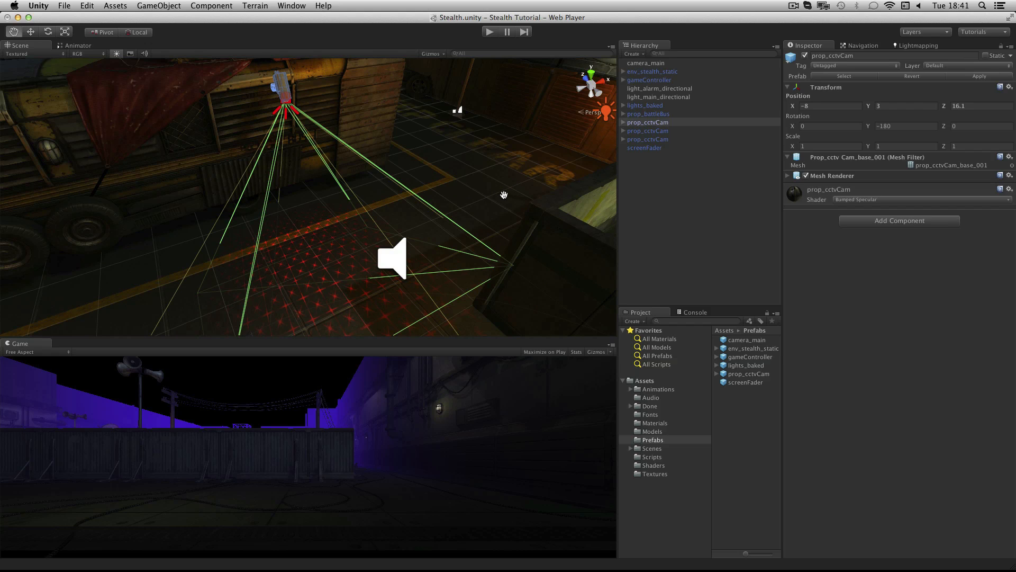
pyautogui.moveTo(499, 198)
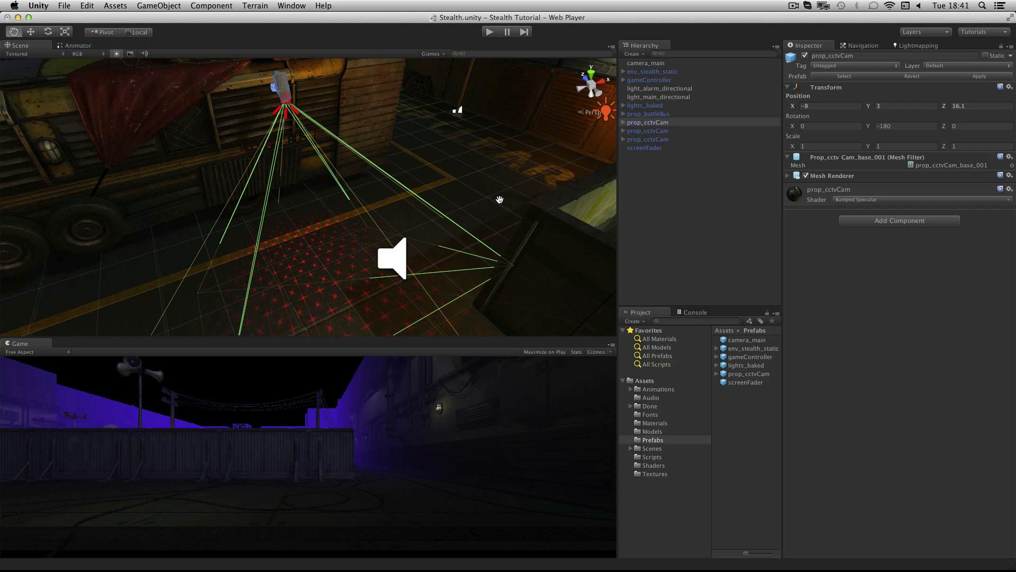
# Create a new Animation clip named cctvSweep in Assets/Animations.
pyautogui.click(657, 388)
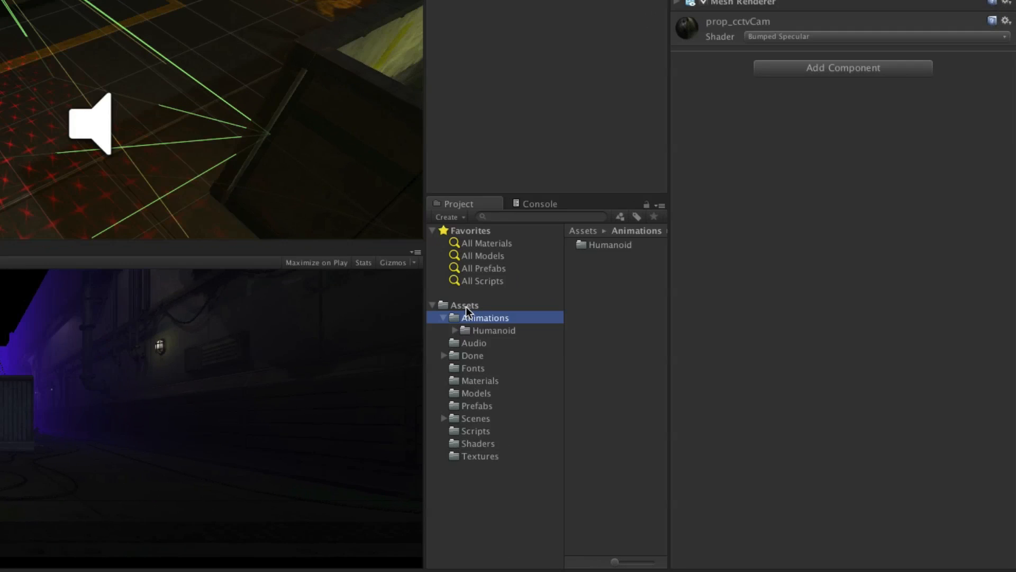
pyautogui.click(447, 216)
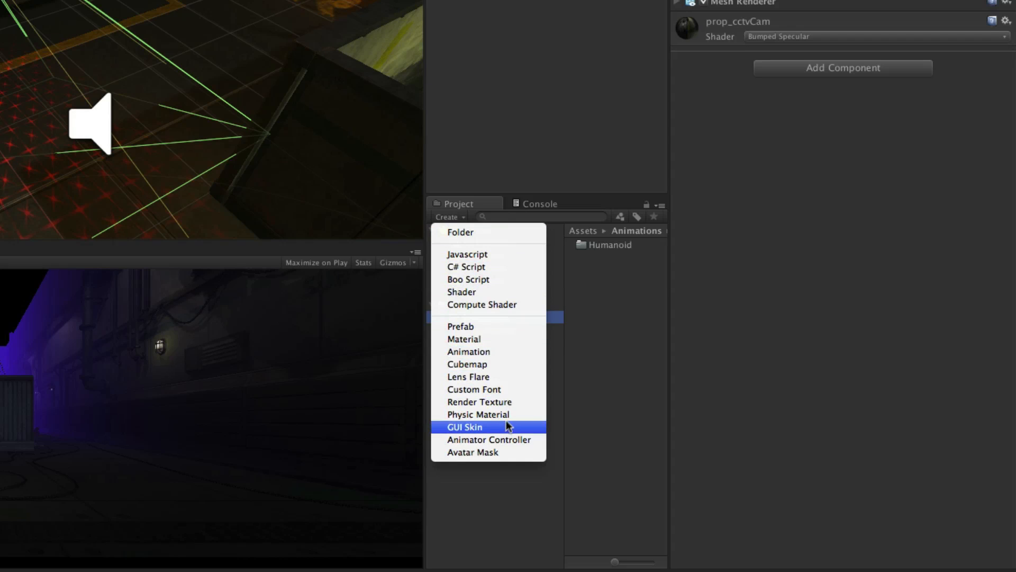
pyautogui.click(469, 351)
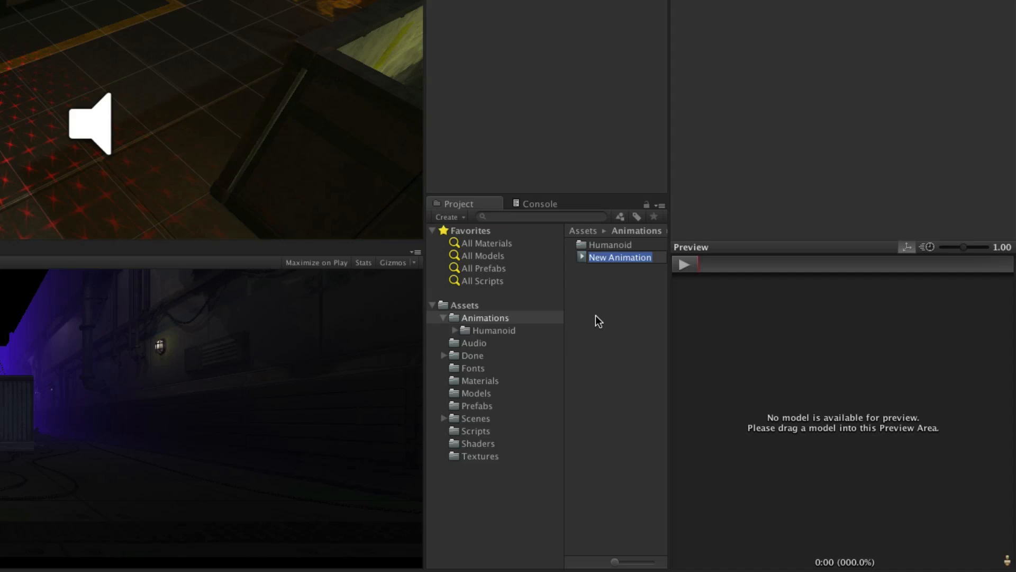
pyautogui.write('cctvSweep')
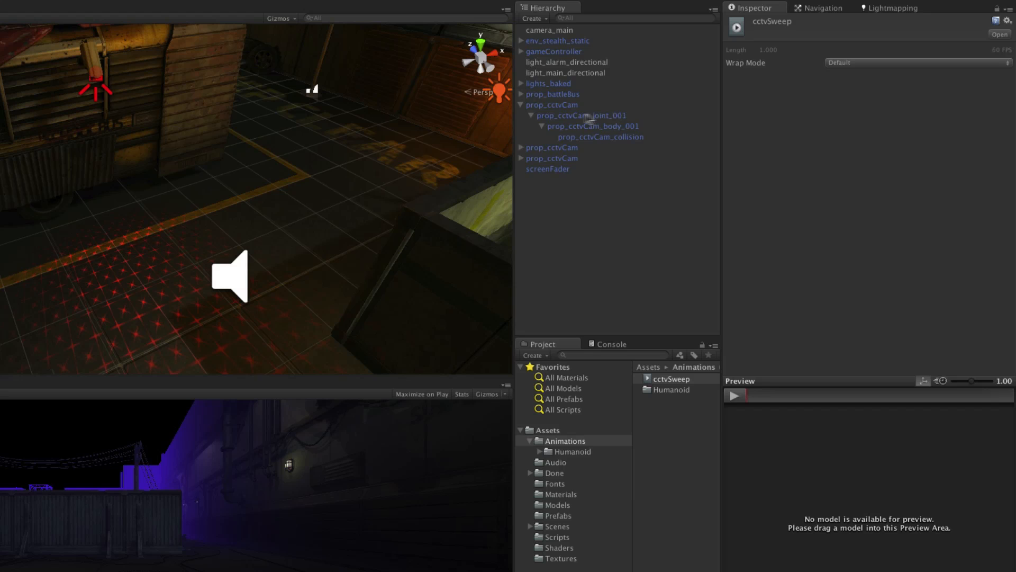
# Assign cctvSweep to the camera joint's Animation component with Play Automatically on.
pyautogui.click(579, 116)
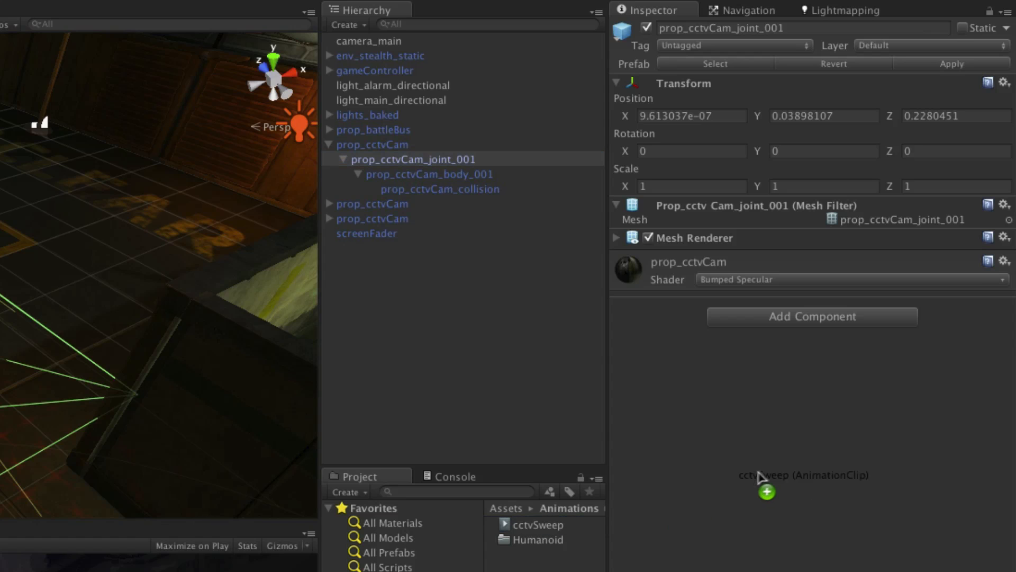
pyautogui.moveTo(765, 474); pyautogui.dragTo(779, 292)
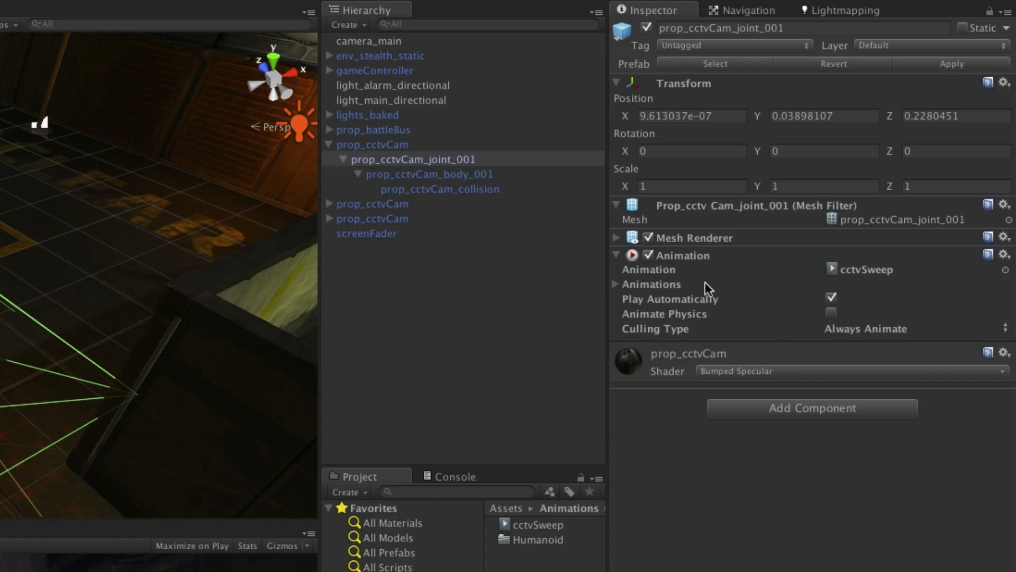
pyautogui.moveTo(882, 282)
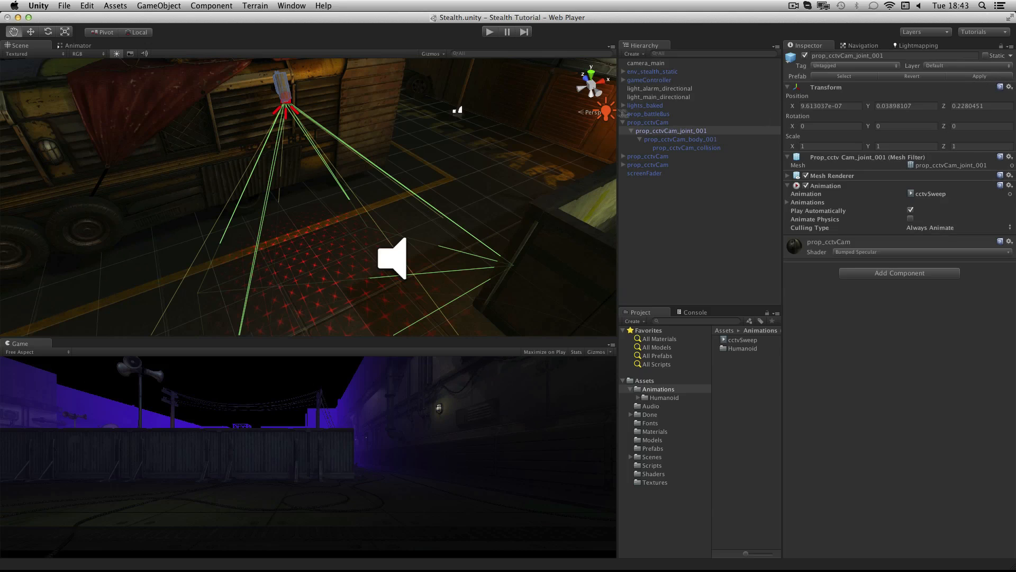
# Bring up the Animation window from the Window menu for prop_cctvCam_joint_001's cctvSweep clip.
pyautogui.click(290, 6)
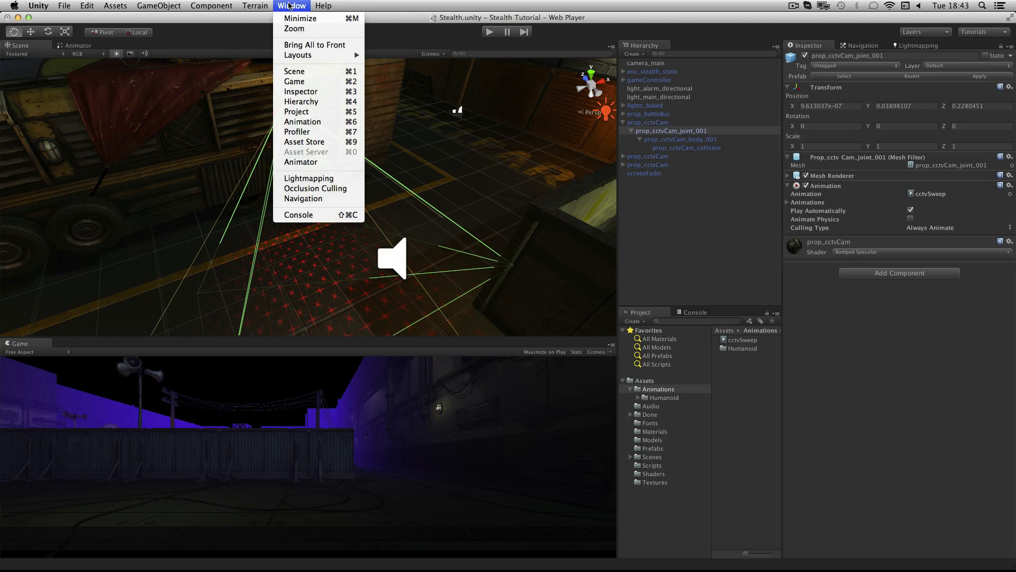
pyautogui.moveTo(301, 122)
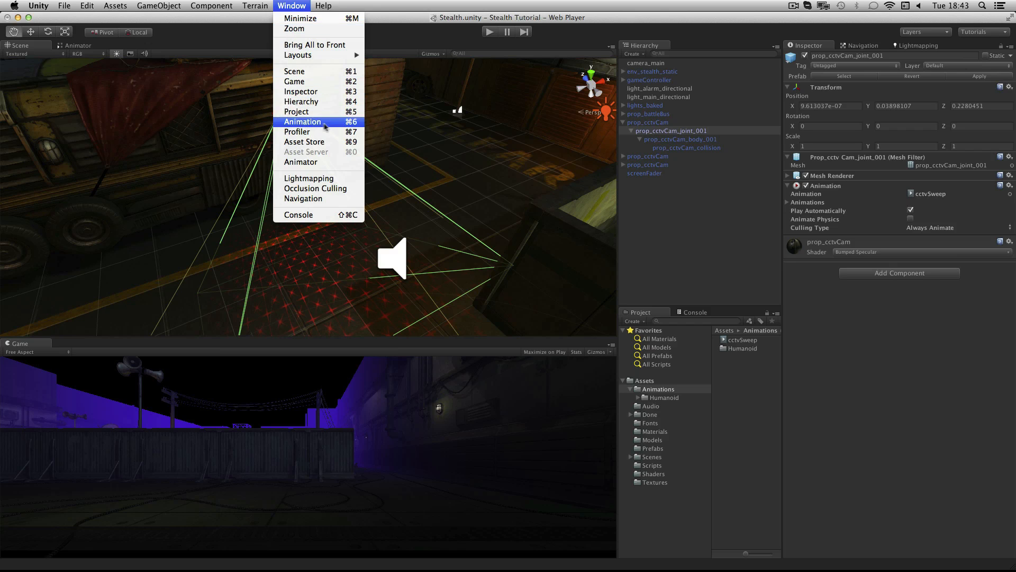
pyautogui.click(302, 122)
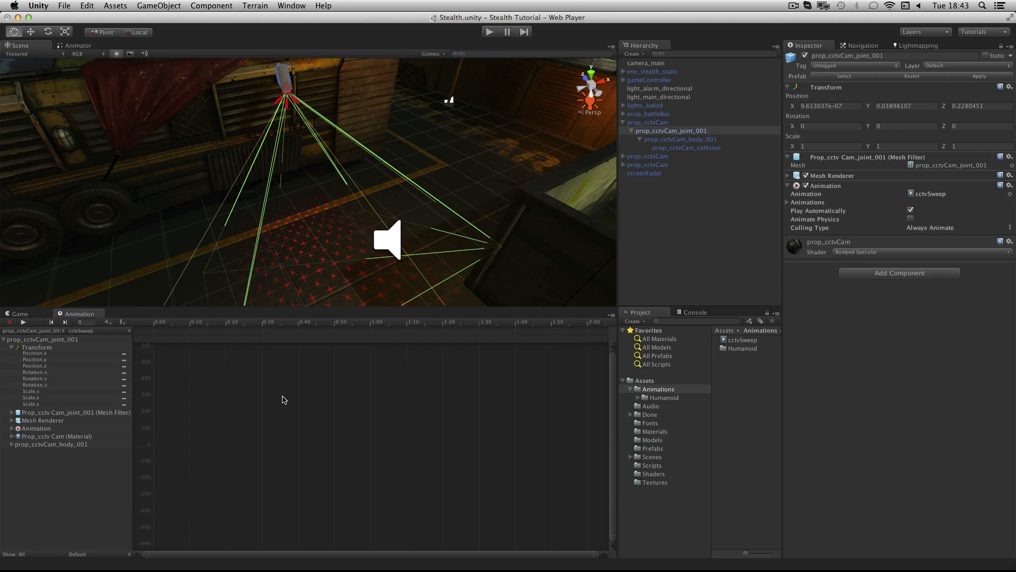
pyautogui.moveTo(371, 386)
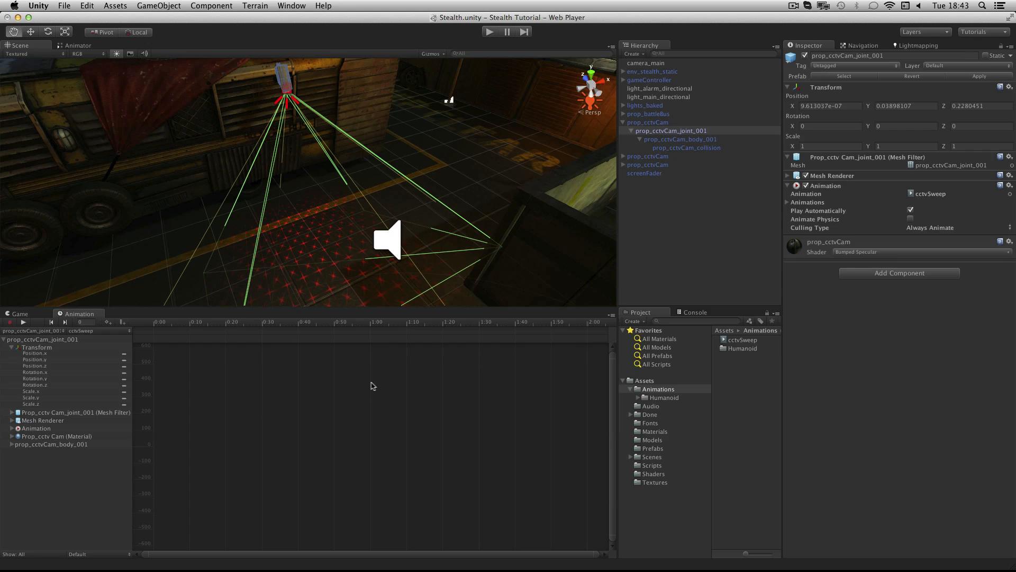
pyautogui.moveTo(483, 378)
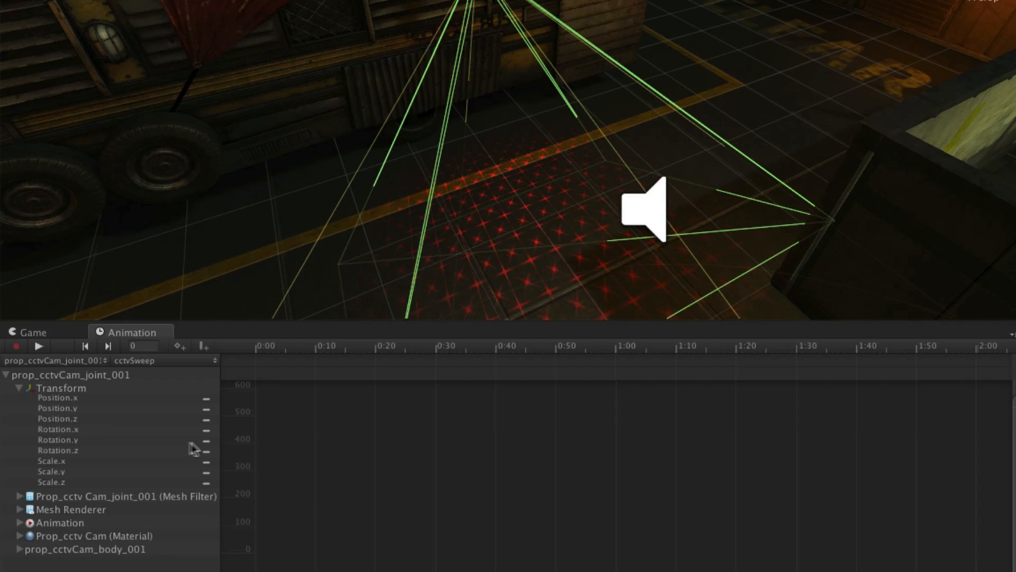
pyautogui.moveTo(212, 446)
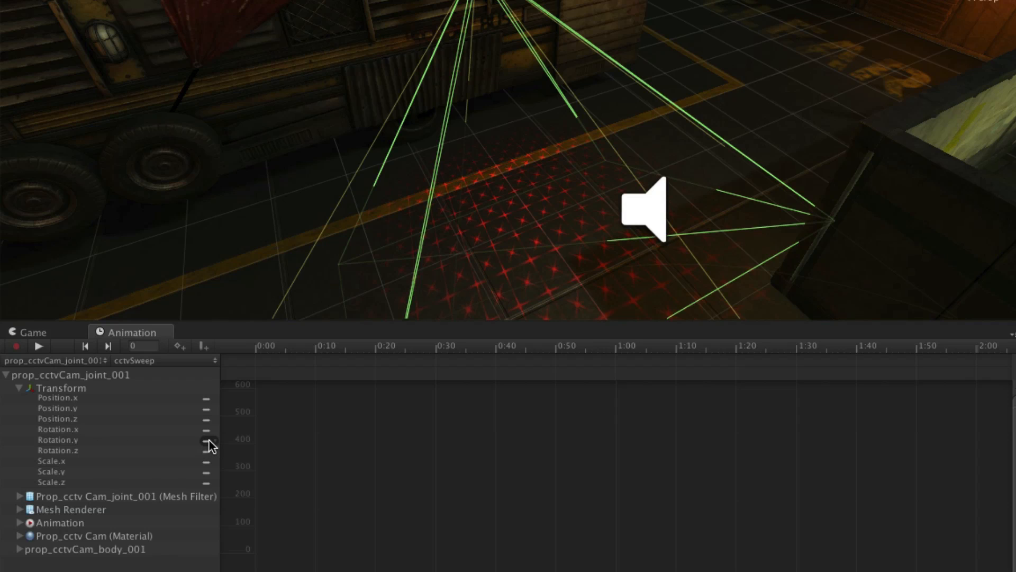
# Add Rotation curves and key frame 120 with Rotation.y set to 60.
pyautogui.rightClick(207, 443)
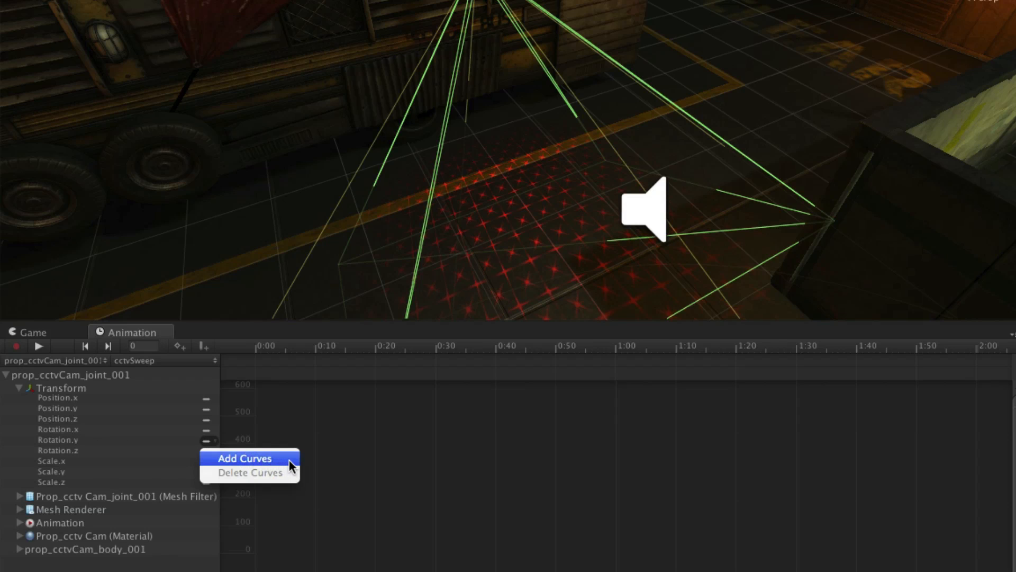
pyautogui.click(243, 458)
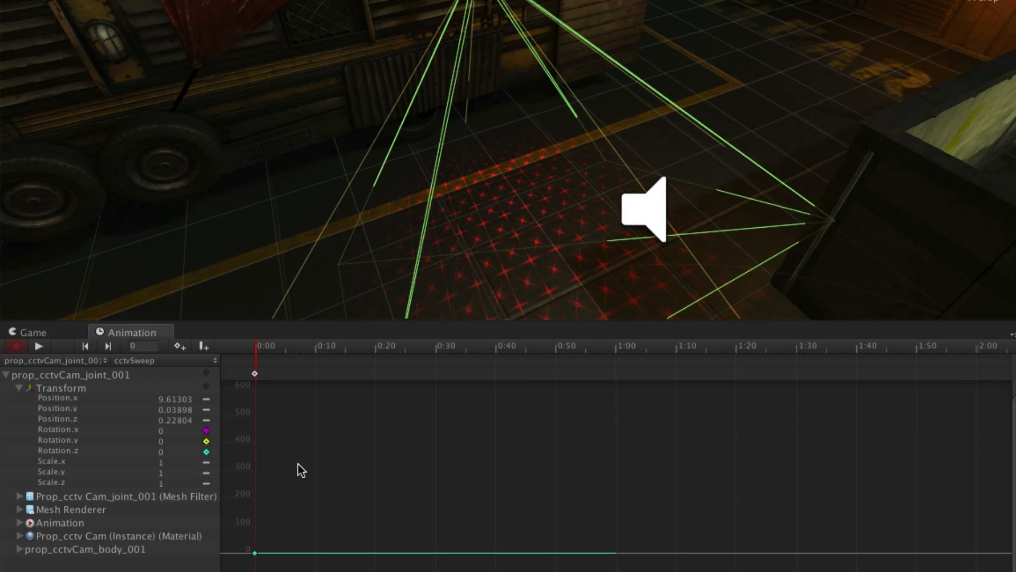
pyautogui.moveTo(329, 468)
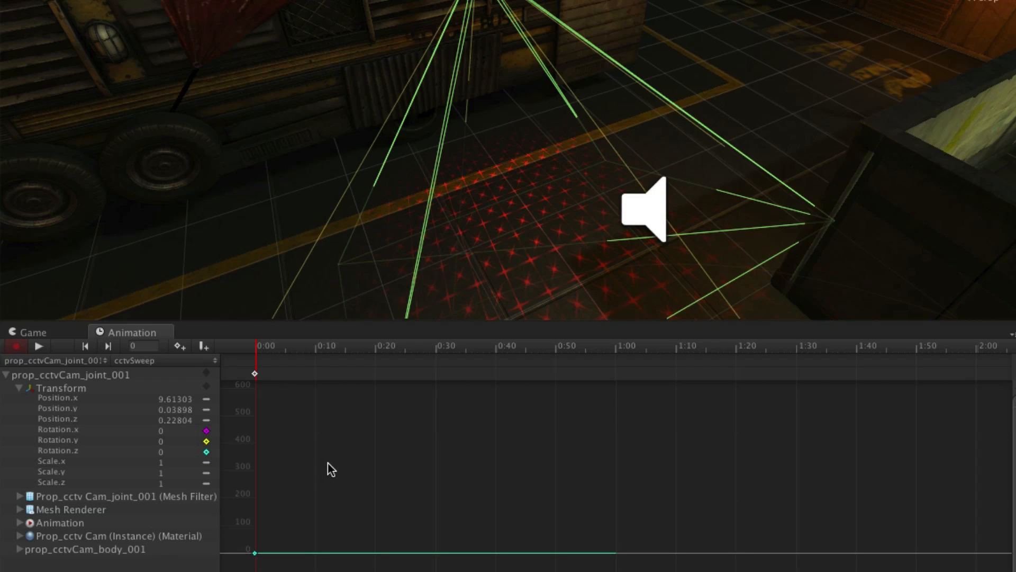
pyautogui.moveTo(323, 467)
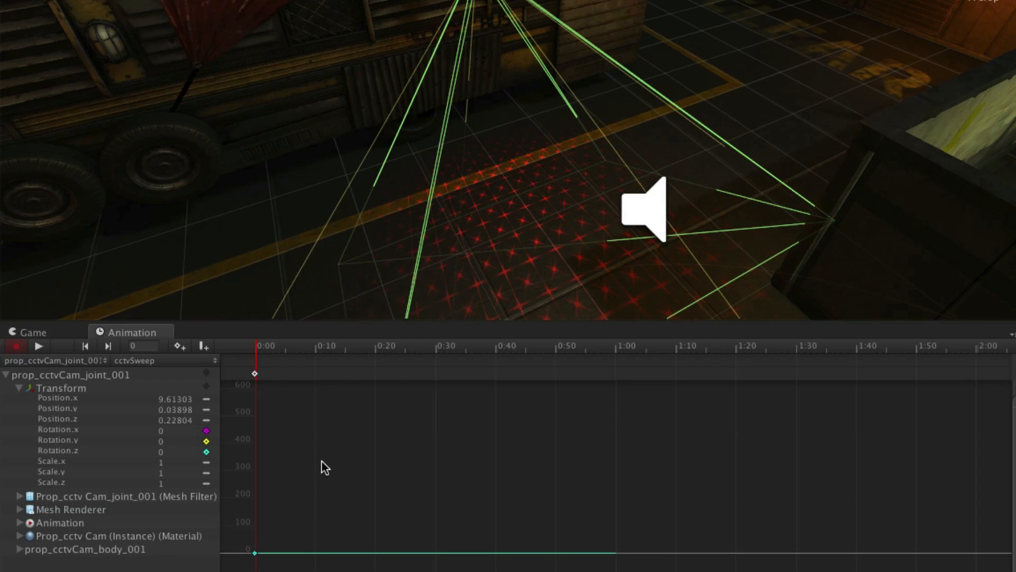
pyautogui.moveTo(345, 495)
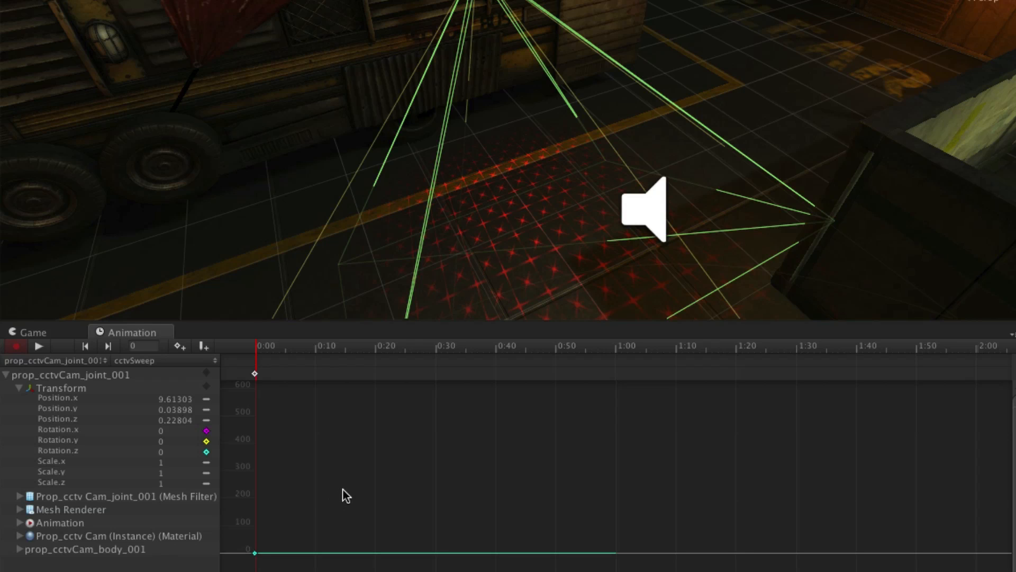
pyautogui.moveTo(351, 482)
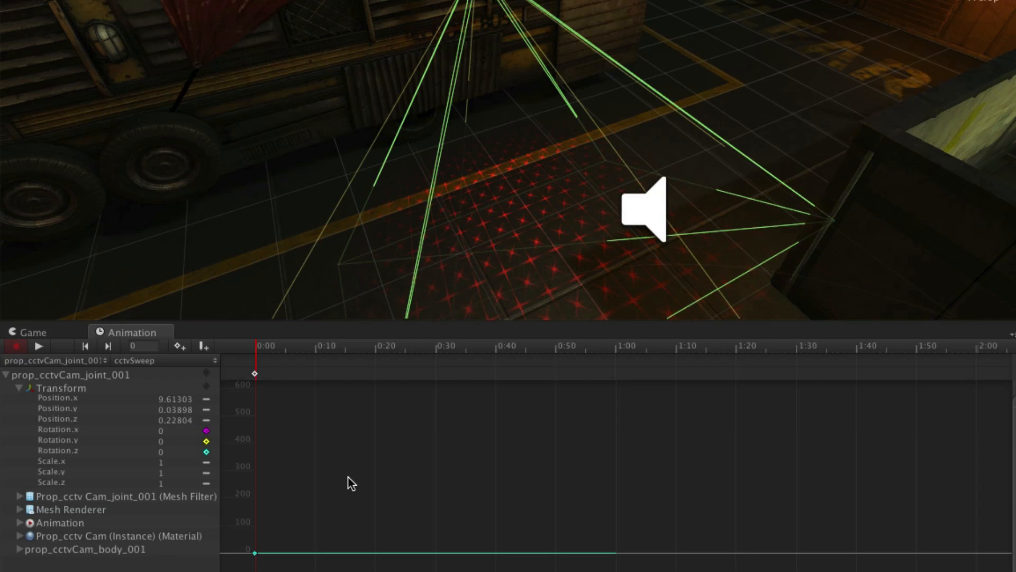
pyautogui.moveTo(685, 347)
pyautogui.write('120')
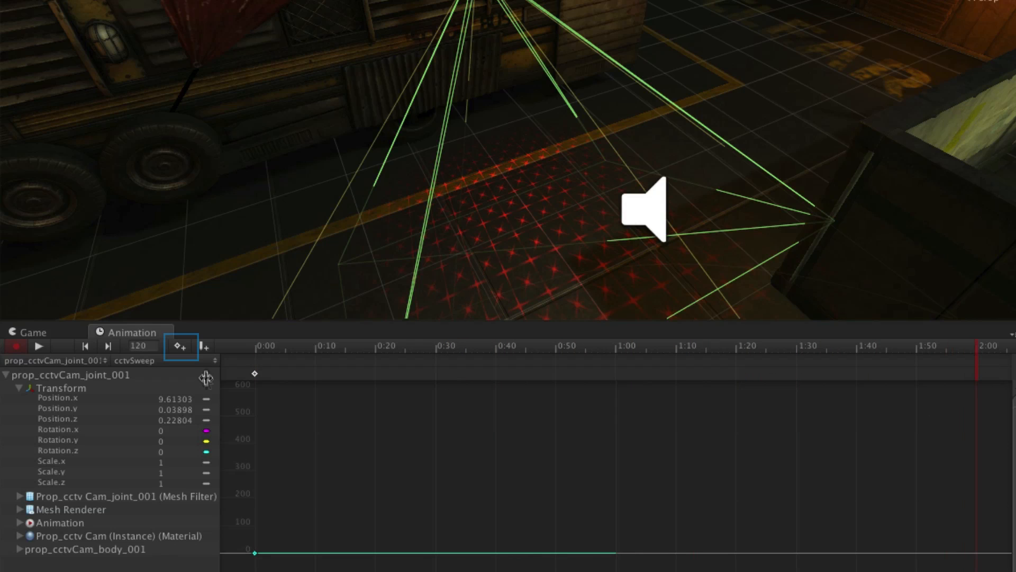
pyautogui.moveTo(180, 346)
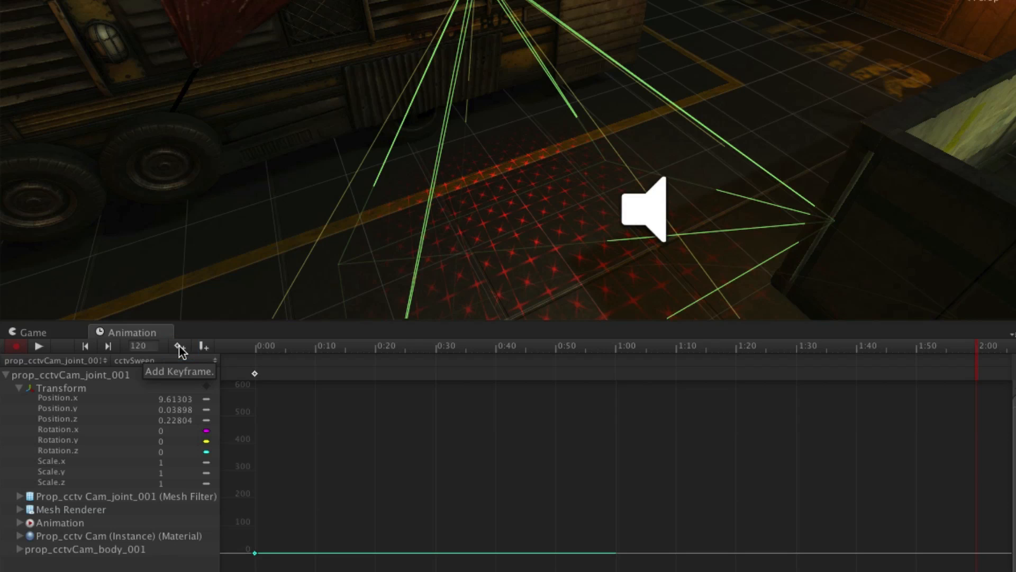
pyautogui.click(179, 345)
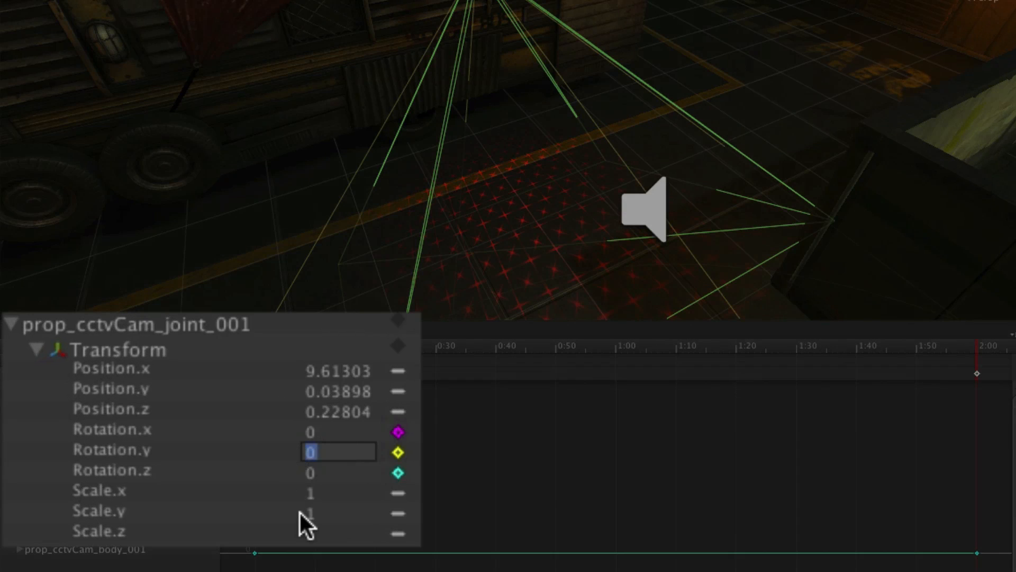
pyautogui.write('60')
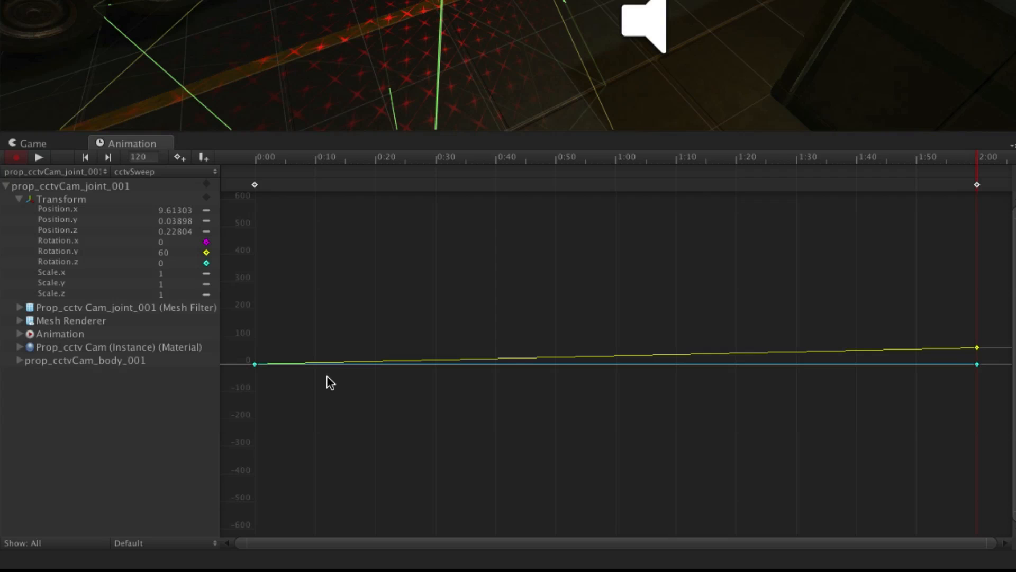
pyautogui.moveTo(345, 400)
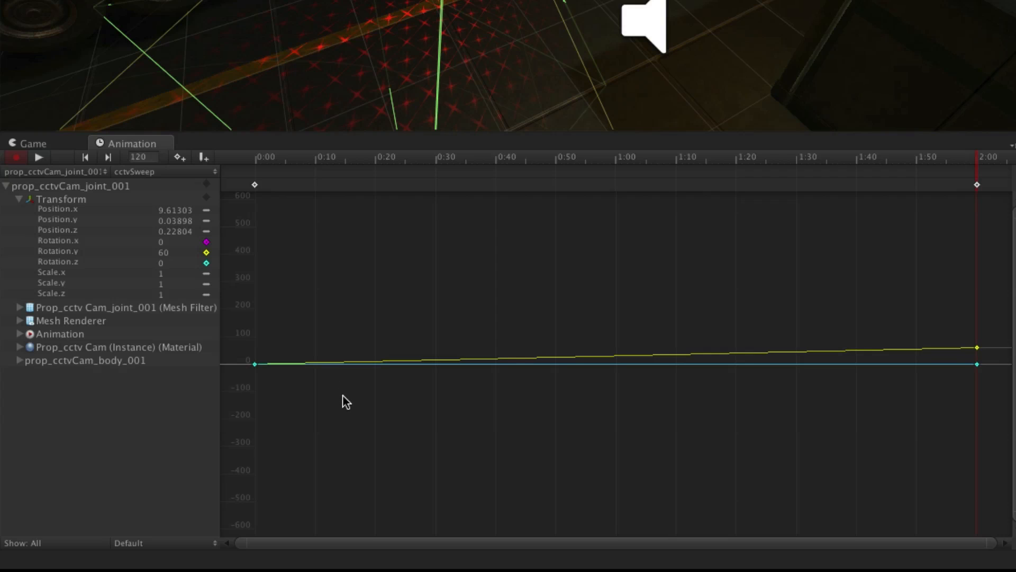
pyautogui.moveTo(183, 549)
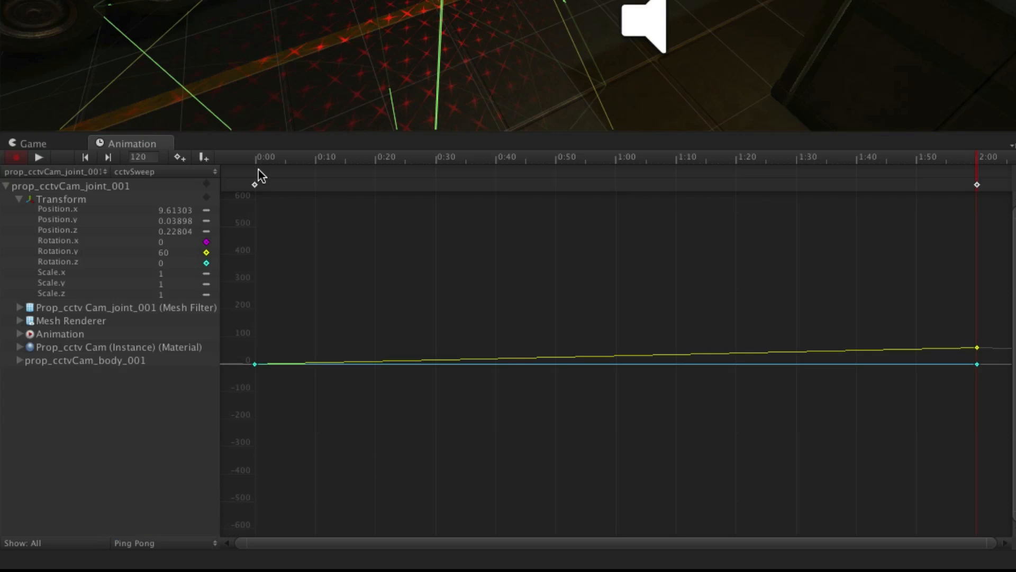
pyautogui.moveTo(258, 174)
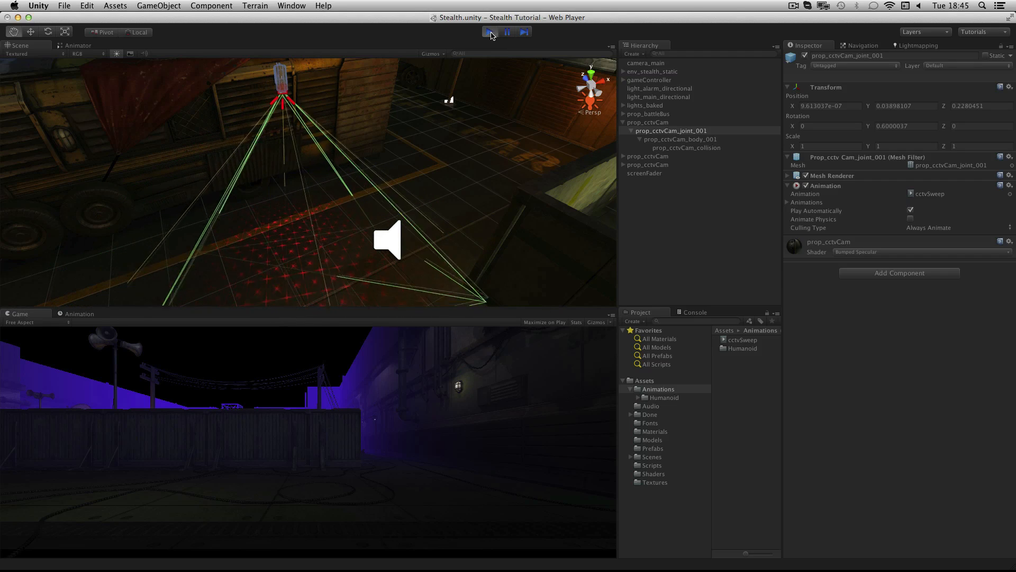
# View the cctvSweep curves in play mode, stop the run, and start saving the scene.
pyautogui.click(490, 32)
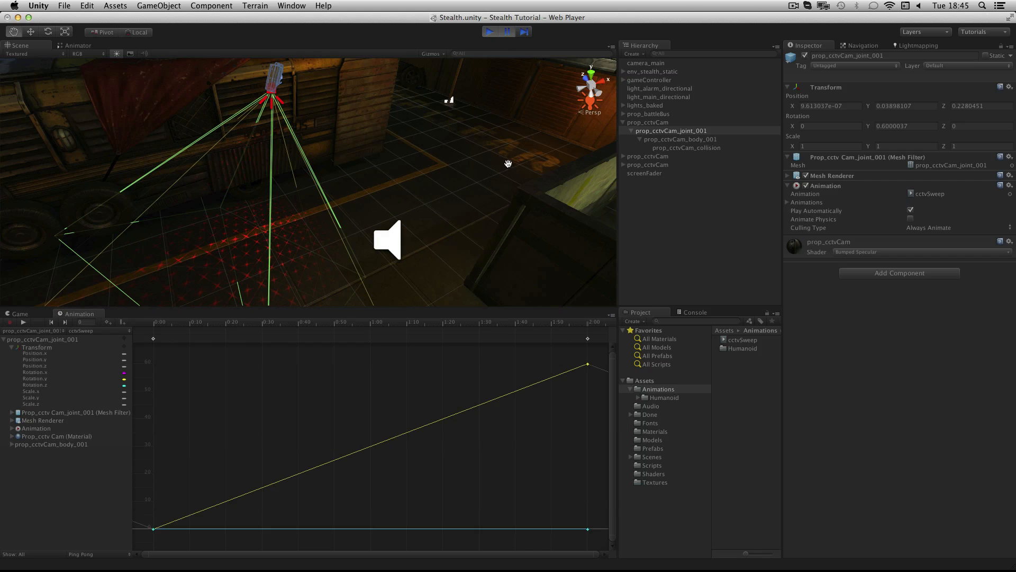
pyautogui.moveTo(457, 333)
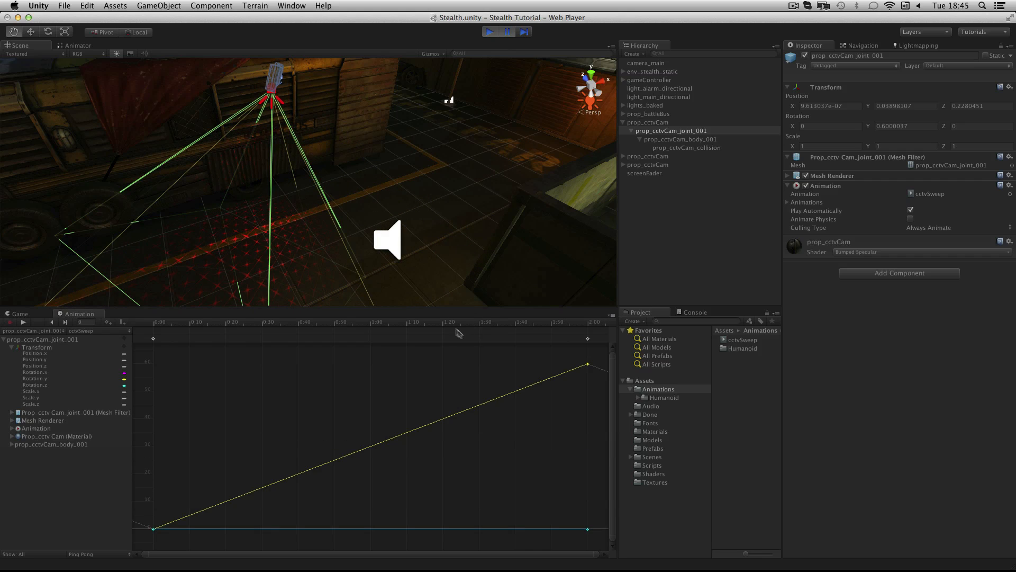
pyautogui.moveTo(476, 169)
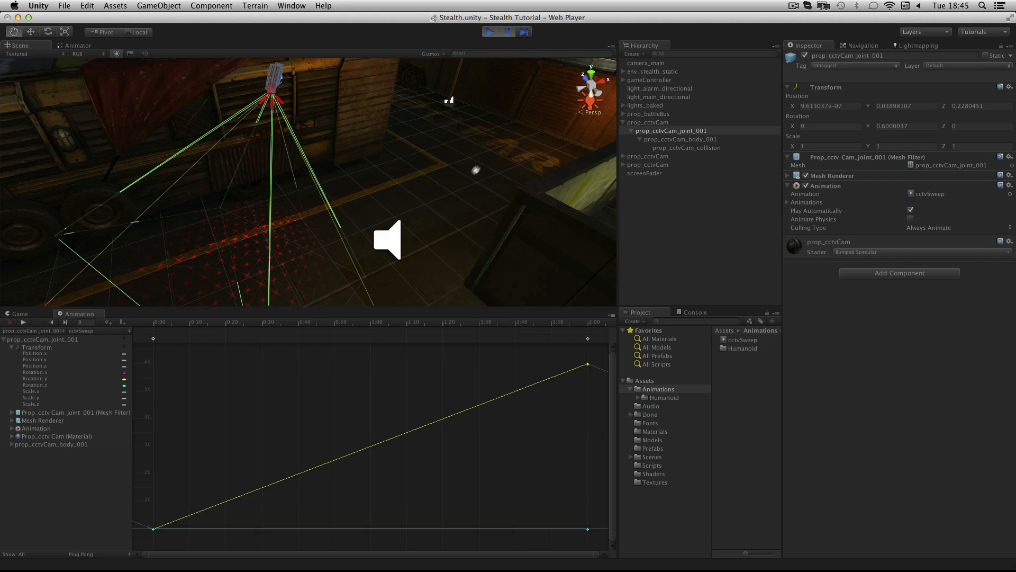
pyautogui.click(489, 31)
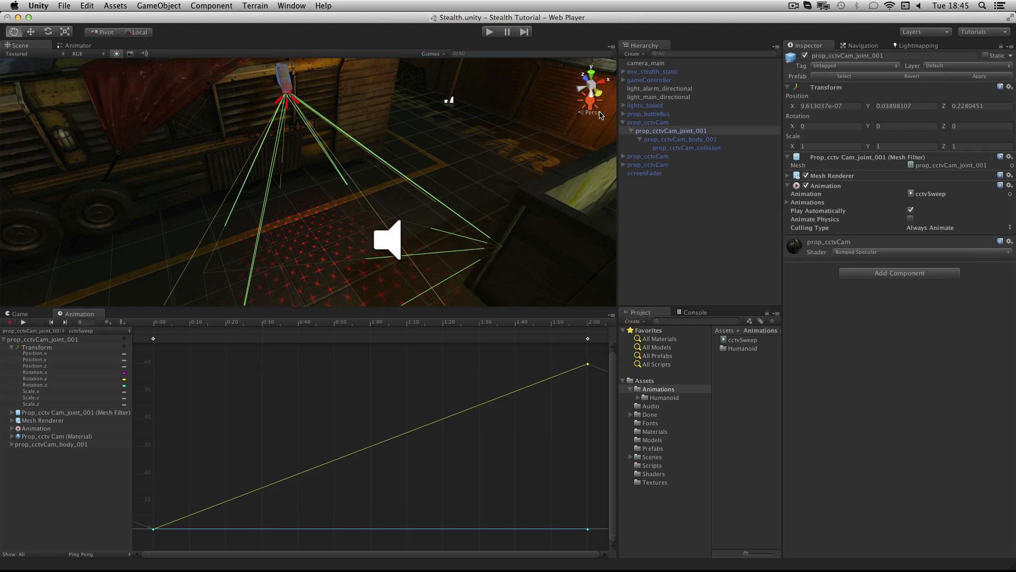
pyautogui.click(63, 6)
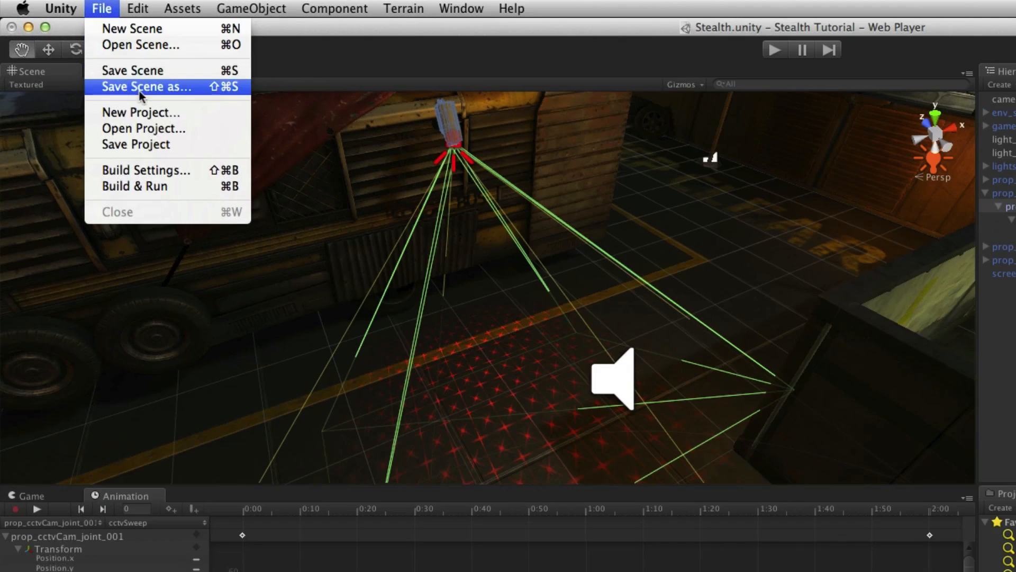
pyautogui.moveTo(140, 44)
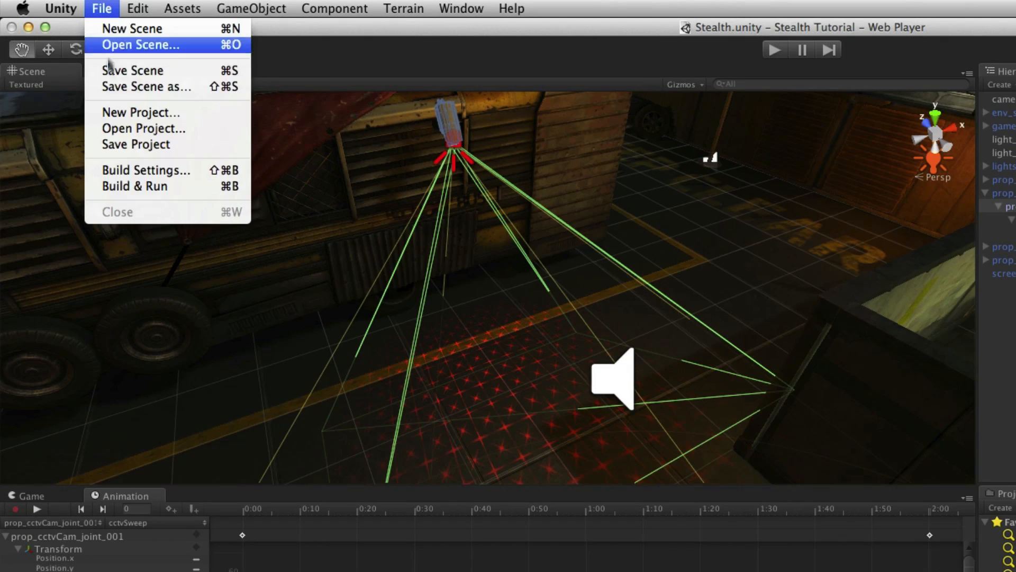